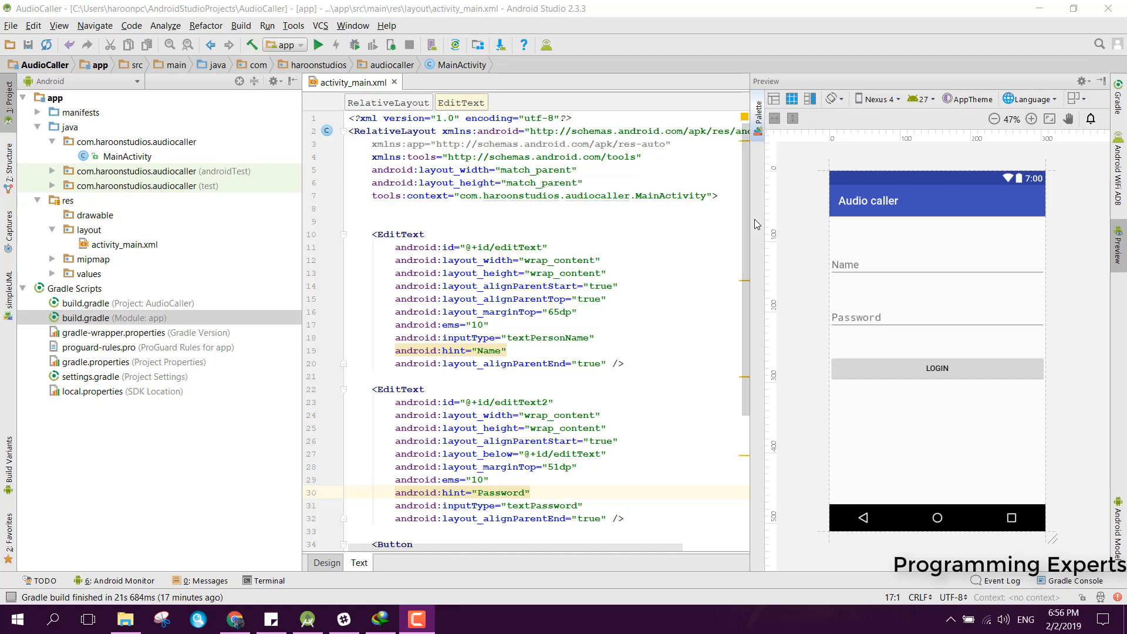
# Change the first login field's android:hint from Name to Email in activity_main.xml
pyautogui.scroll(-3)
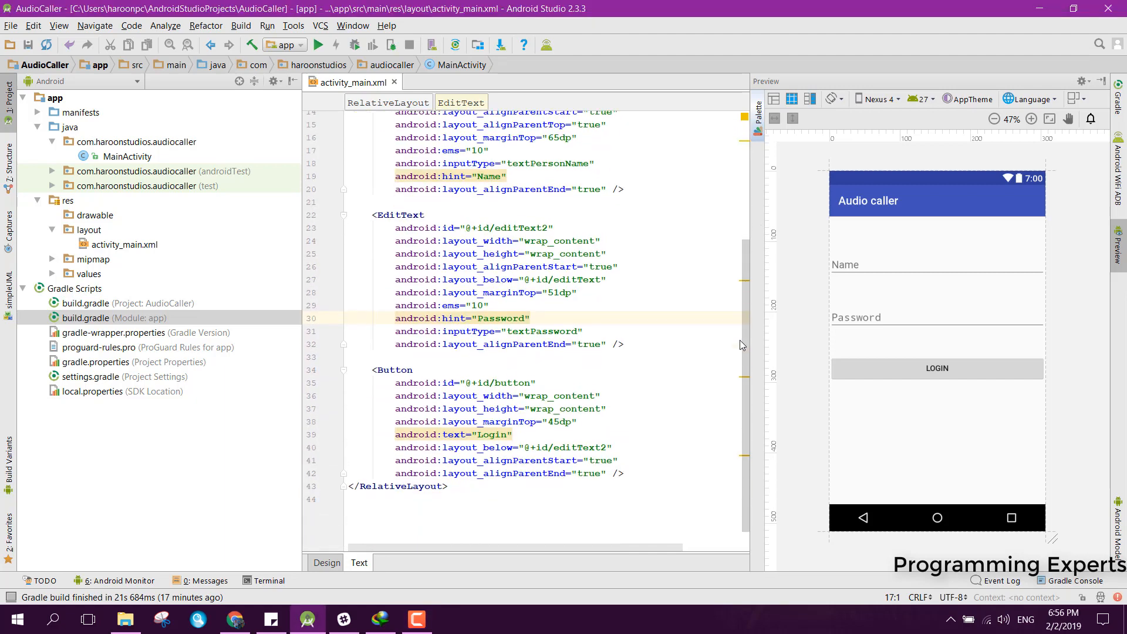
pyautogui.scroll(3)
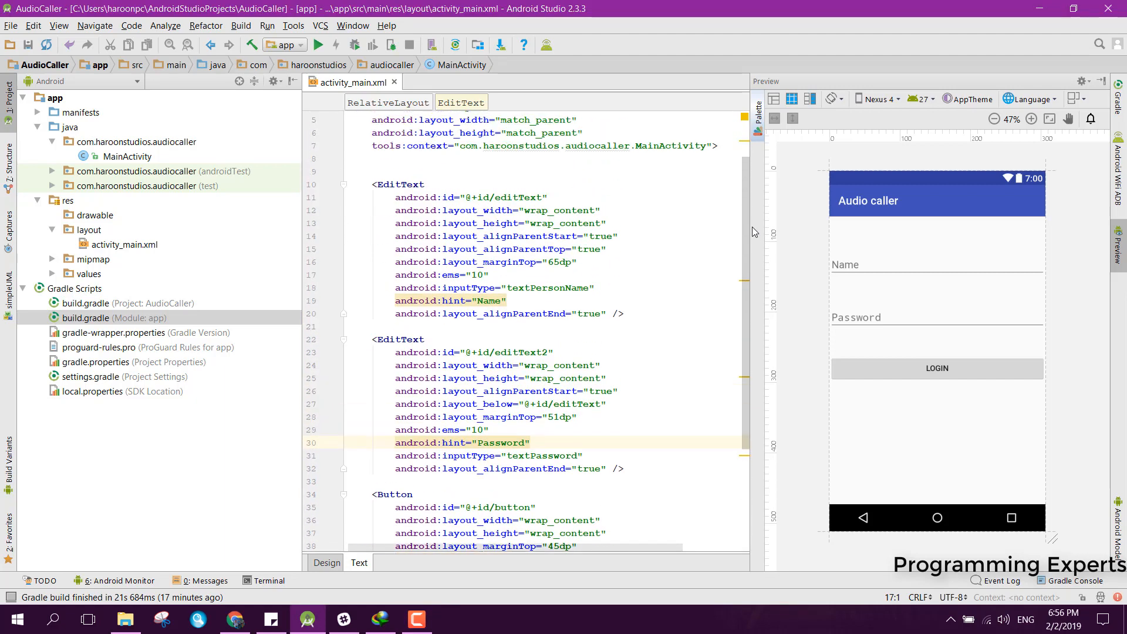
pyautogui.scroll(3)
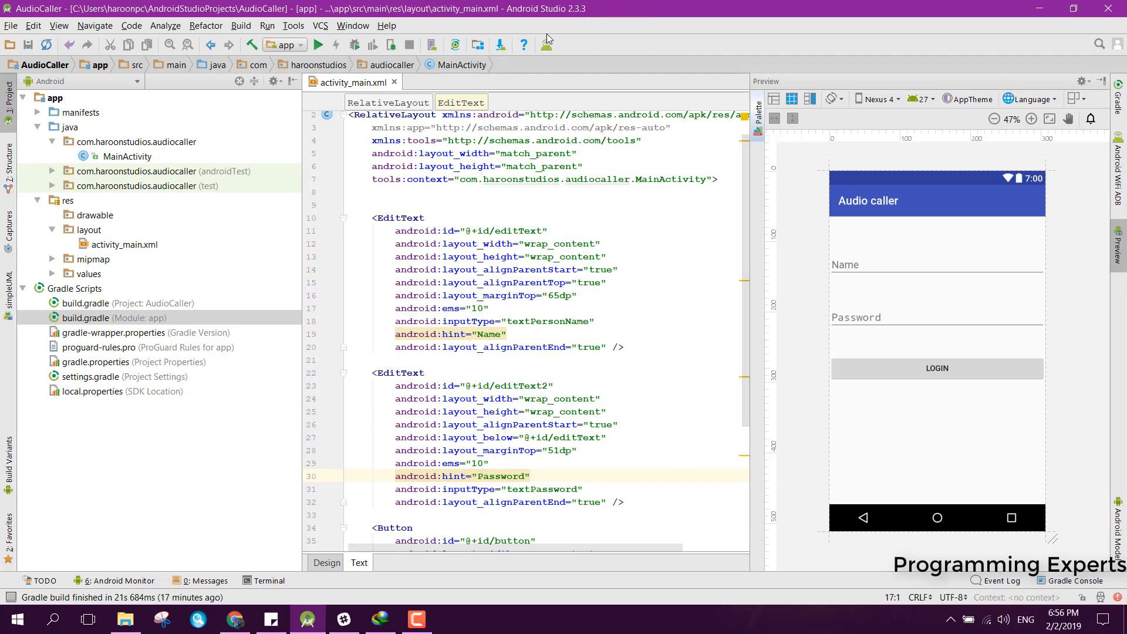
pyautogui.moveTo(510, 313)
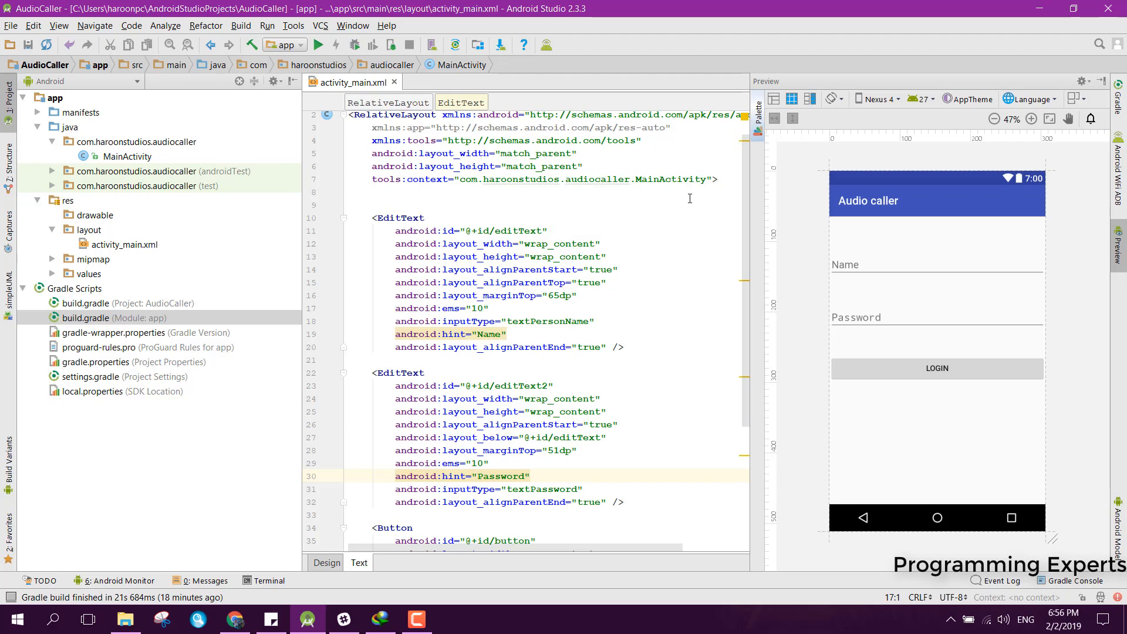
pyautogui.scroll(-3)
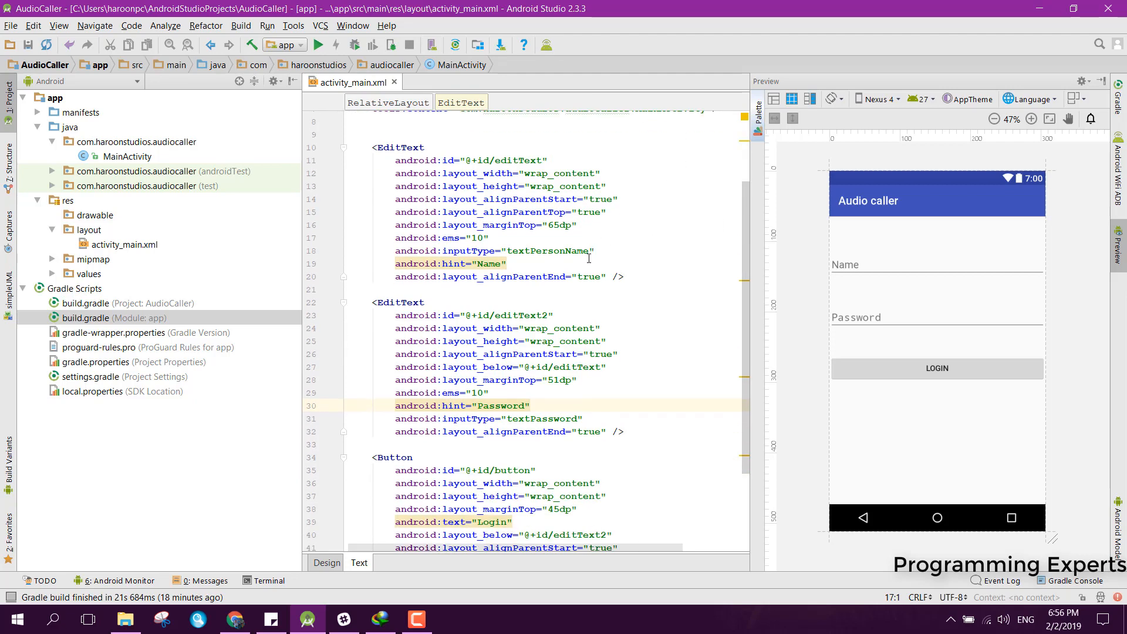
pyautogui.click(326, 563)
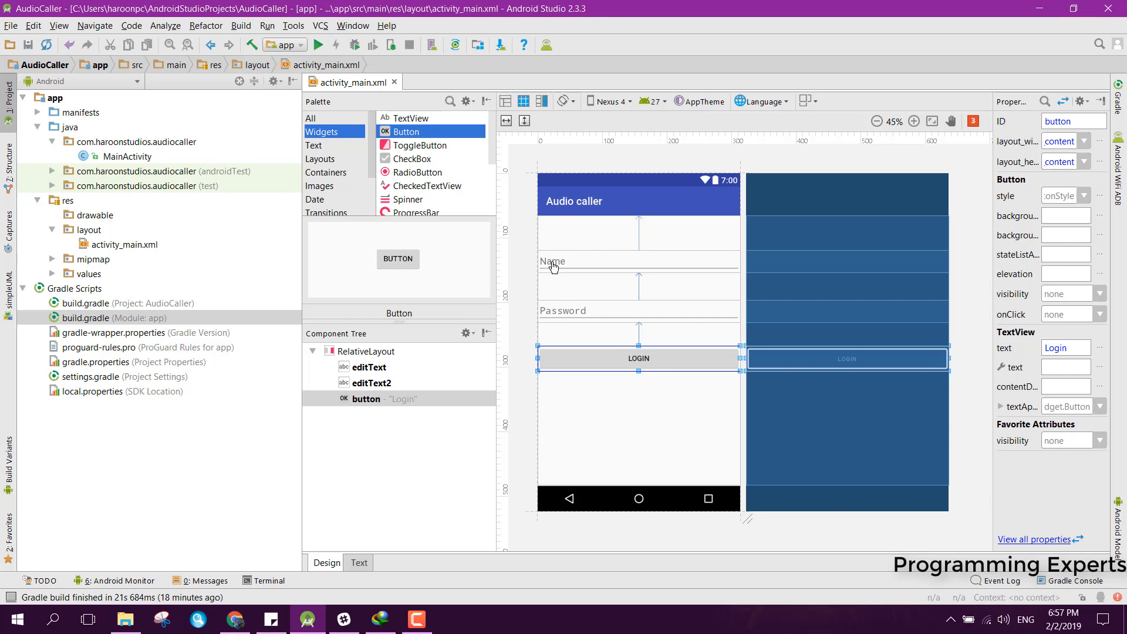
pyautogui.moveTo(569, 313)
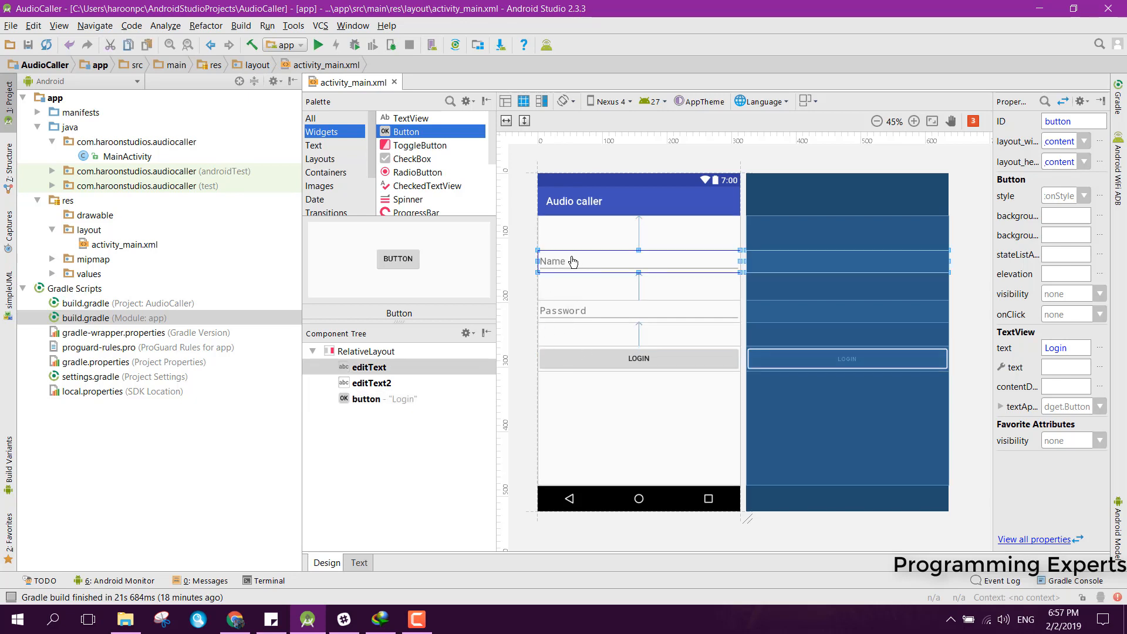
pyautogui.click(358, 563)
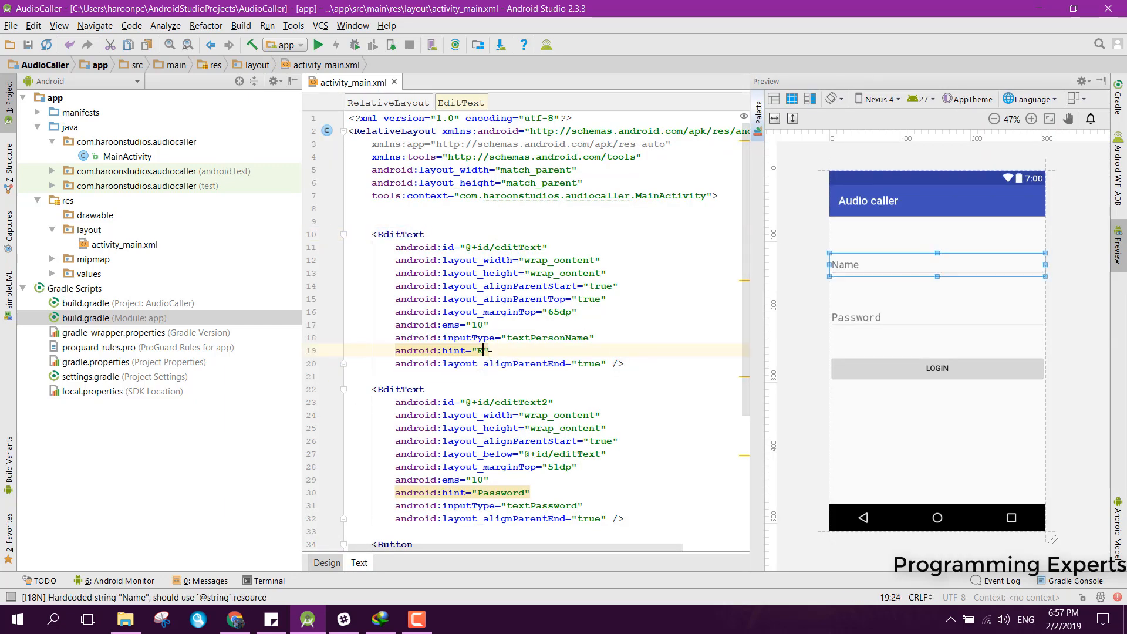
pyautogui.write('mail')
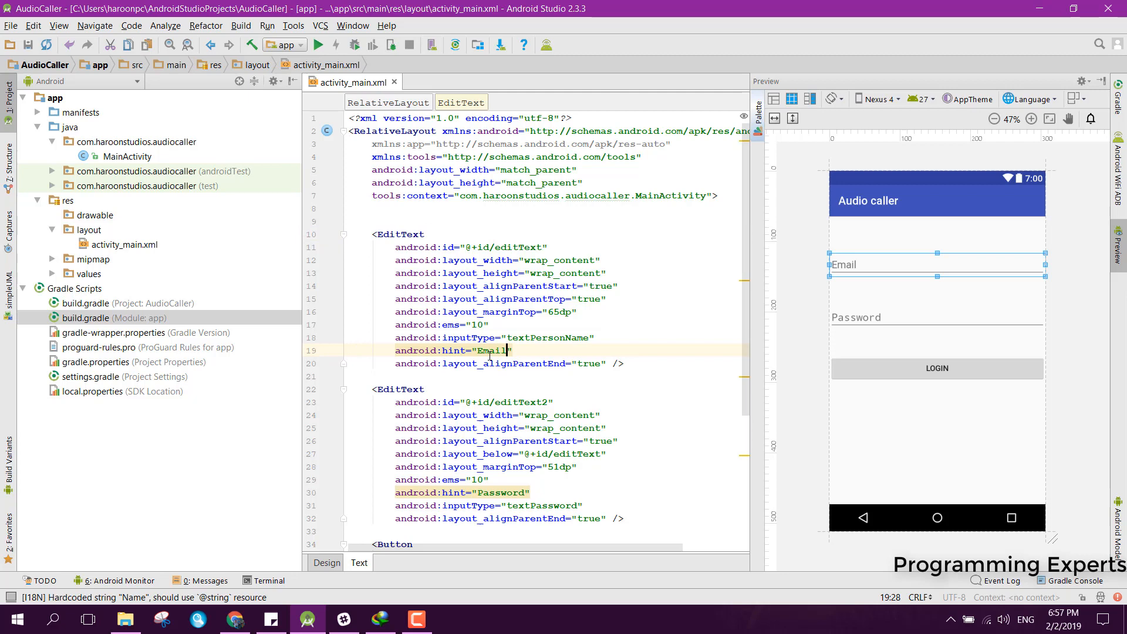
pyautogui.click(326, 562)
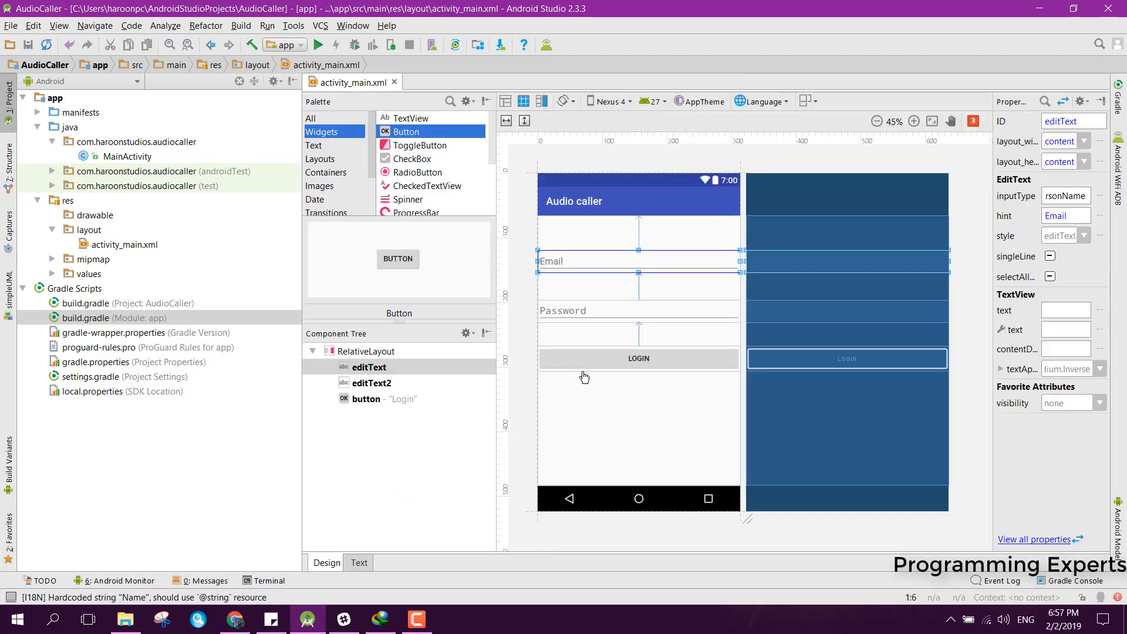
pyautogui.click(128, 156)
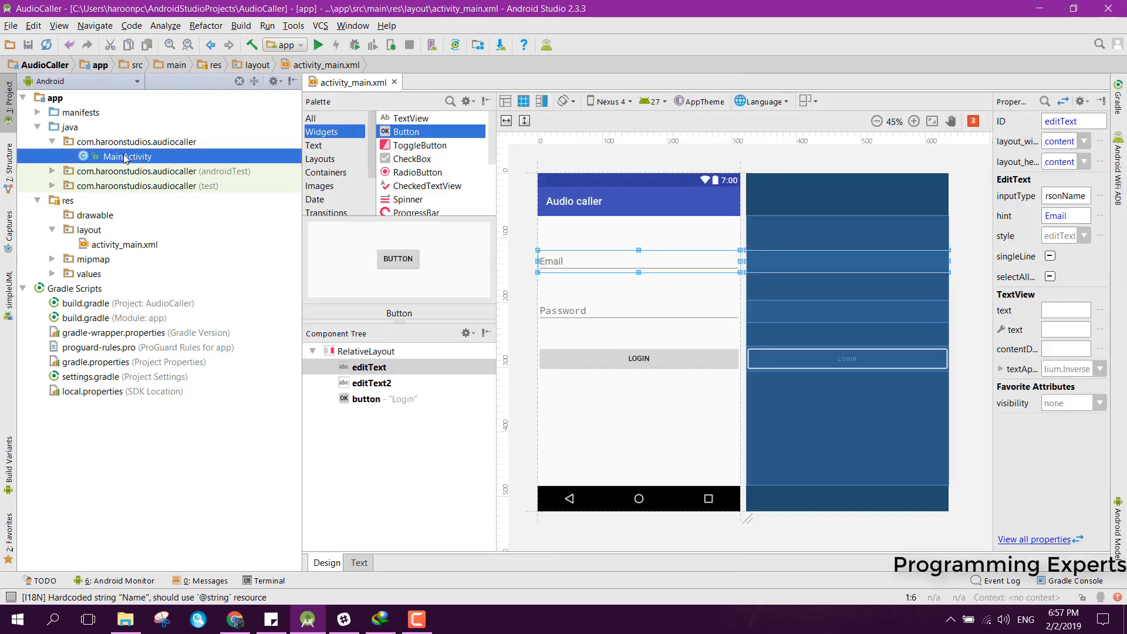
# Switch the project pane to the full Project view and find google-services.json under app
pyautogui.click(81, 80)
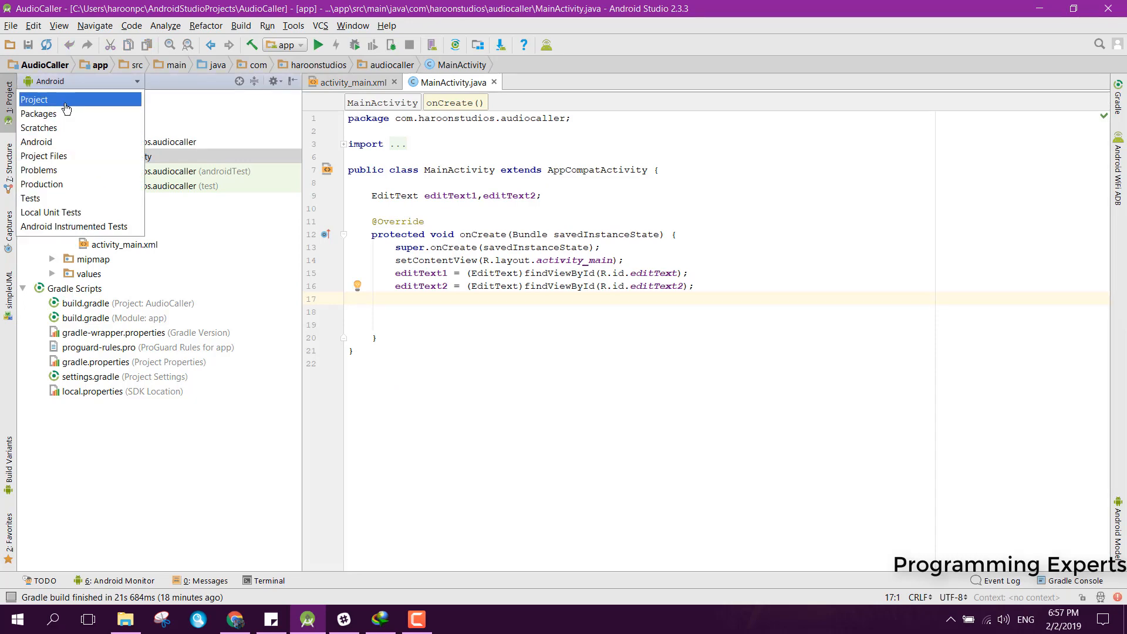
pyautogui.click(34, 99)
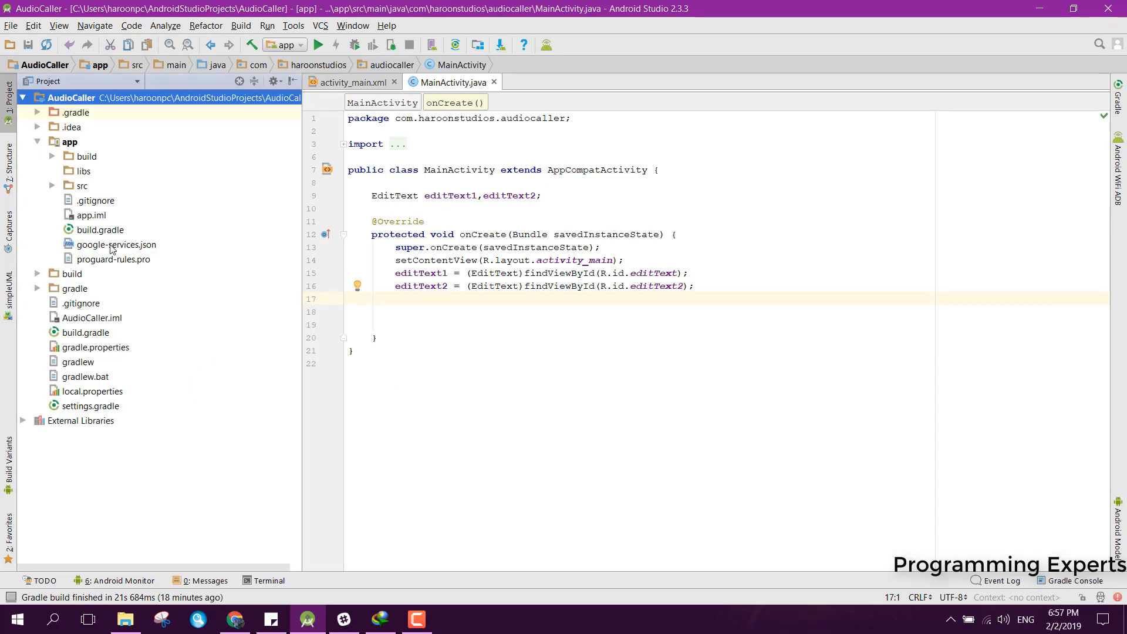
pyautogui.doubleClick(116, 244)
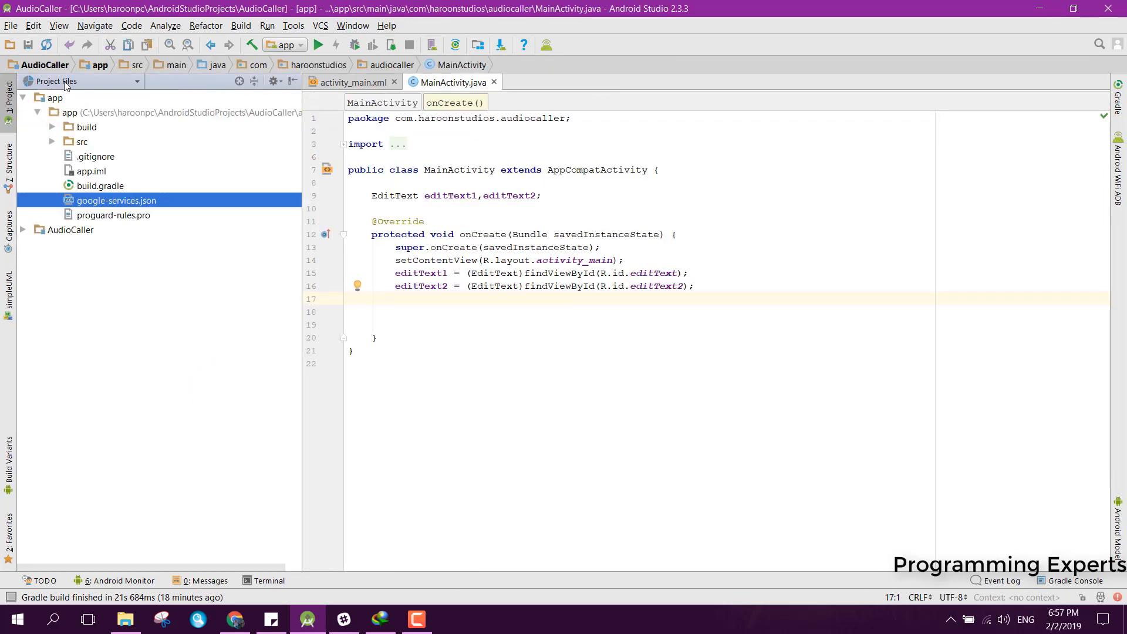
# View the Audio Caller Authentication sign-in providers, with Email/Password enabled
pyautogui.click(235, 619)
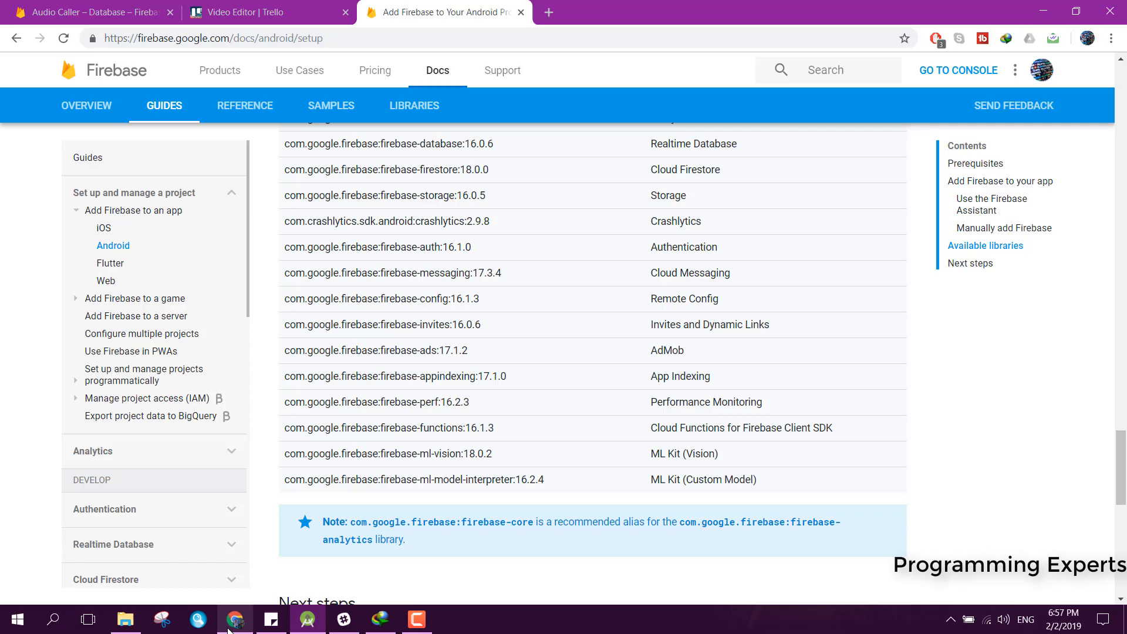
pyautogui.click(86, 12)
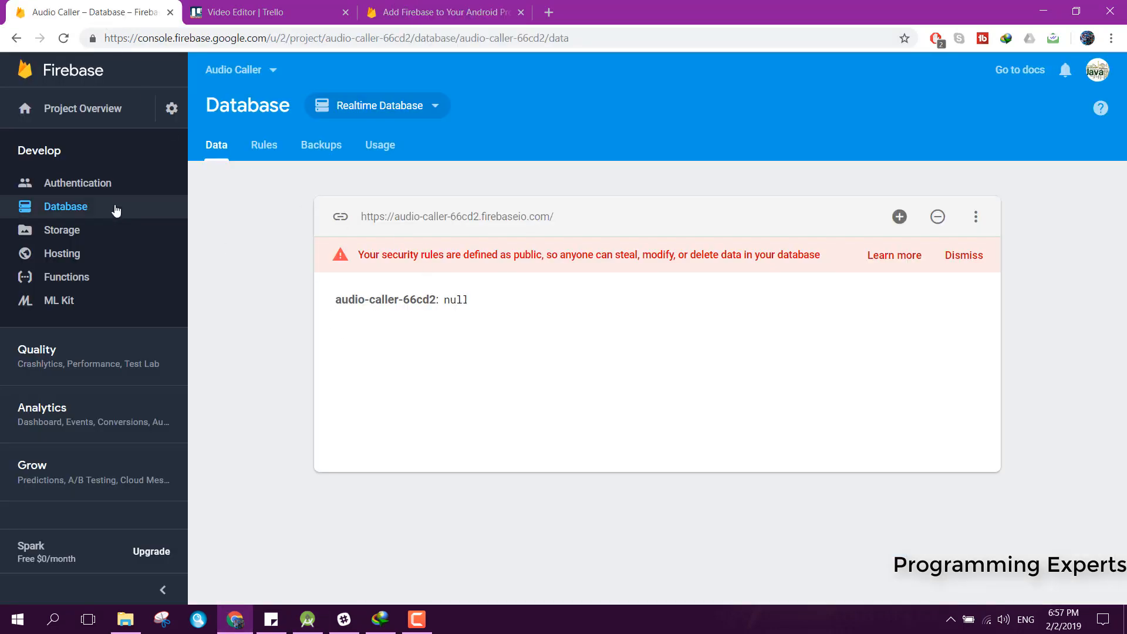
pyautogui.click(77, 182)
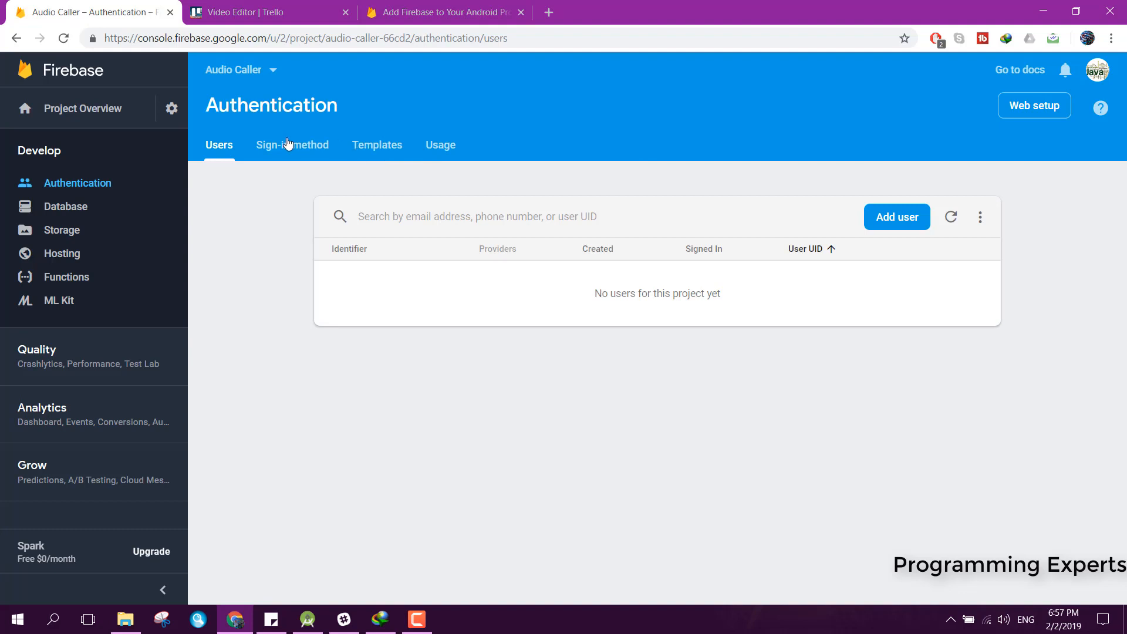
pyautogui.click(291, 145)
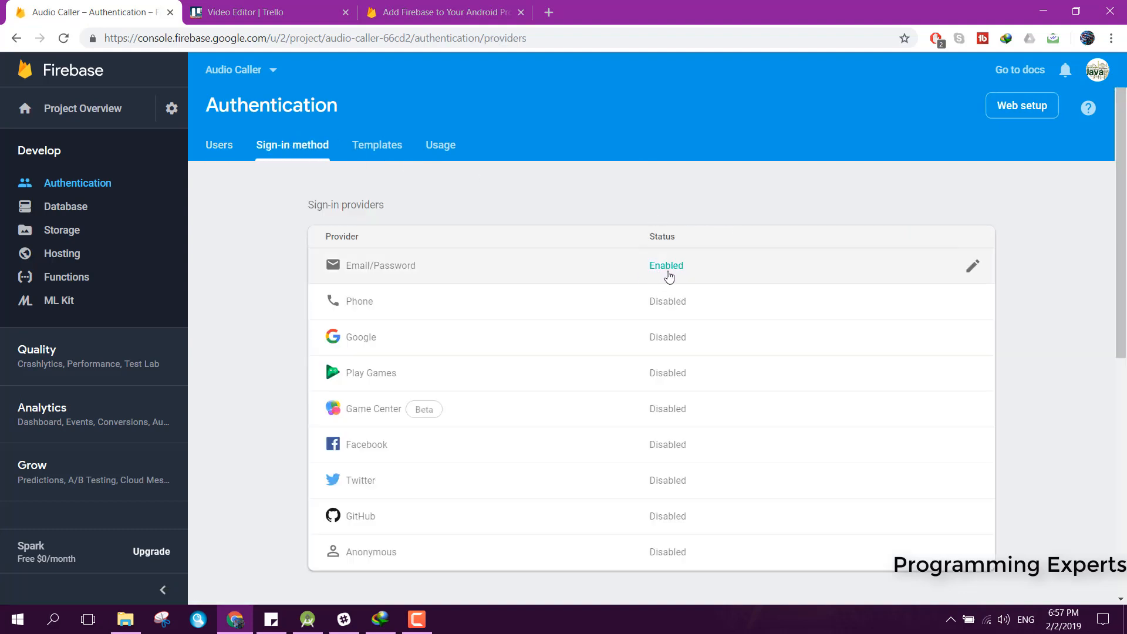
pyautogui.moveTo(525, 274)
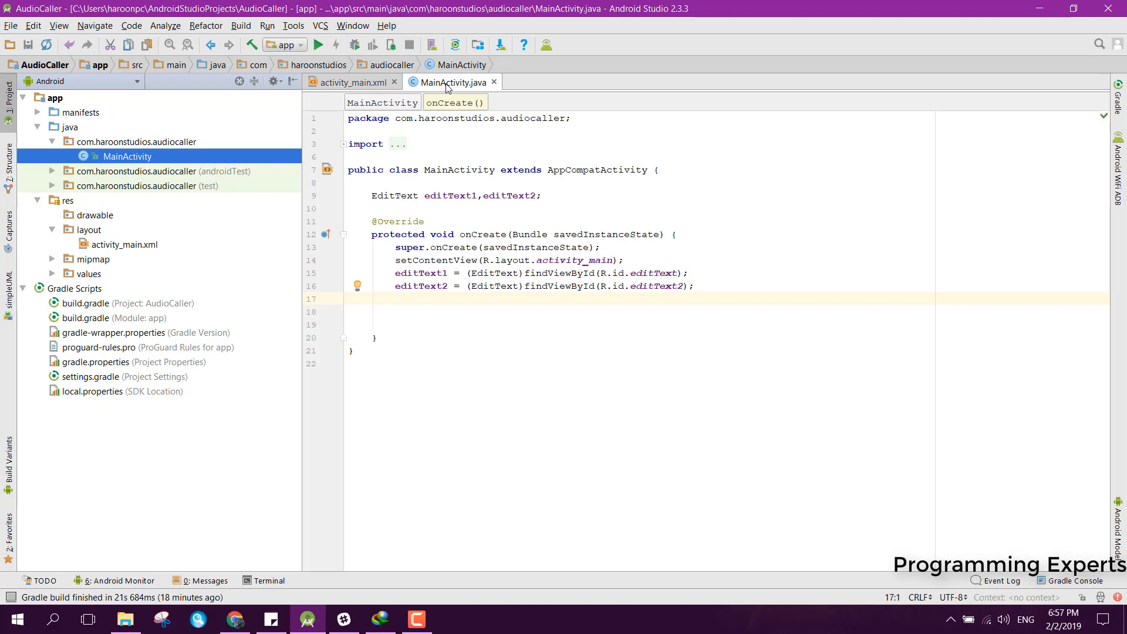
pyautogui.moveTo(388, 279)
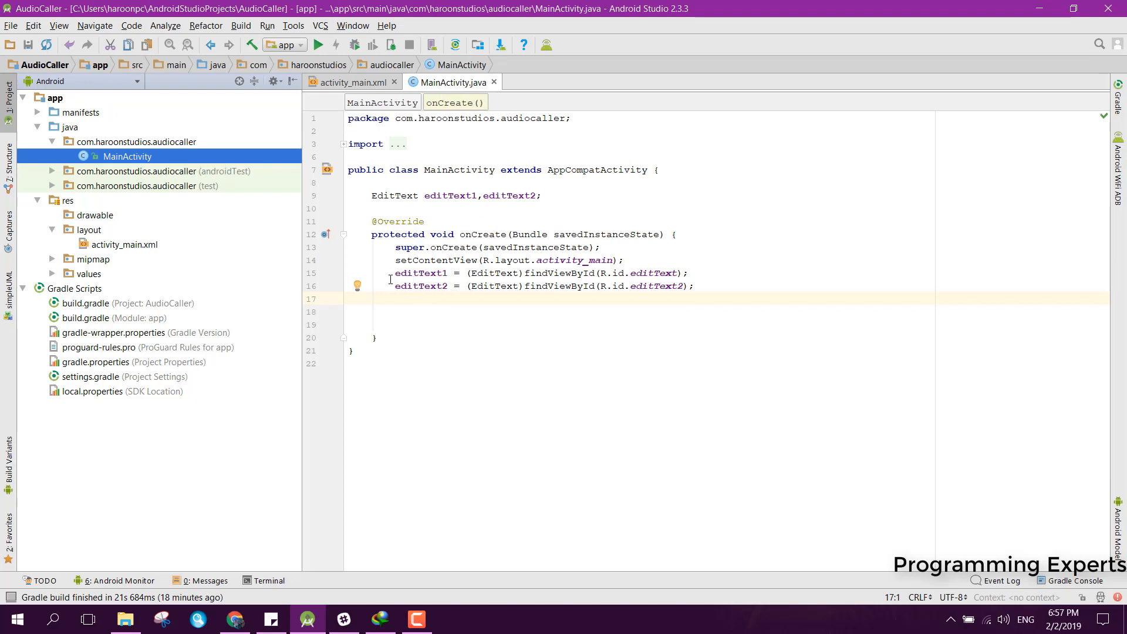
# Below onCreate in MainActivity, write the empty public login(View v) method
pyautogui.click(693, 286)
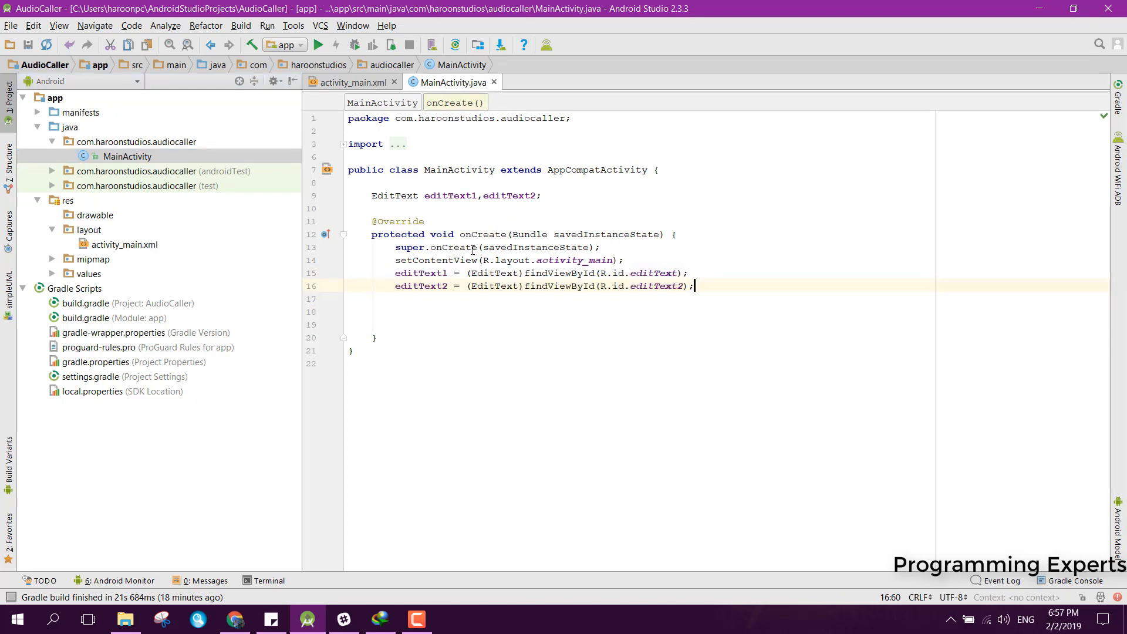
pyautogui.click(404, 296)
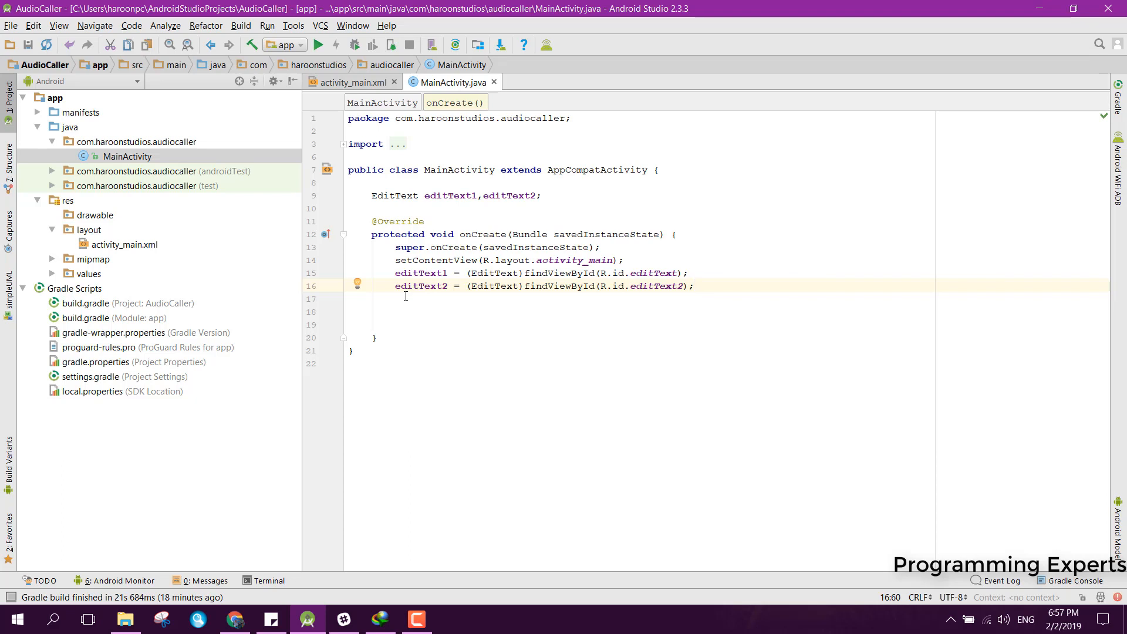
pyautogui.moveTo(560, 418)
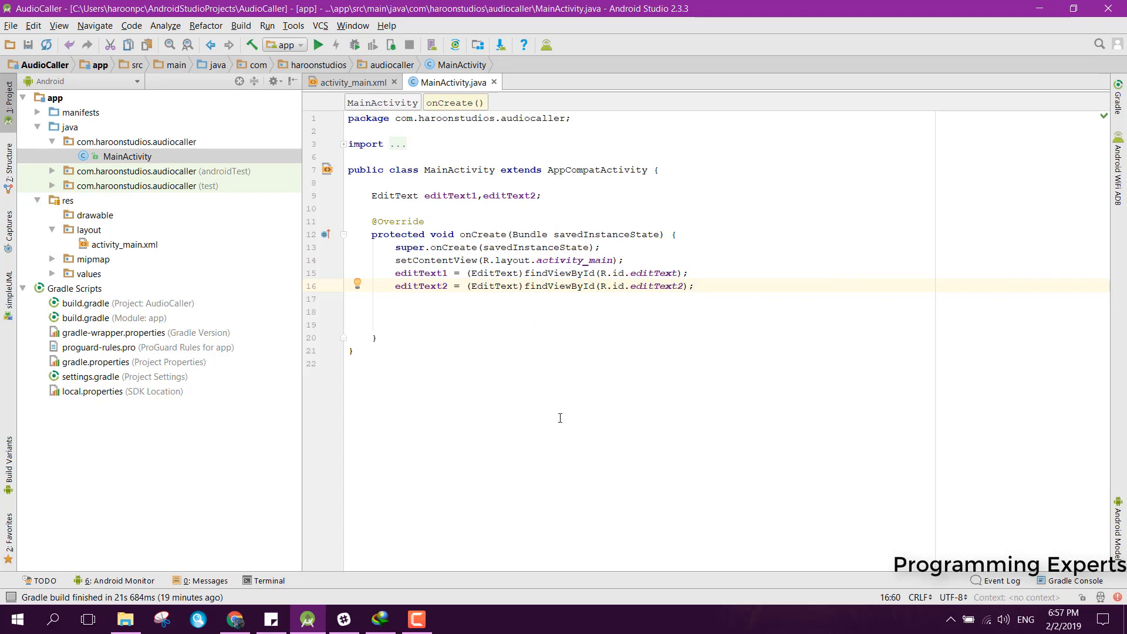
pyautogui.click(373, 324)
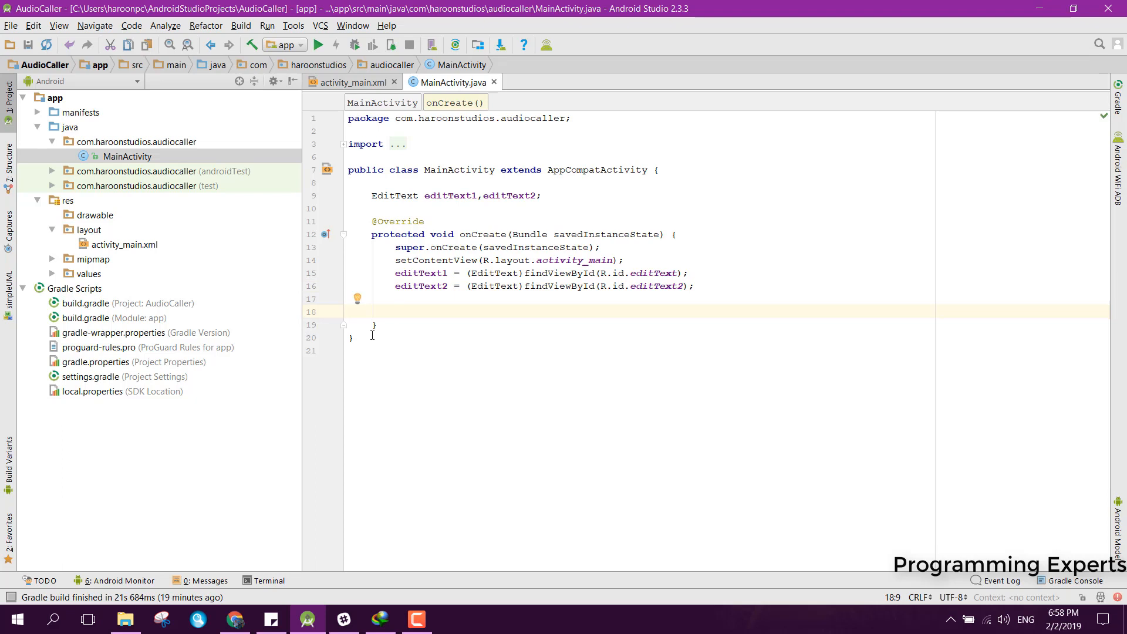
pyautogui.write('public void login(View v')
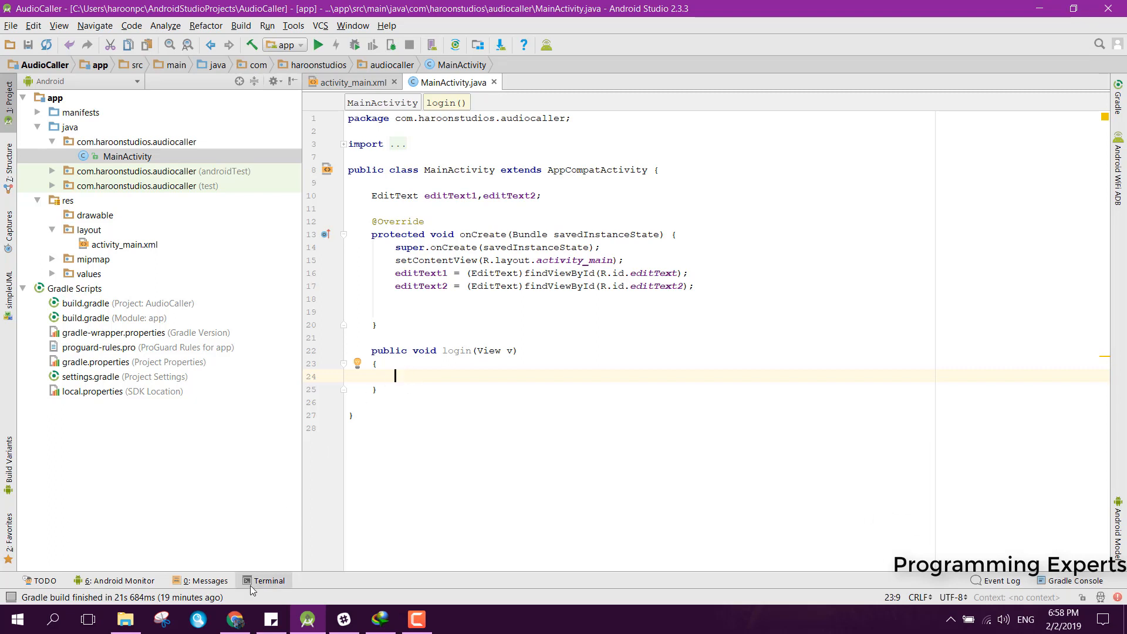
pyautogui.moveTo(251, 523)
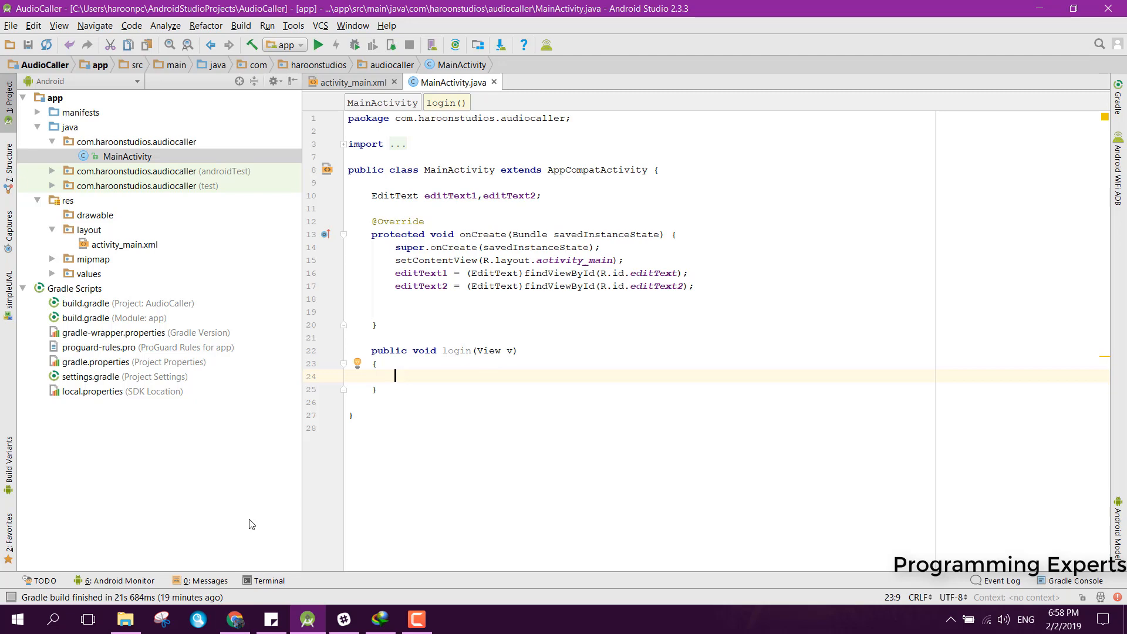
# In the Firebase Android setup docs, select the firebase-auth:16.1.0 library line
pyautogui.click(234, 618)
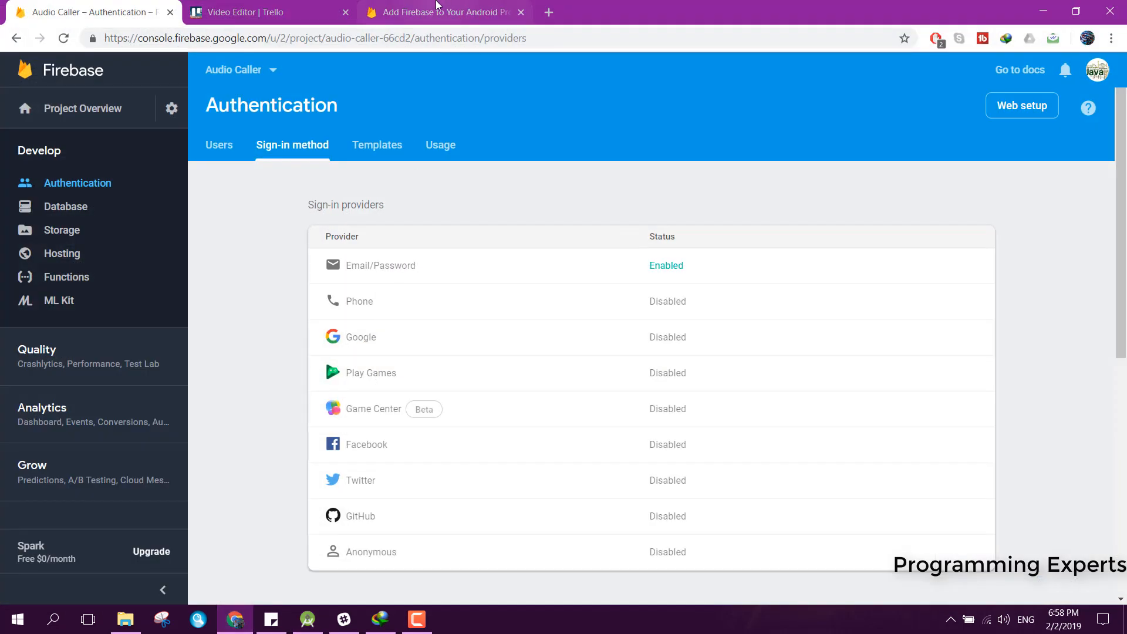
pyautogui.click(442, 13)
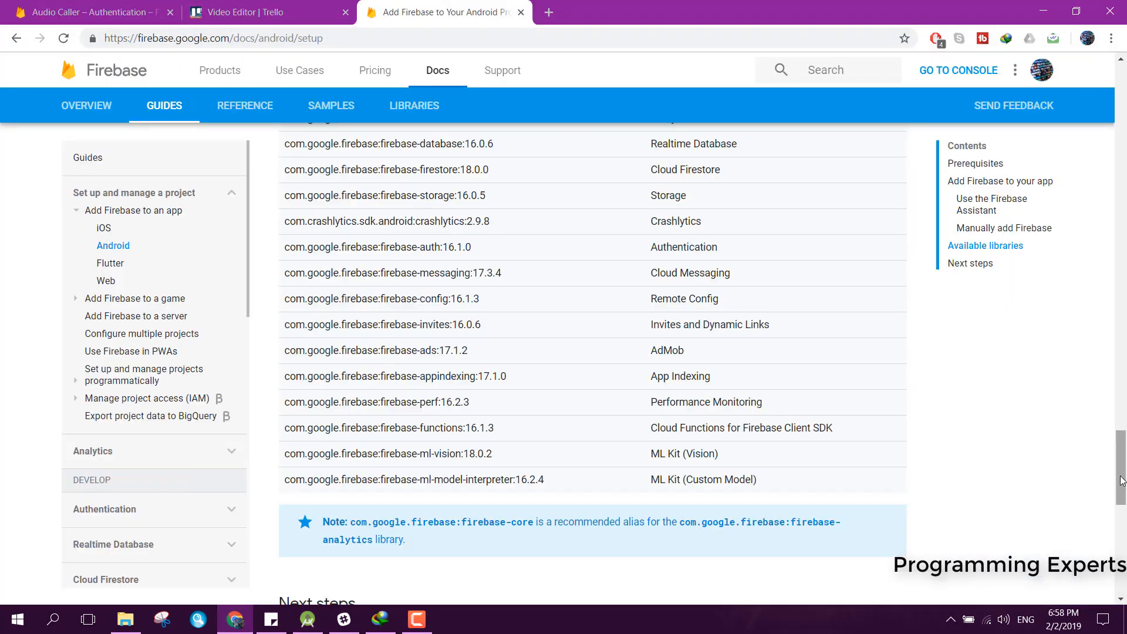
pyautogui.scroll(3)
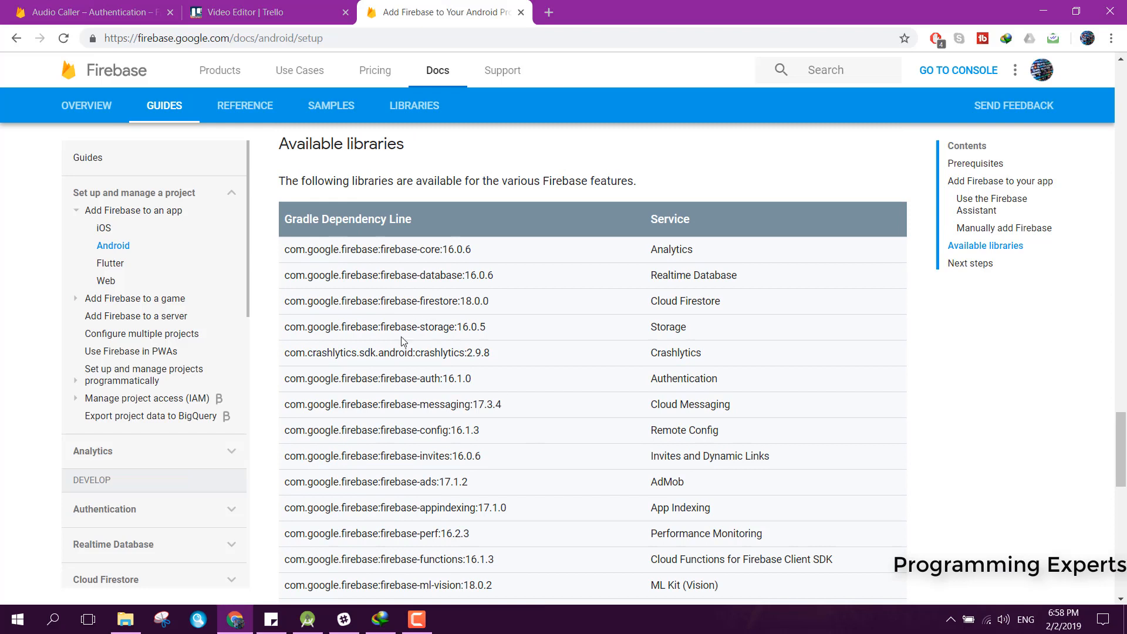
pyautogui.moveTo(286, 386)
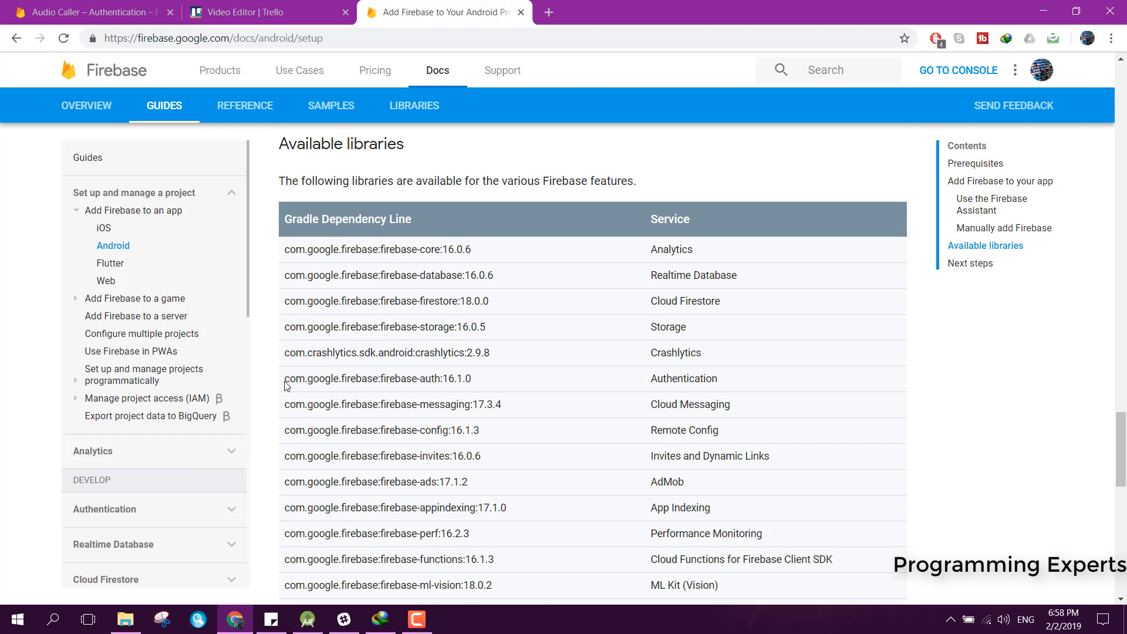
pyautogui.doubleClick(377, 378)
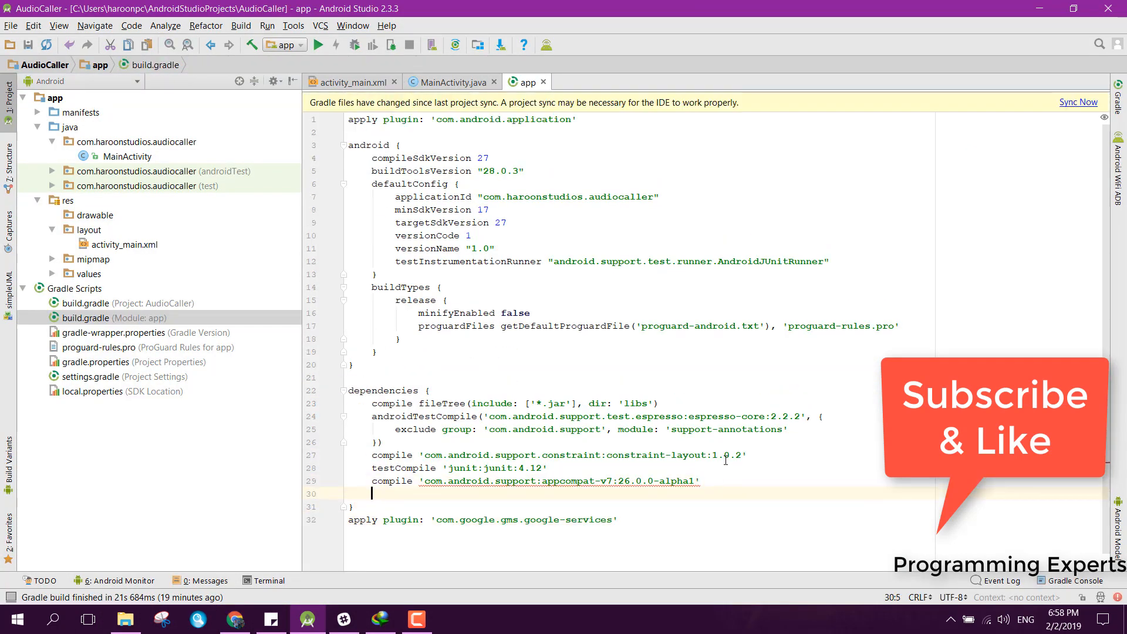
# Add a compile line for com.google.firebase:firebase-auth:16.1.0 to the app dependencies
pyautogui.write('implementation')
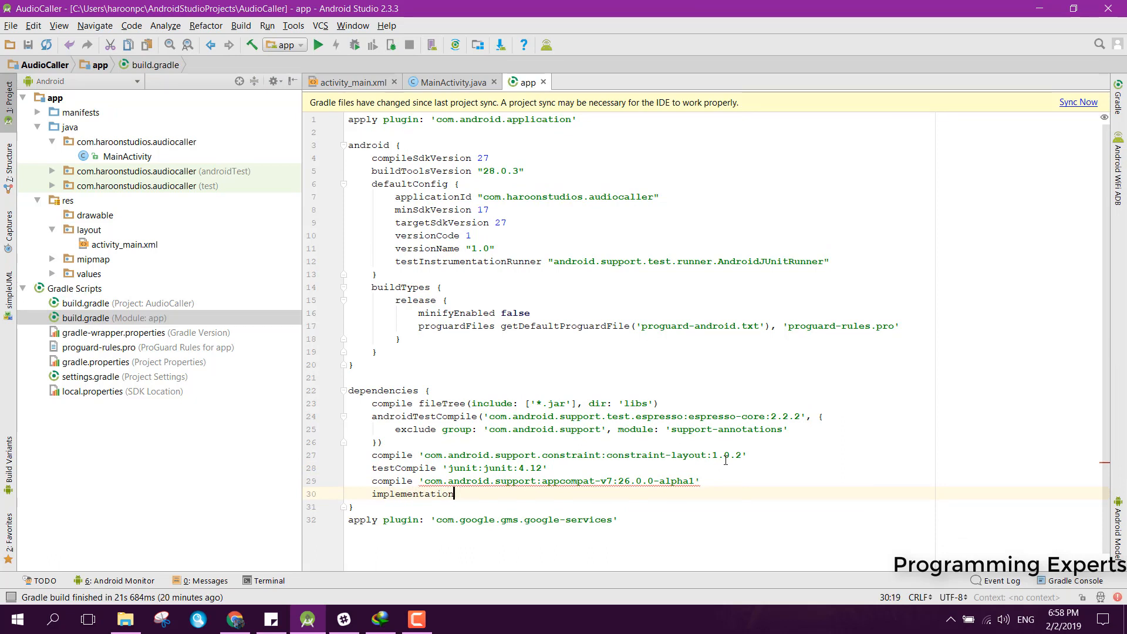
pyautogui.press('Backspace')
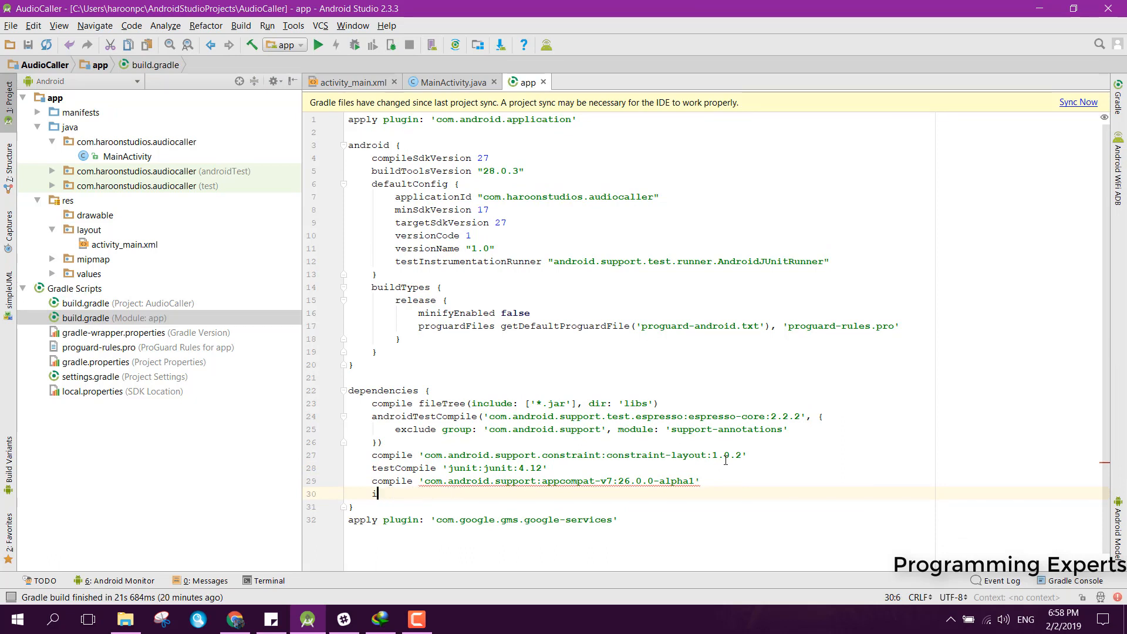
pyautogui.write('compile')
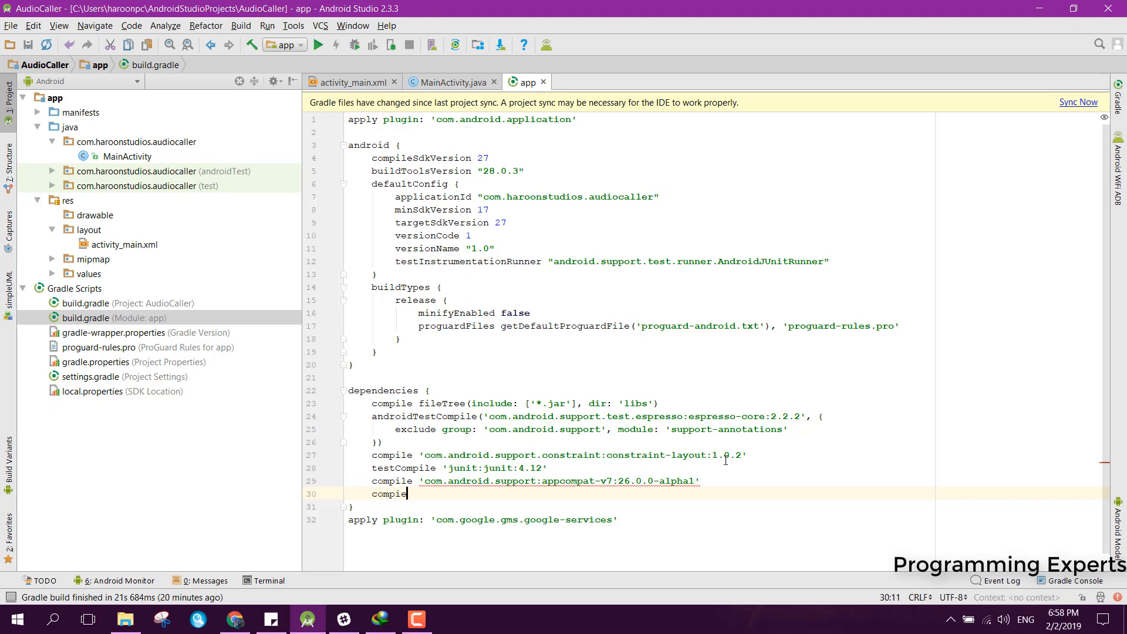
pyautogui.write(';')
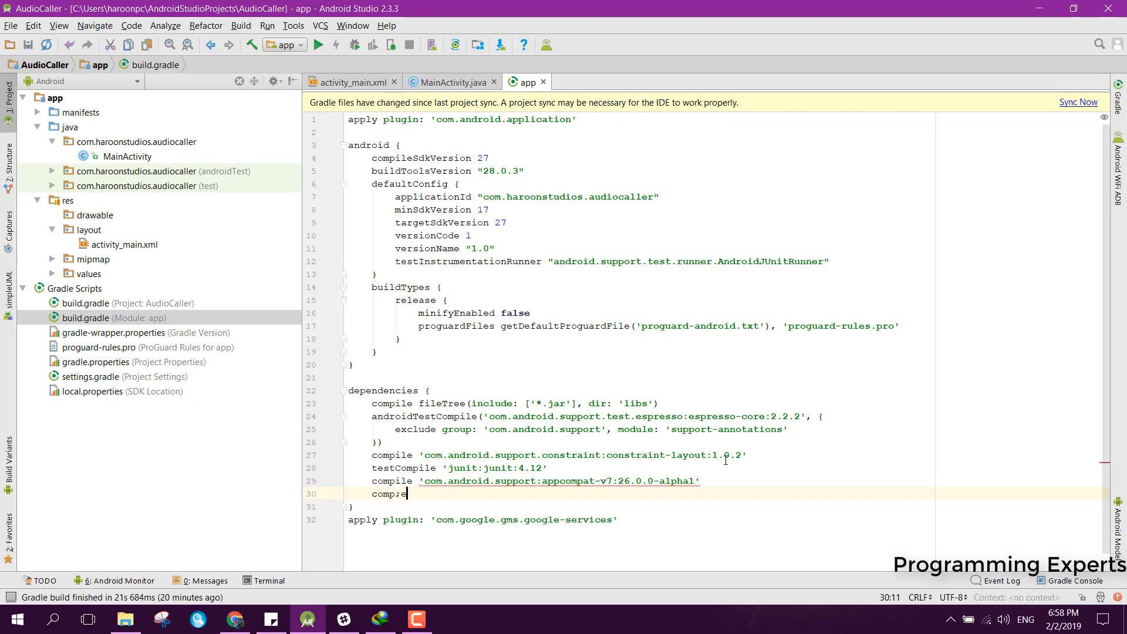
pyautogui.press('BackSpace')
pyautogui.write("ile '")
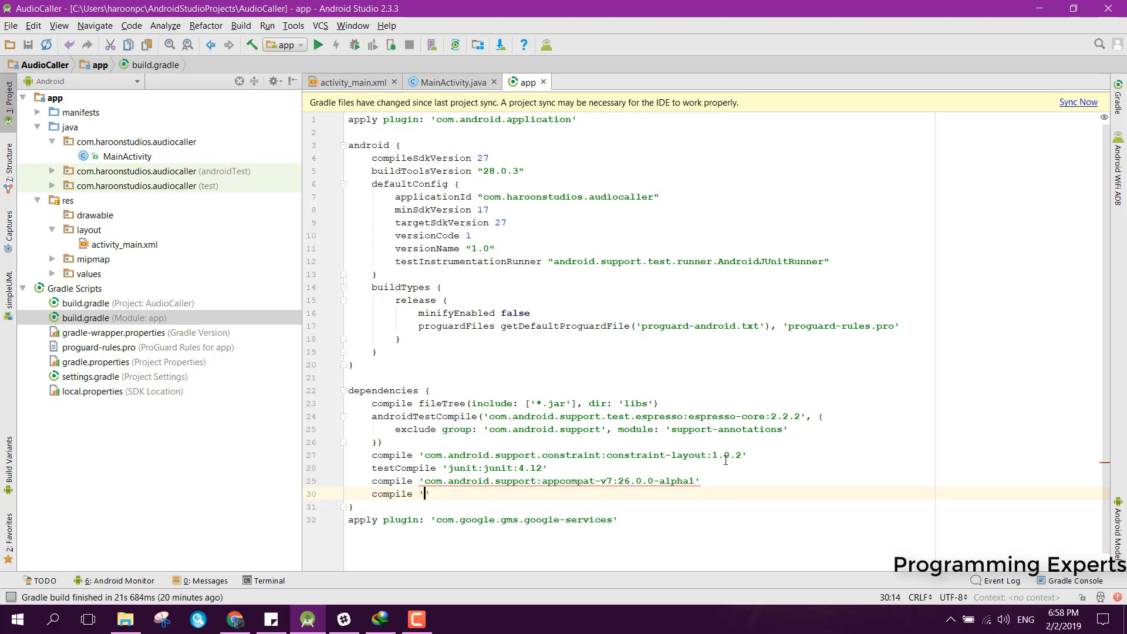
pyautogui.write('com.google.firebase:firebase-auth:16.1.0')
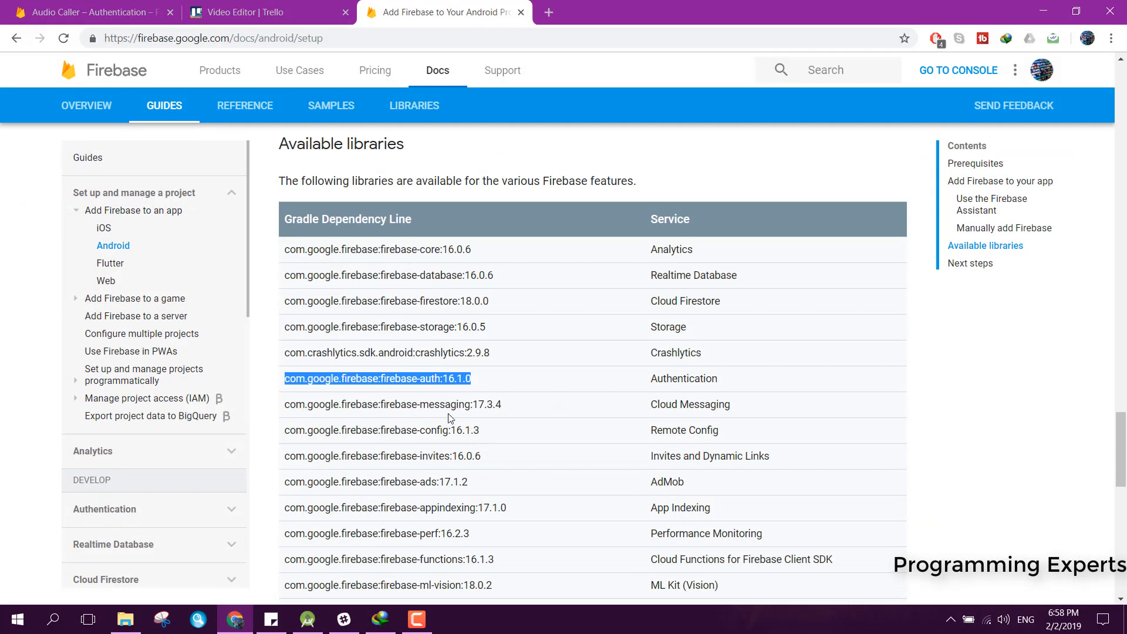
pyautogui.moveTo(501, 281)
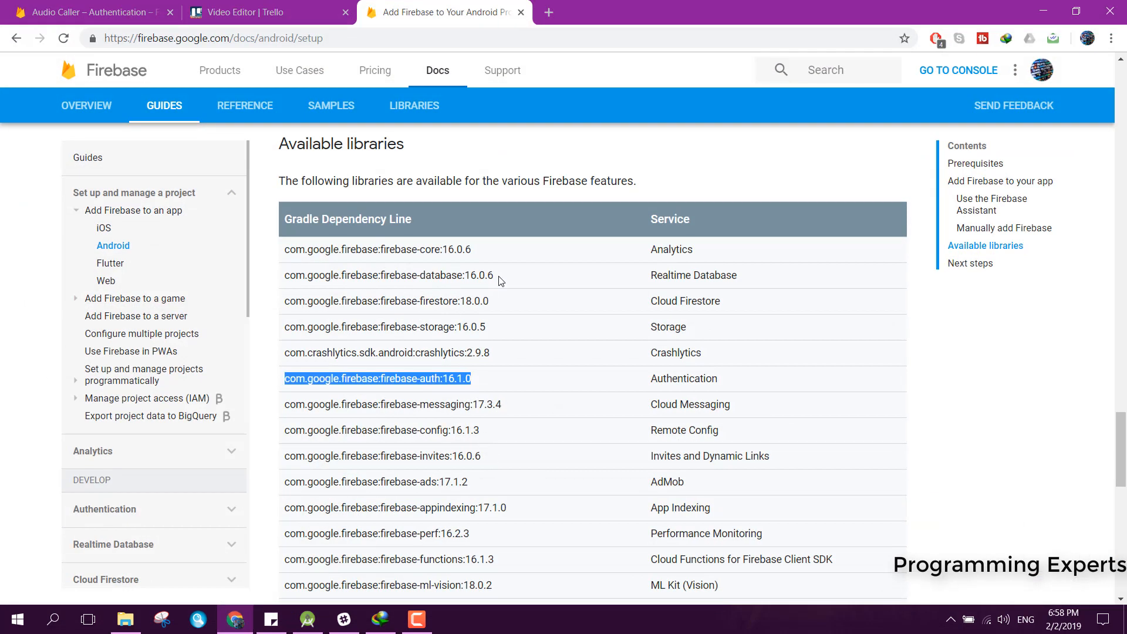
# Add the firebase-database 16.0.6 dependency and sync the project with Gradle
pyautogui.doubleClick(388, 275)
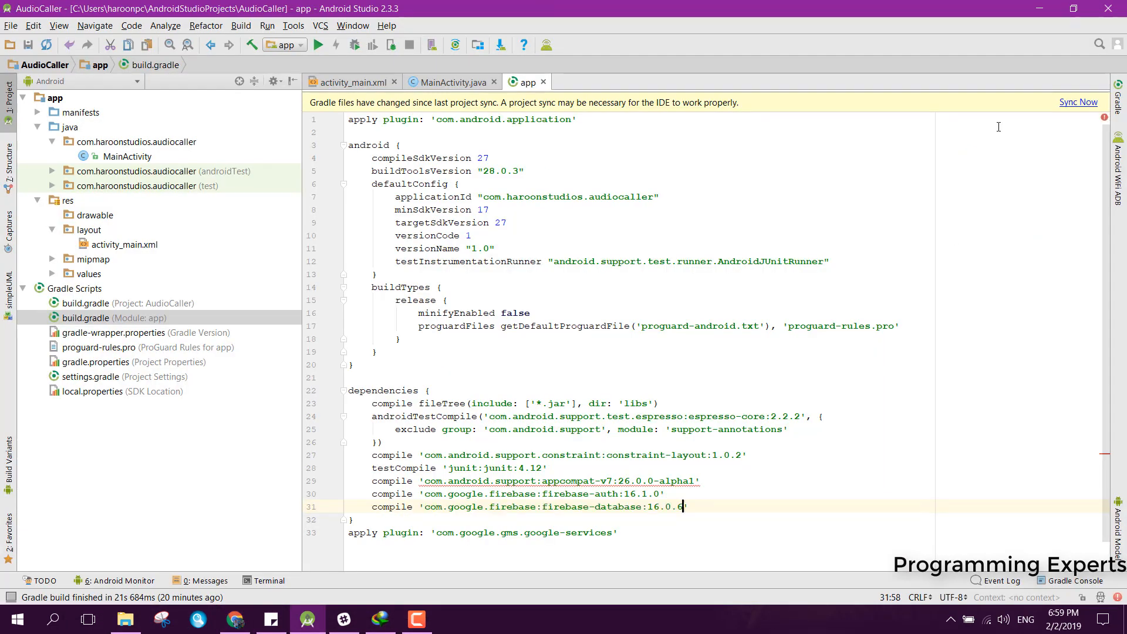
pyautogui.click(1079, 102)
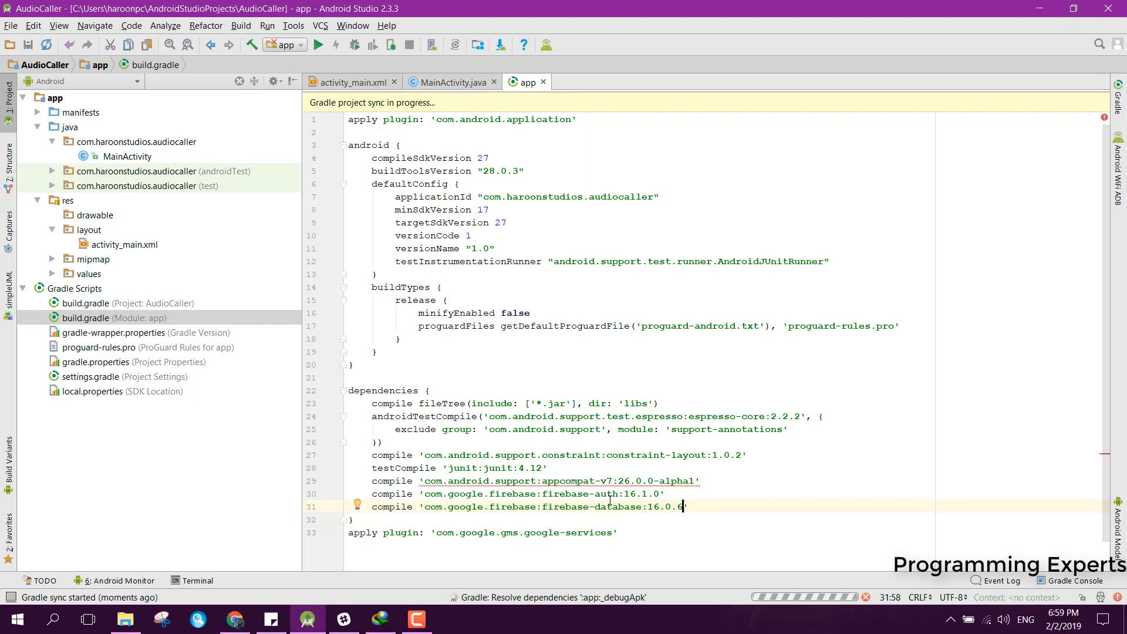
pyautogui.moveTo(605, 518)
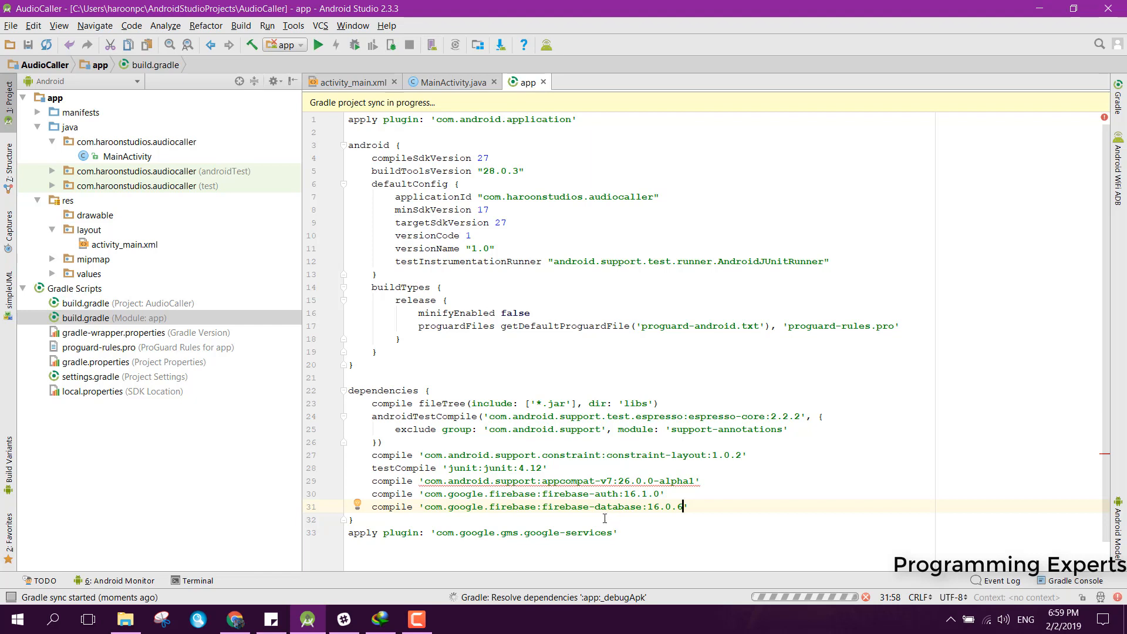
pyautogui.scroll(-3)
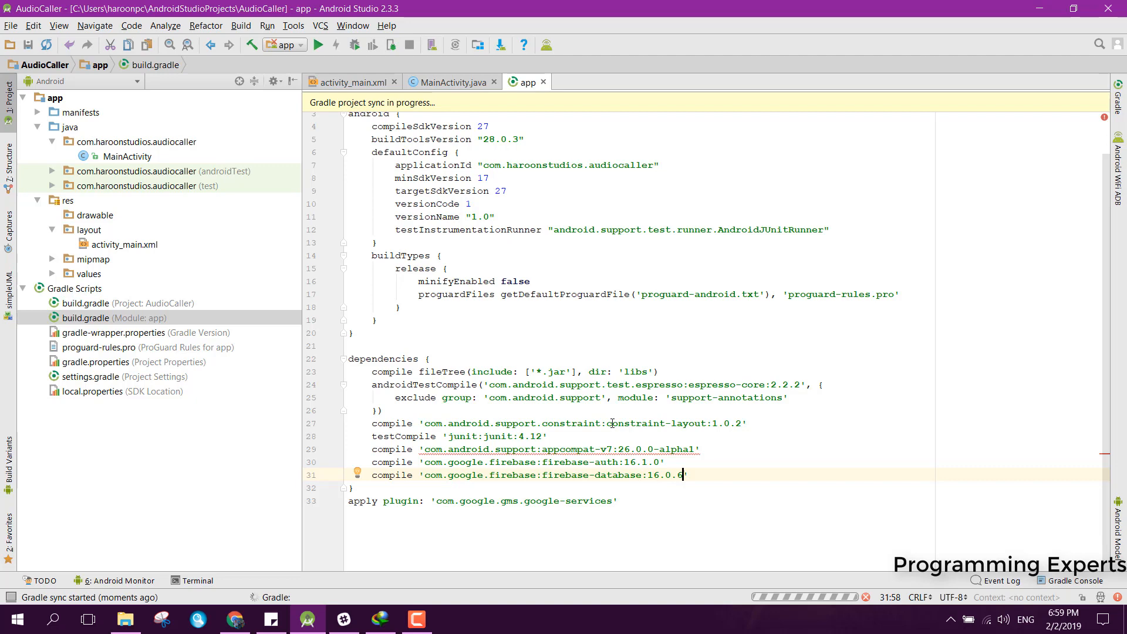
pyautogui.moveTo(545, 84)
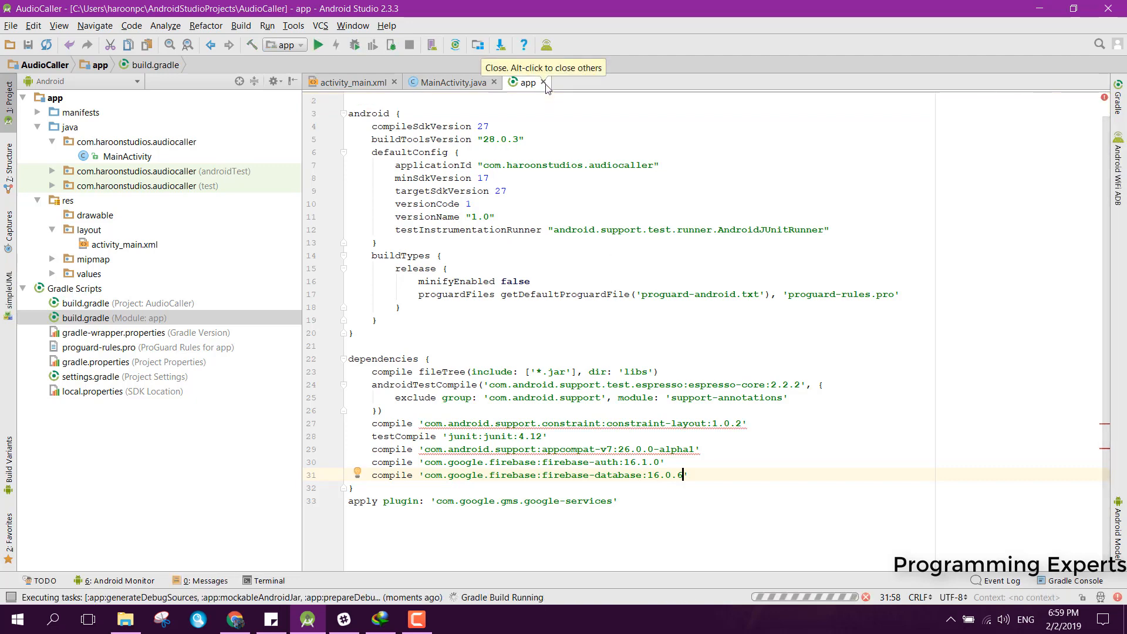
# Close build.gradle; declare FirebaseAuth auth and set it to FirebaseAuth.getInstance() in onCreate
pyautogui.click(545, 82)
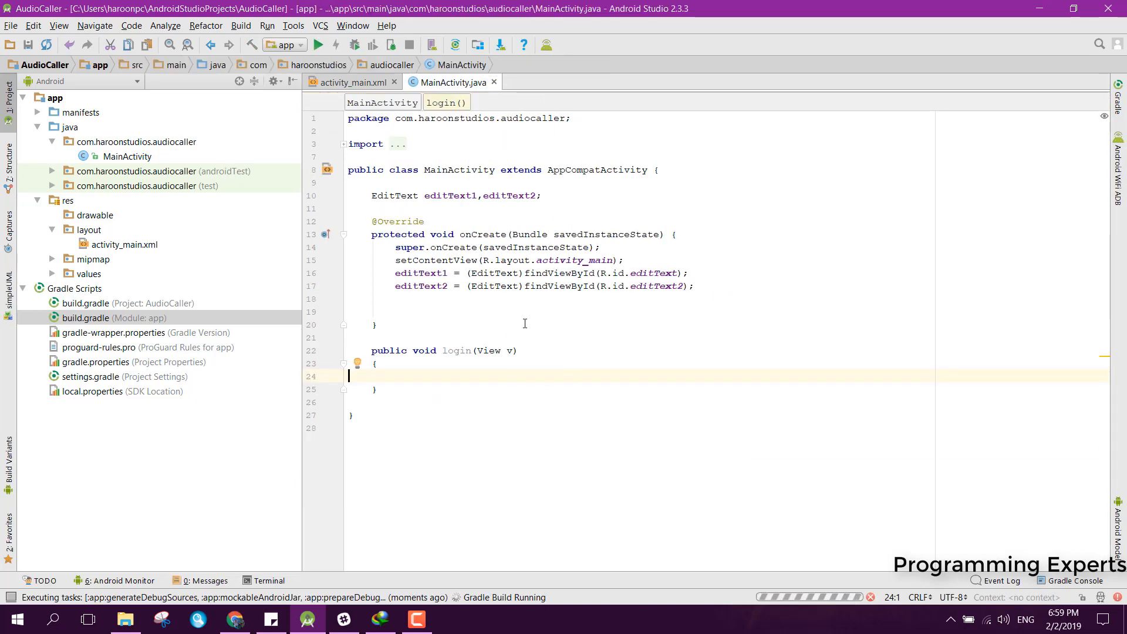
pyautogui.moveTo(511, 447)
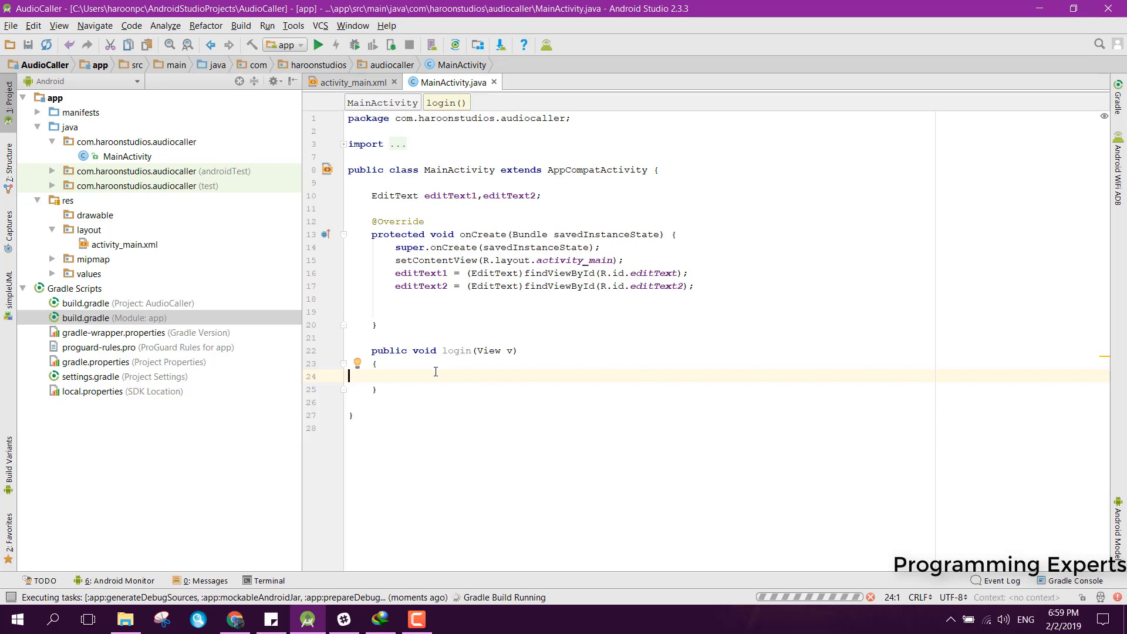
pyautogui.moveTo(435, 456)
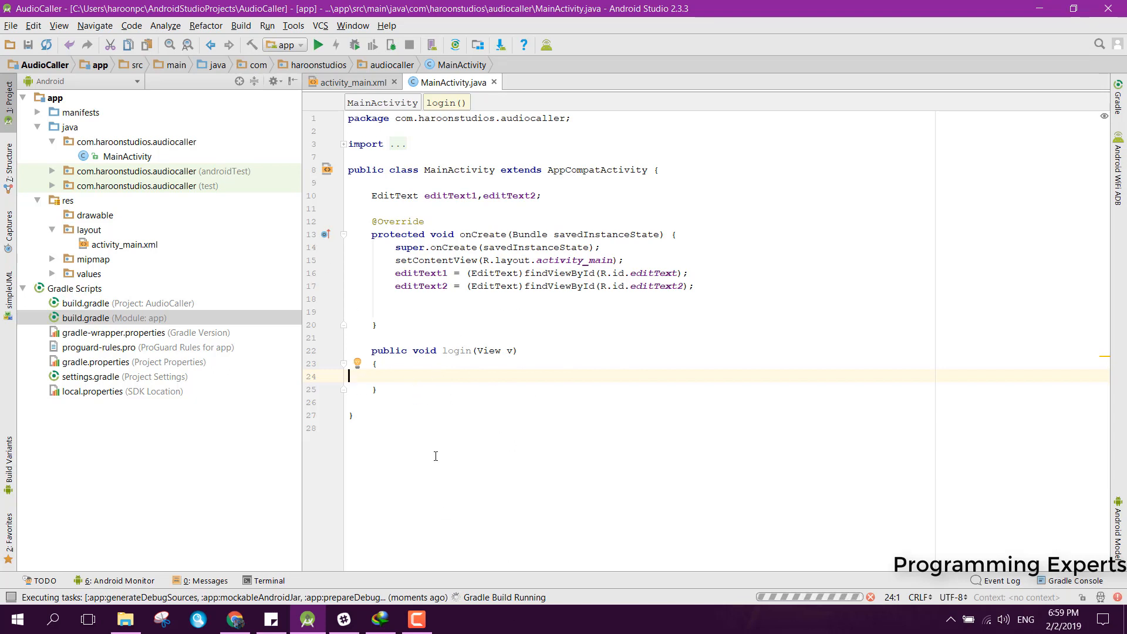
pyautogui.moveTo(568, 193)
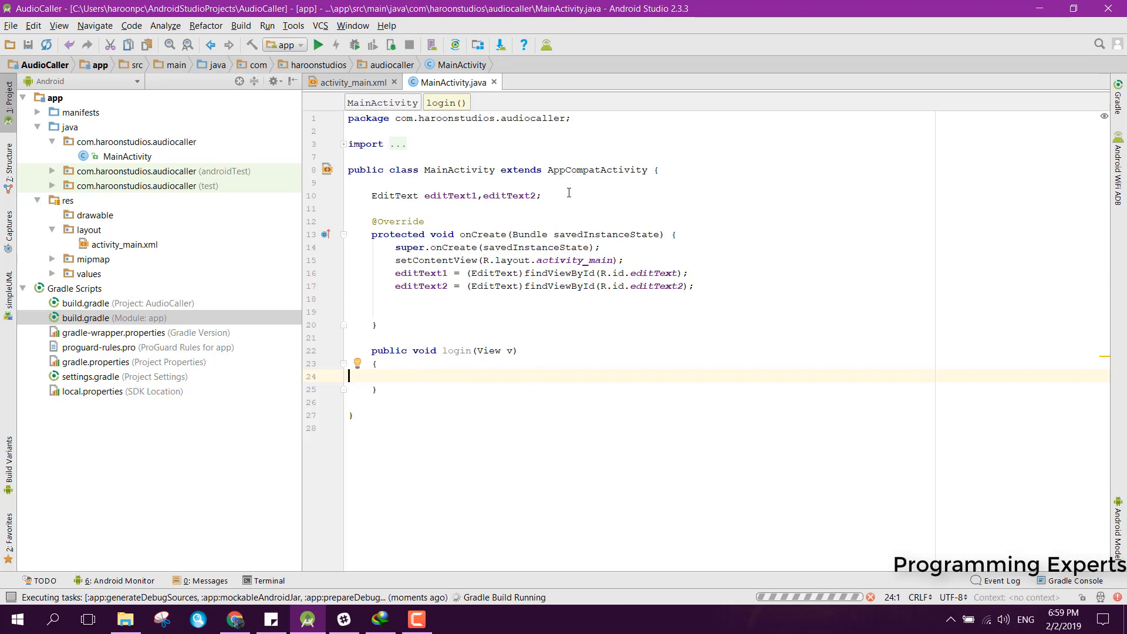
pyautogui.click(566, 196)
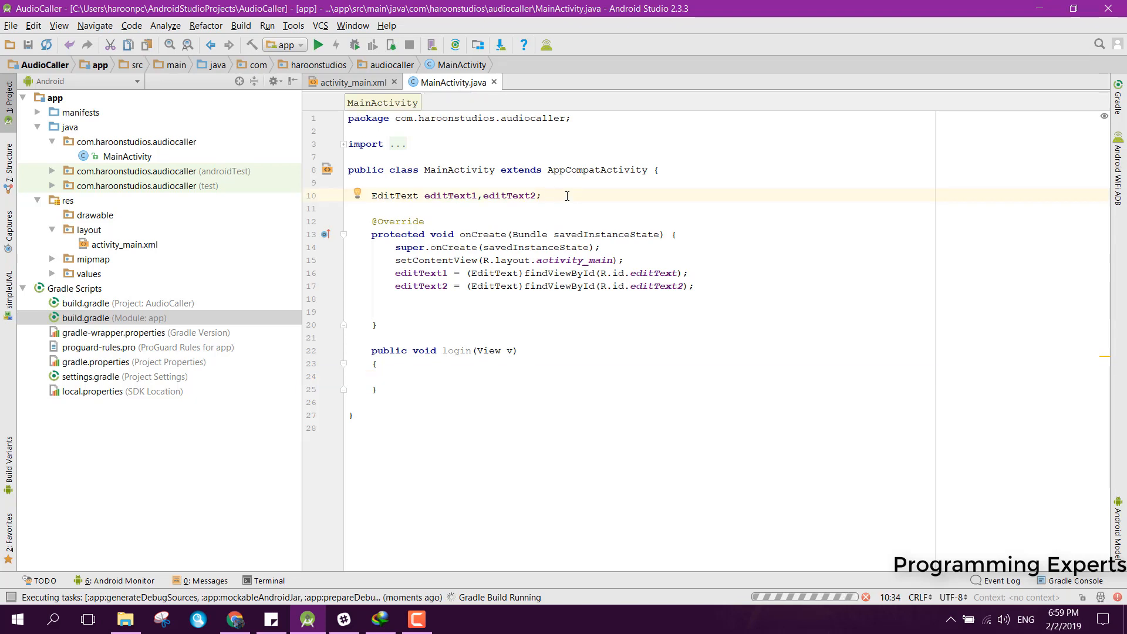
pyautogui.write('Fire')
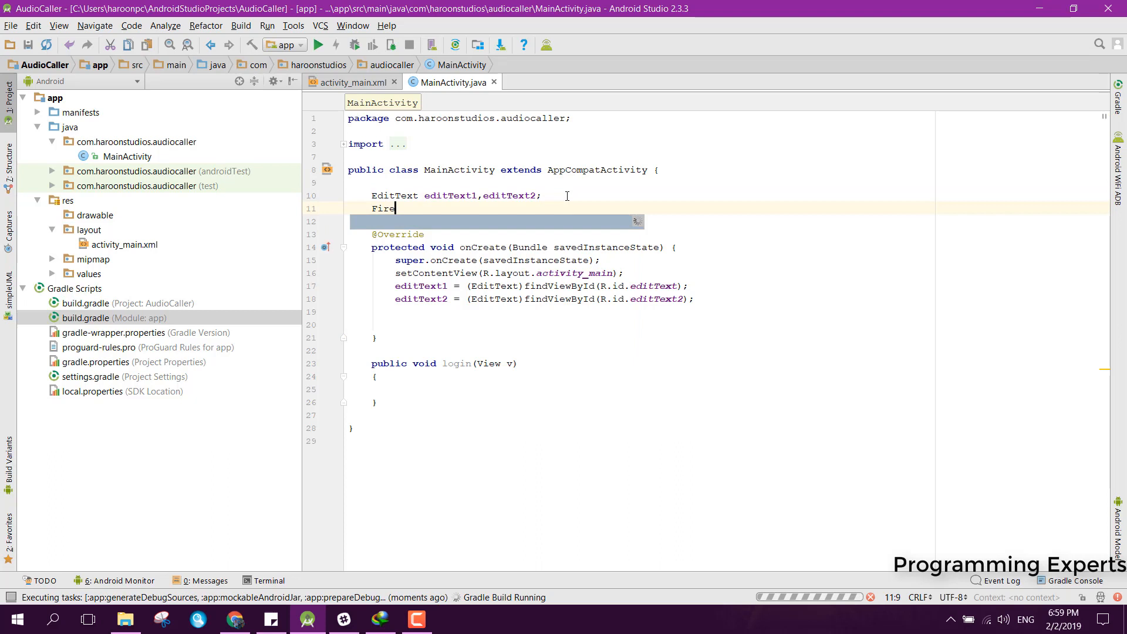
pyautogui.write('baseAuth auth;')
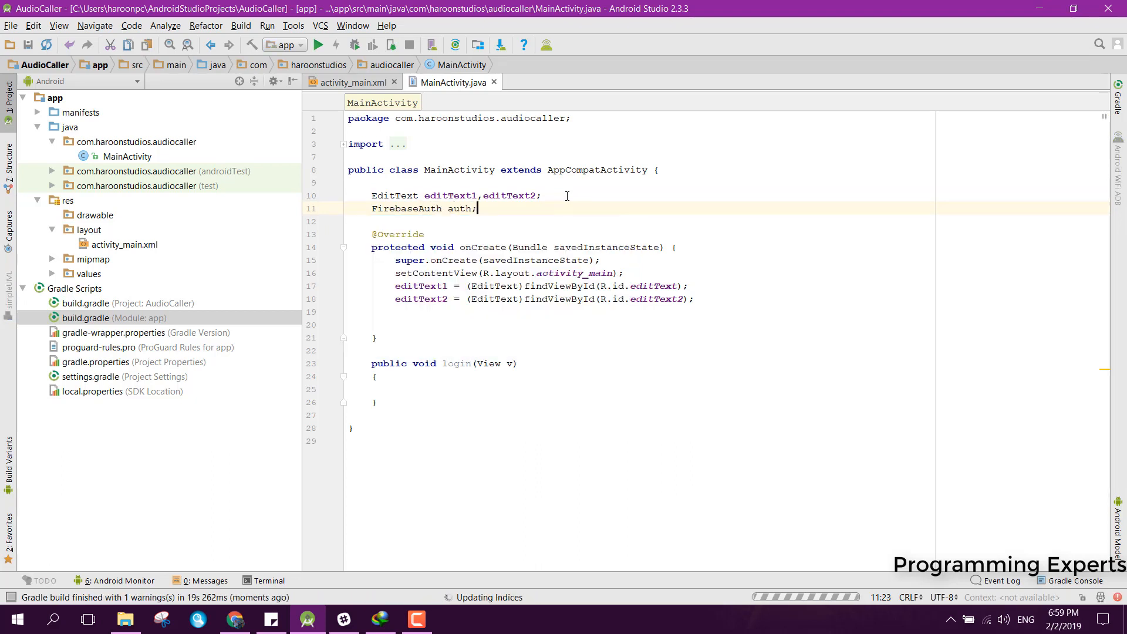
pyautogui.press('Return')
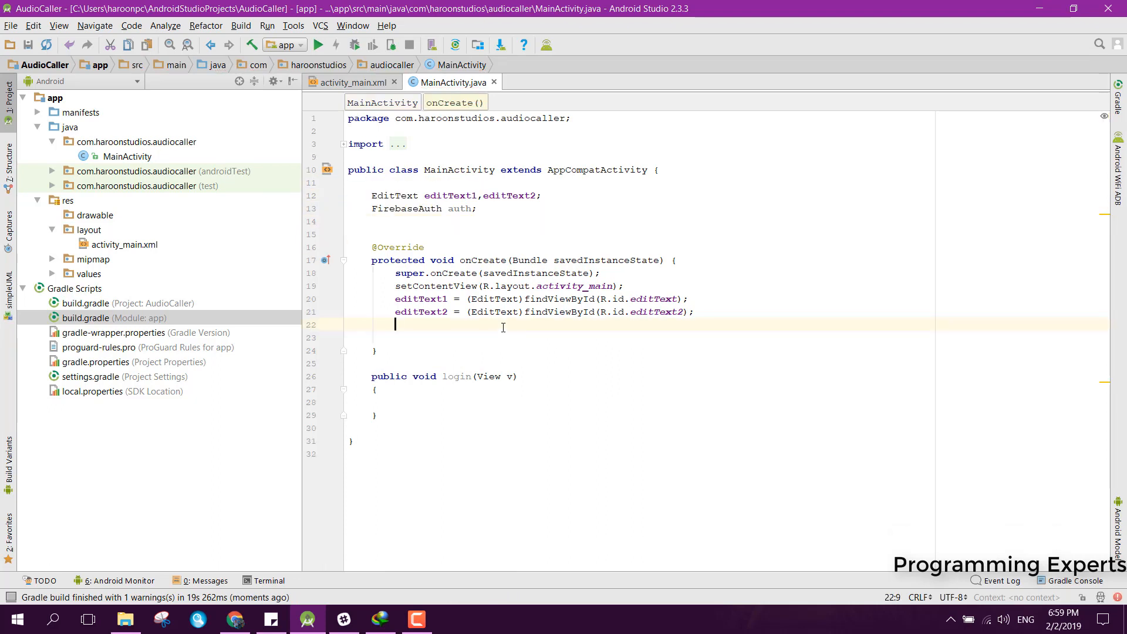
pyautogui.write('auth = FirebaseAuth.getInstance();')
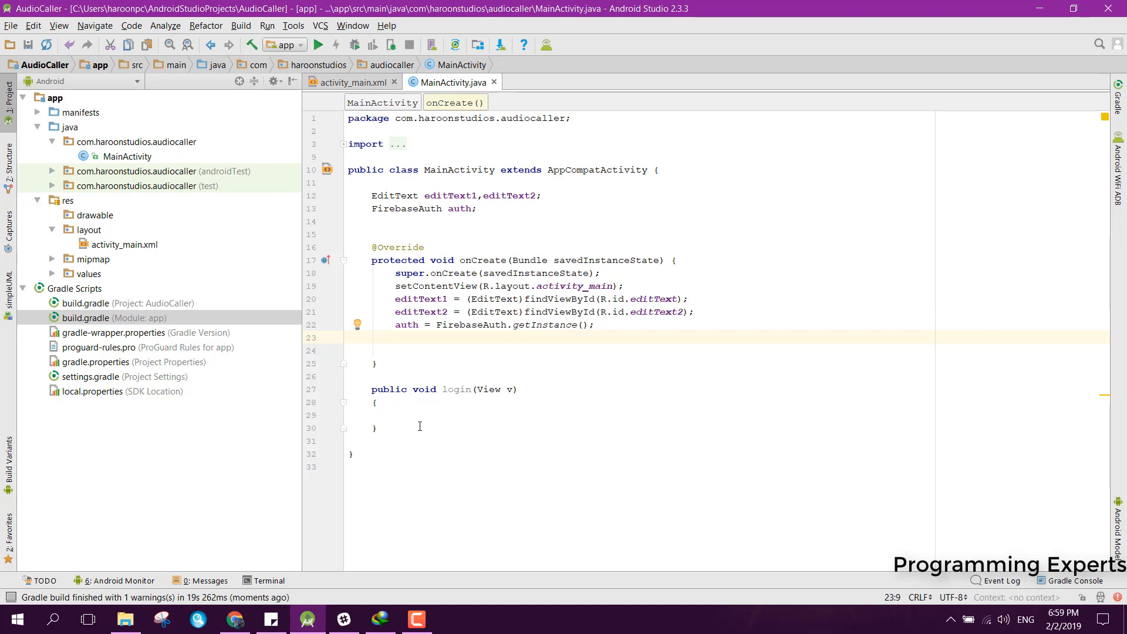
# In login(), read email and password strings from editText1 and editText2
pyautogui.click(419, 415)
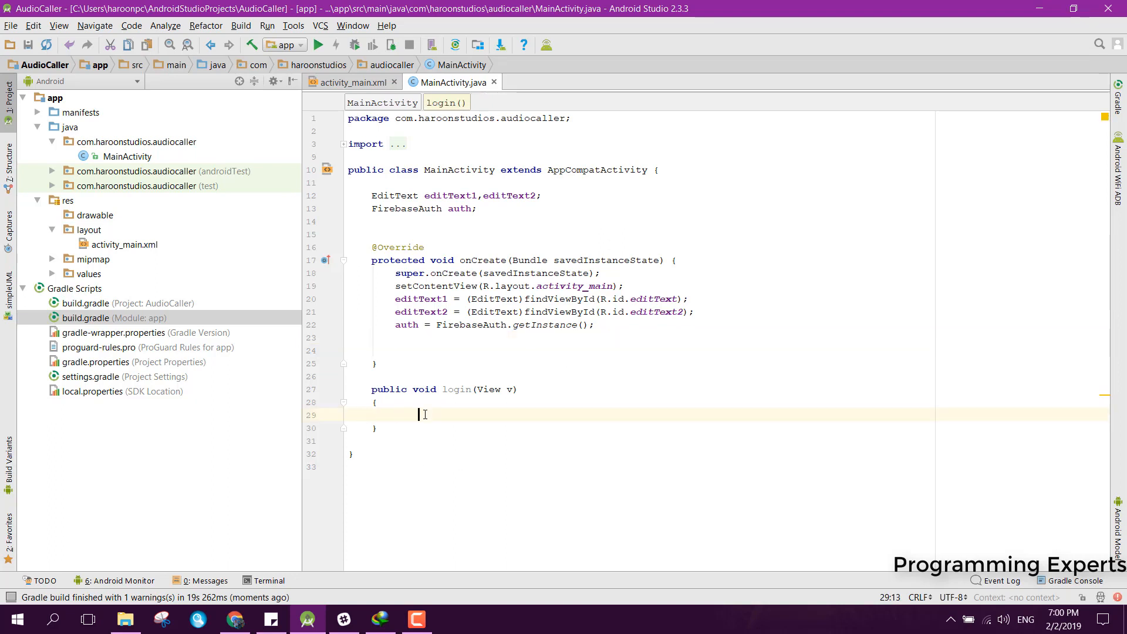
pyautogui.moveTo(613, 437)
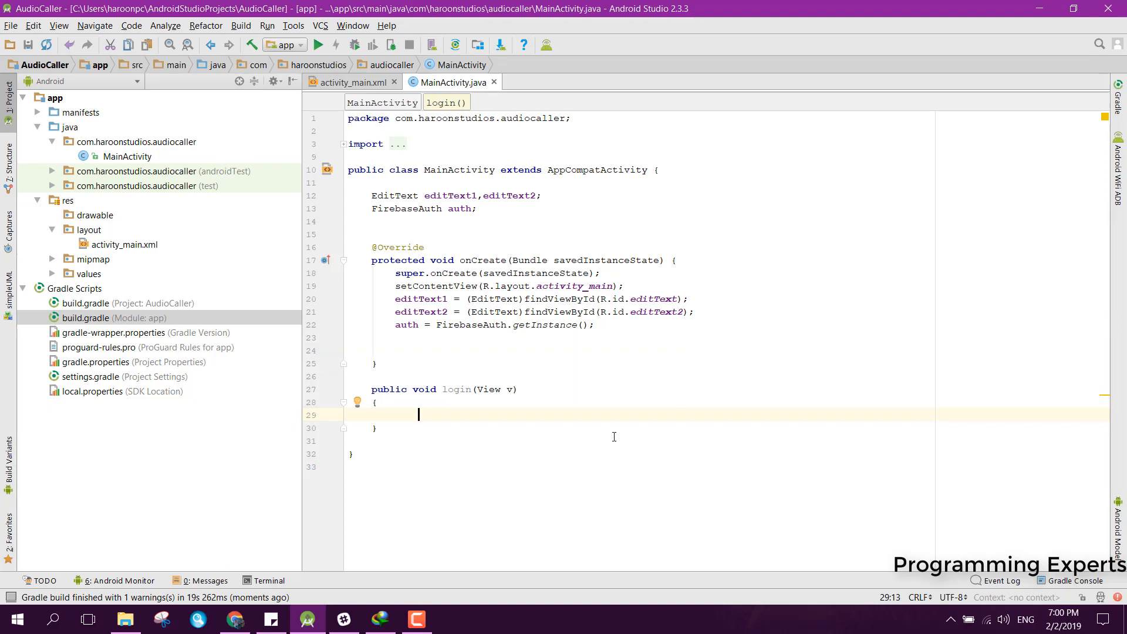
pyautogui.write('if(ed')
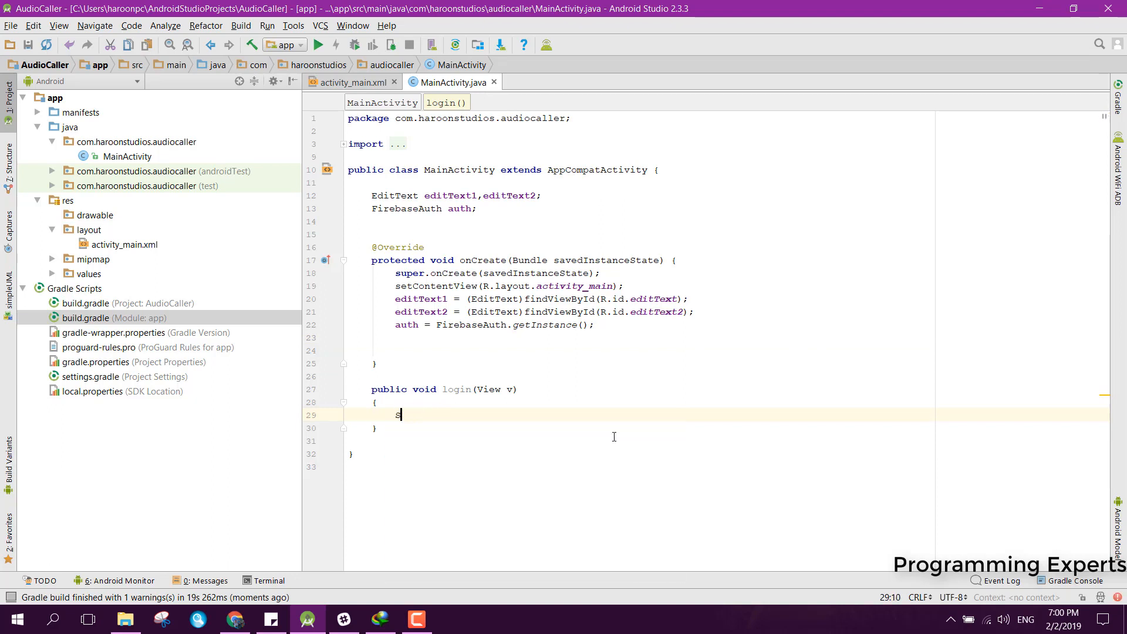
pyautogui.write('tring')
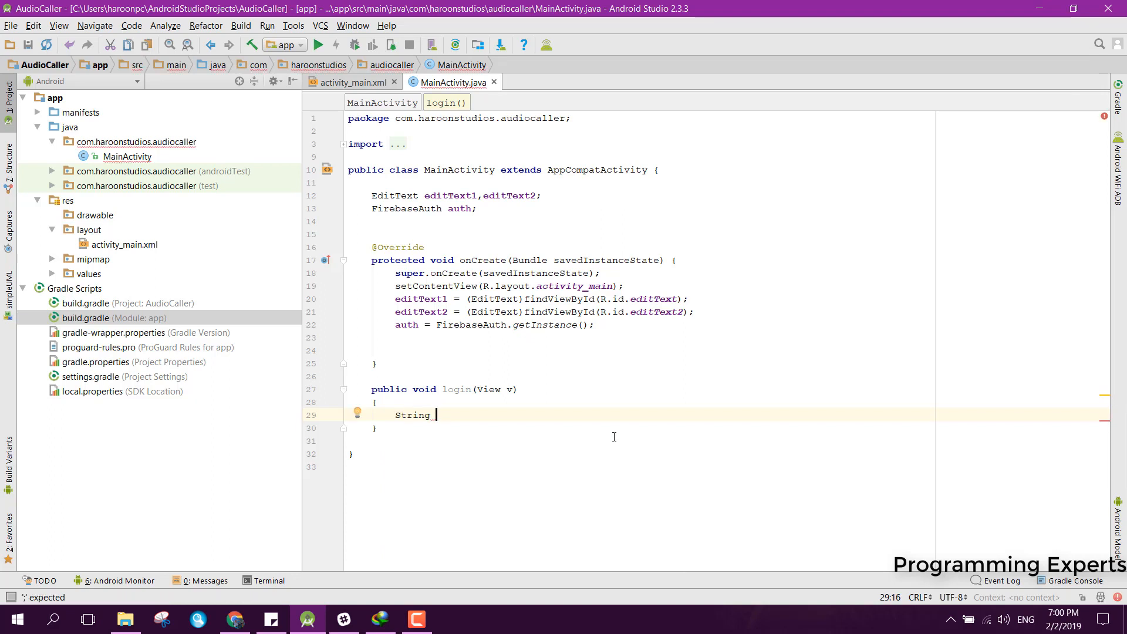
pyautogui.write('email = e')
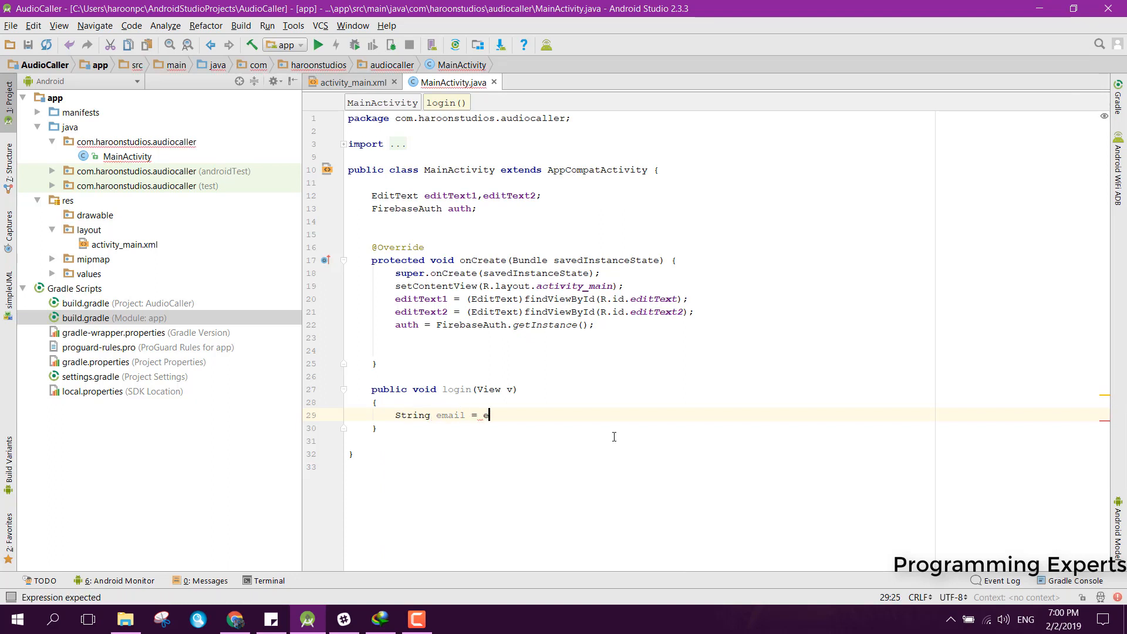
pyautogui.write('ditText1.getText().toString();')
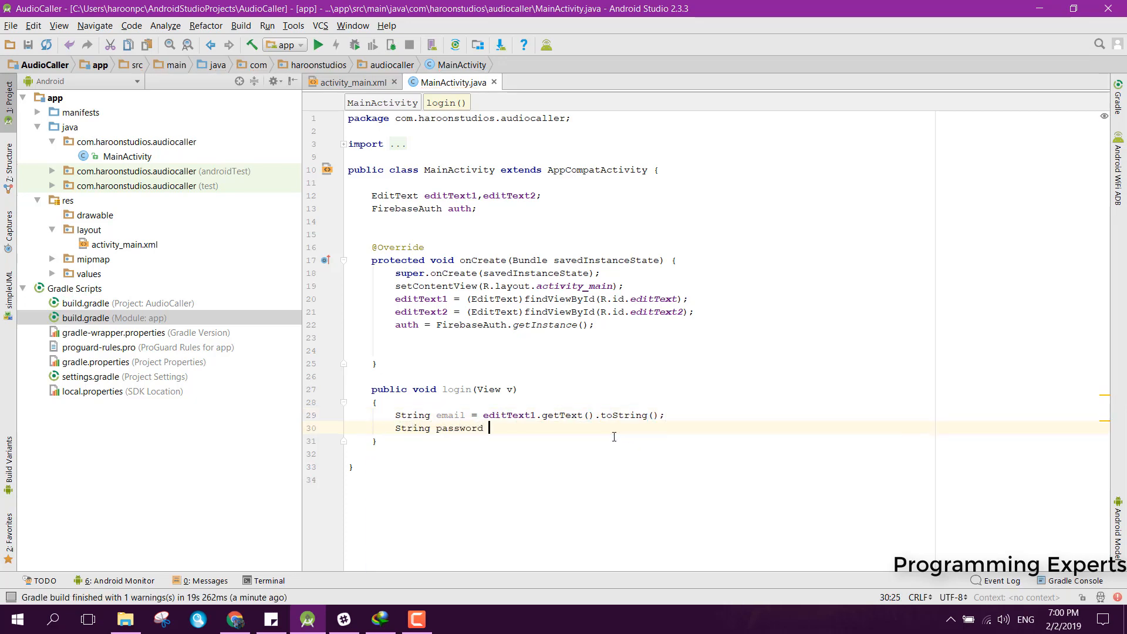
pyautogui.write('= editText2')
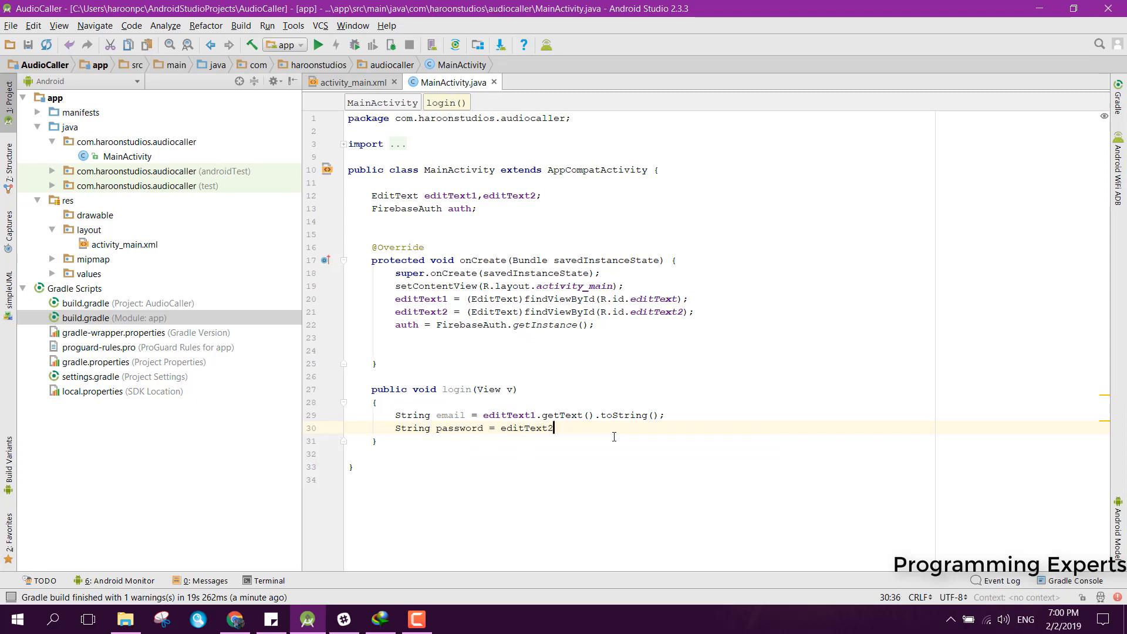
pyautogui.write('.getText().to')
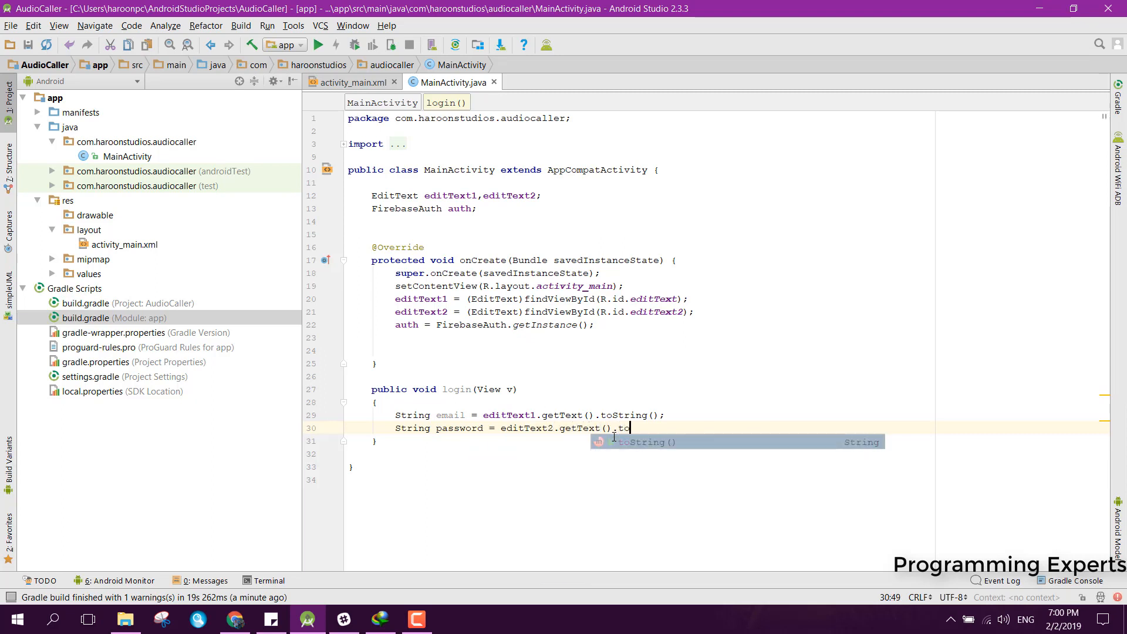
pyautogui.press('Enter')
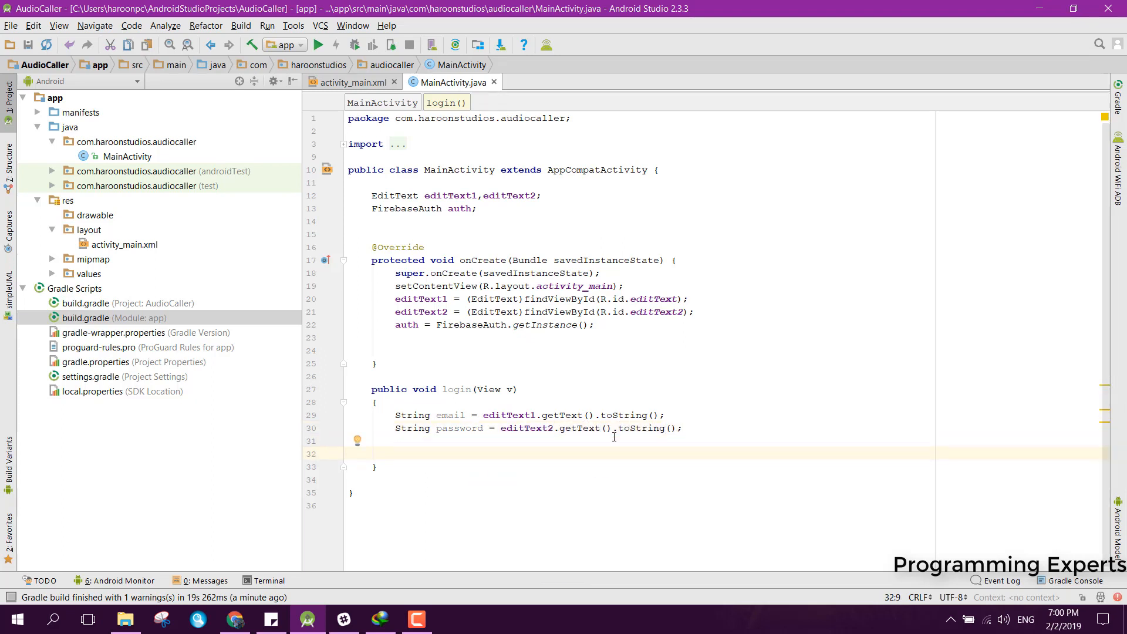
# Add an if block that runs only when email and password are both non-empty
pyautogui.write('if(email.equals("") &&')
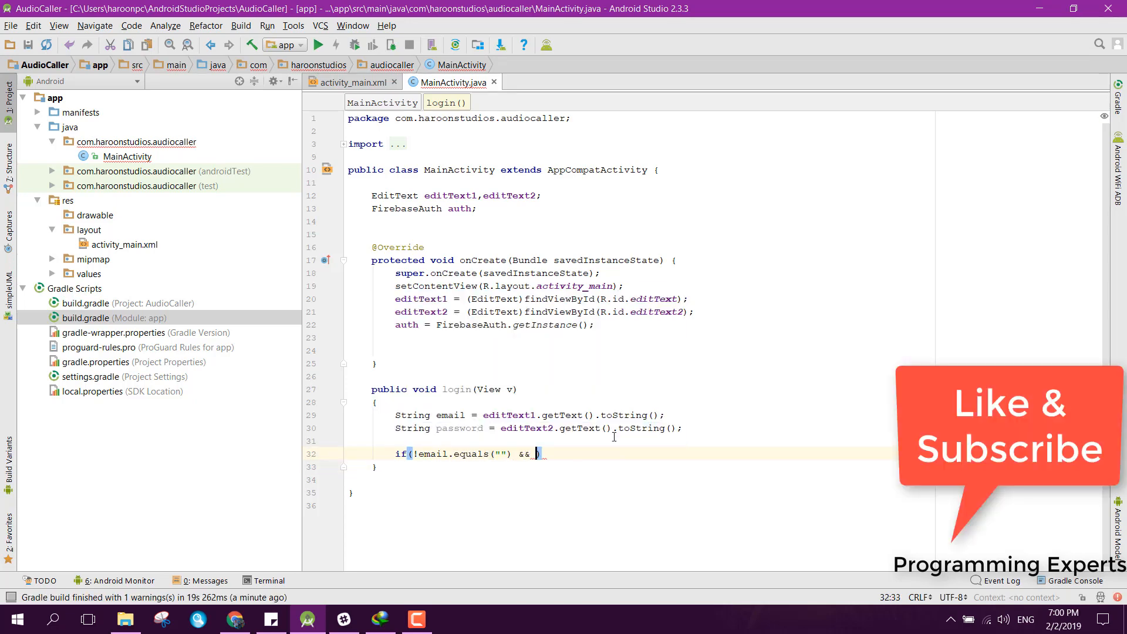
pyautogui.write('!passo')
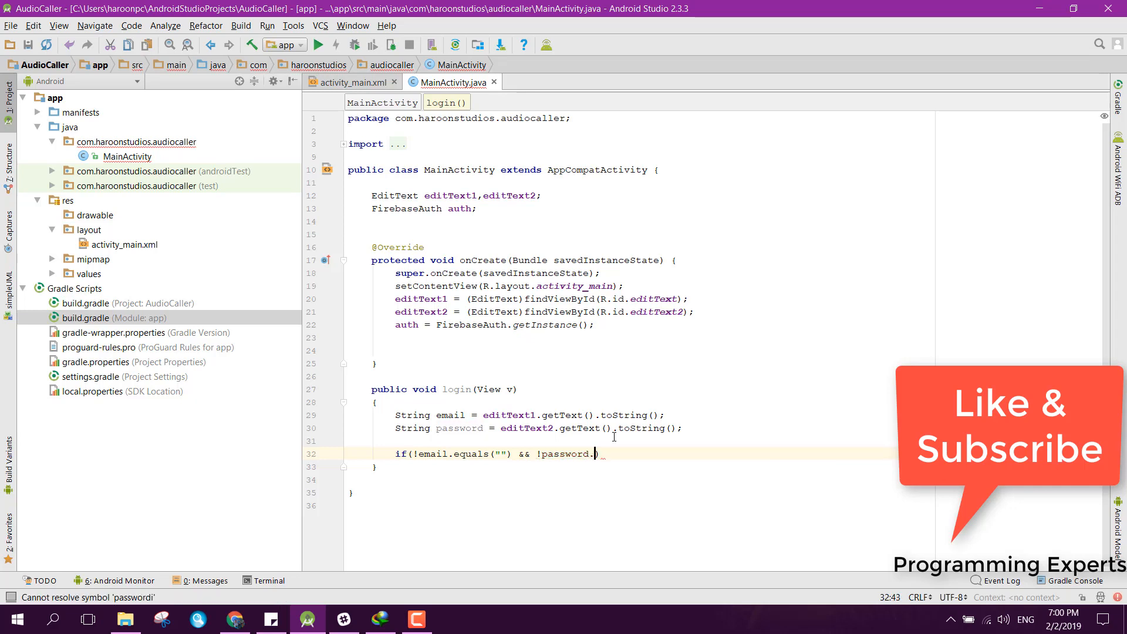
pyautogui.write('isEmpty())')
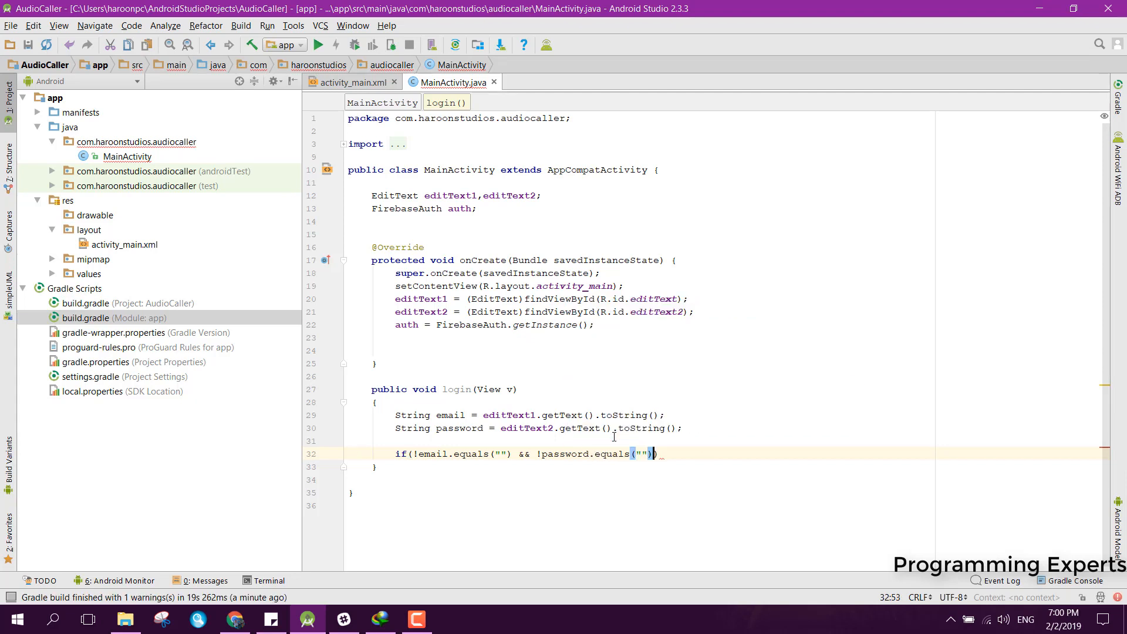
pyautogui.press('enter')
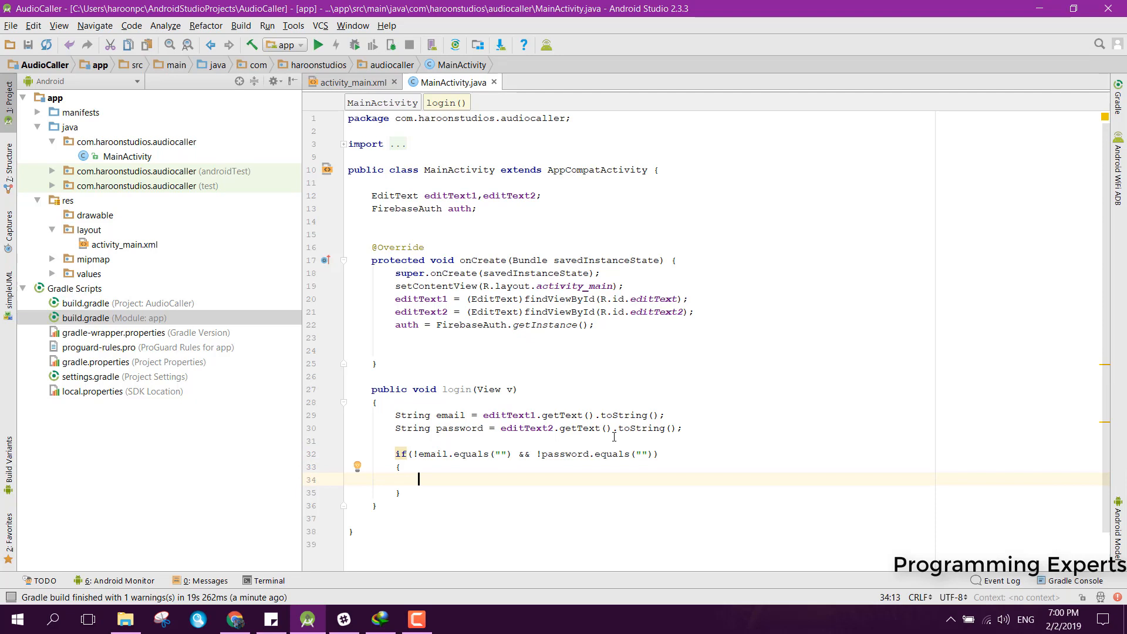
pyautogui.write('a')
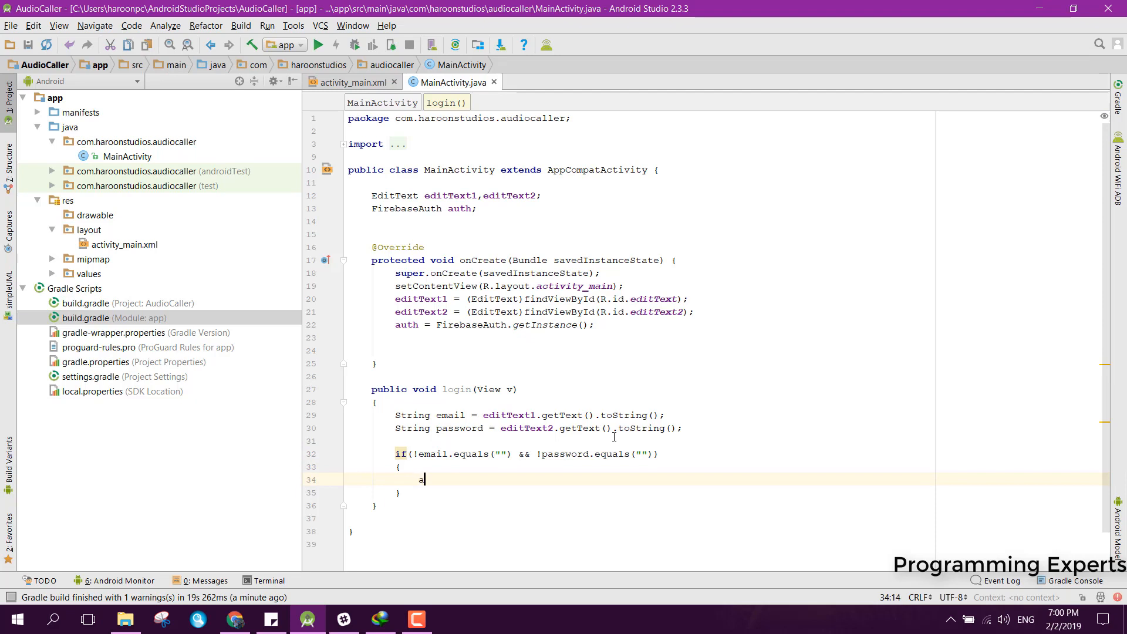
pyautogui.write('ut')
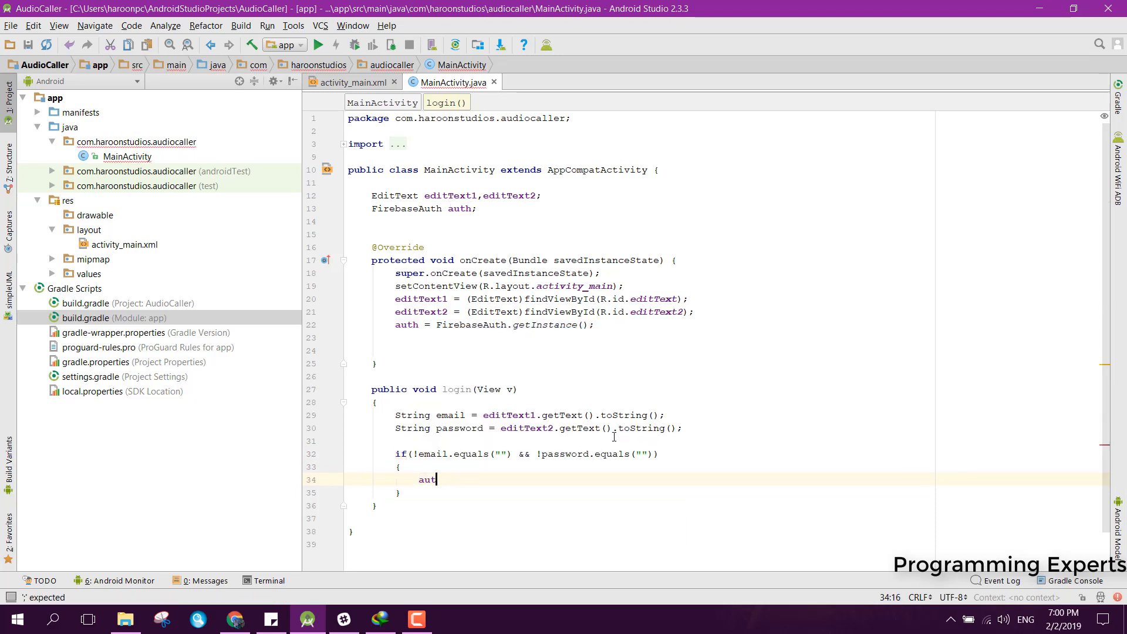
pyautogui.press('Backspace')
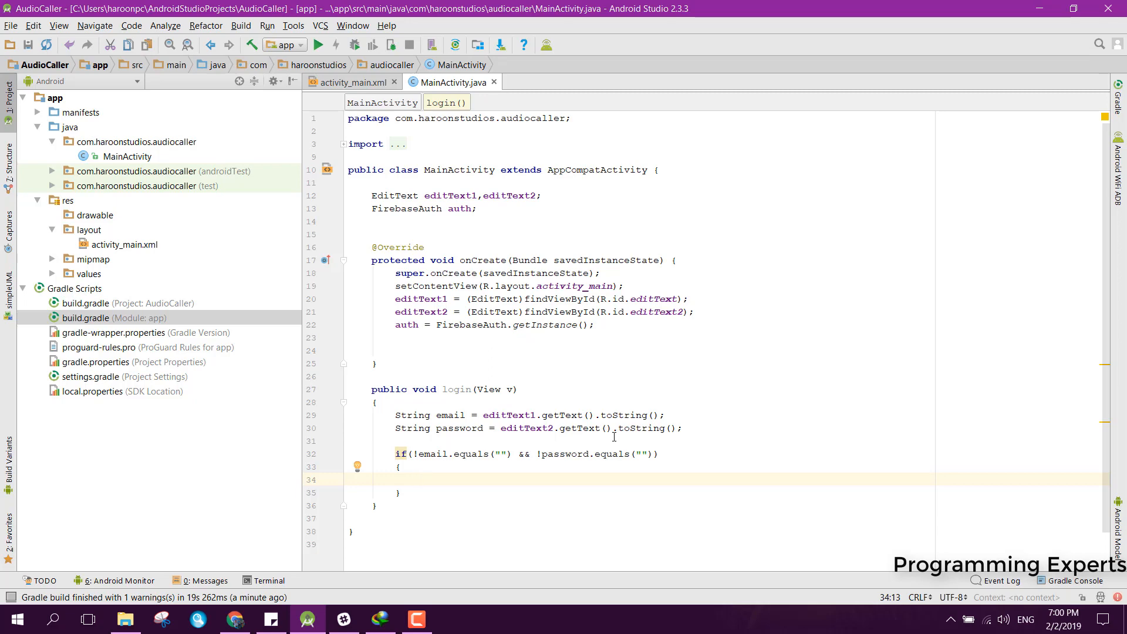
# Call auth.signInWithEmailAndPassword(email, password) with an addOnCompleteListener
pyautogui.write('auth.')
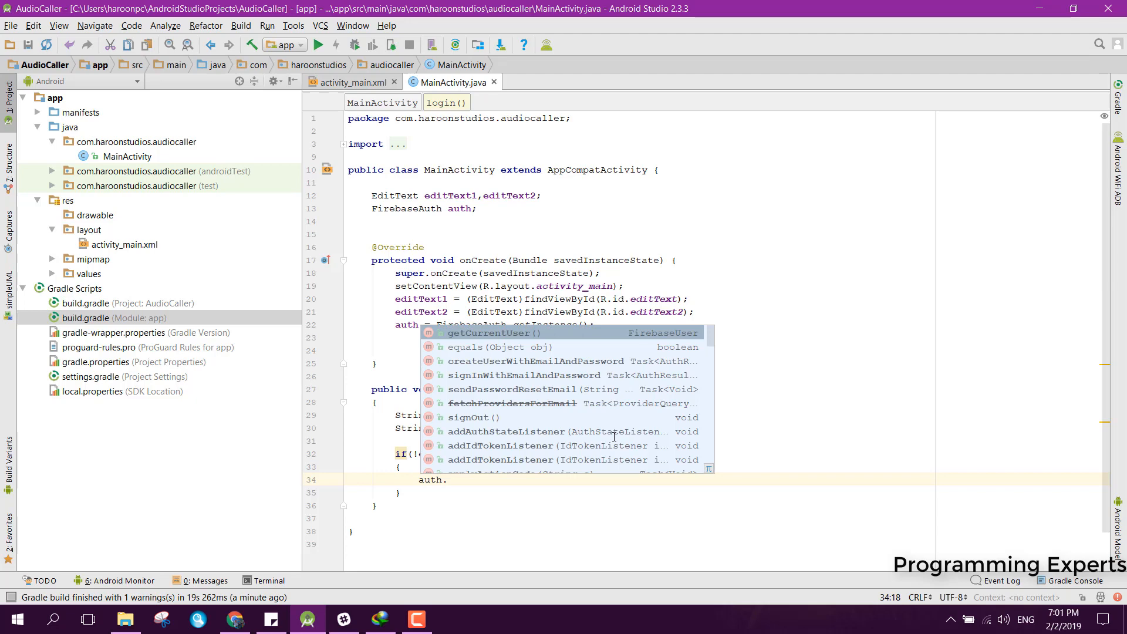
pyautogui.write('signInWithEmailAndPassword(')
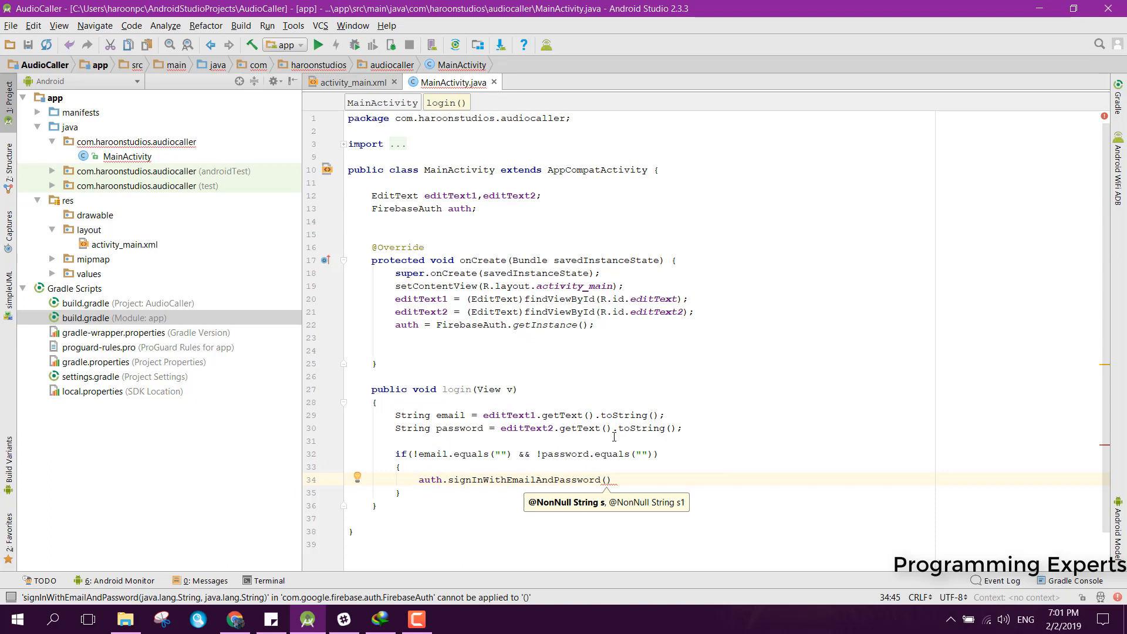
pyautogui.write('email')
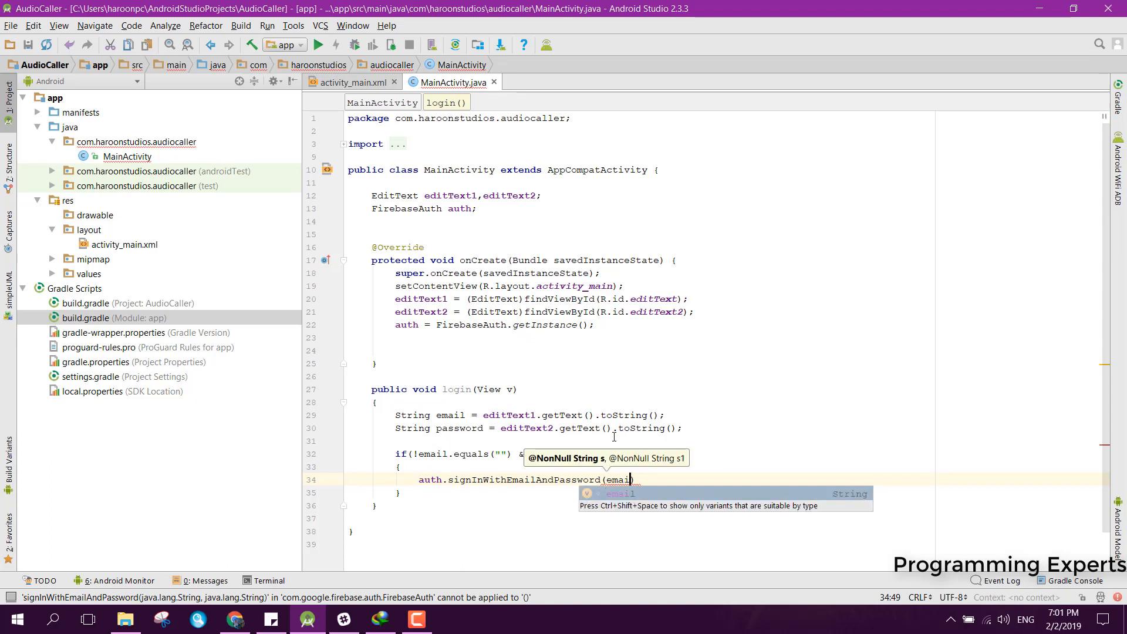
pyautogui.write(',password')
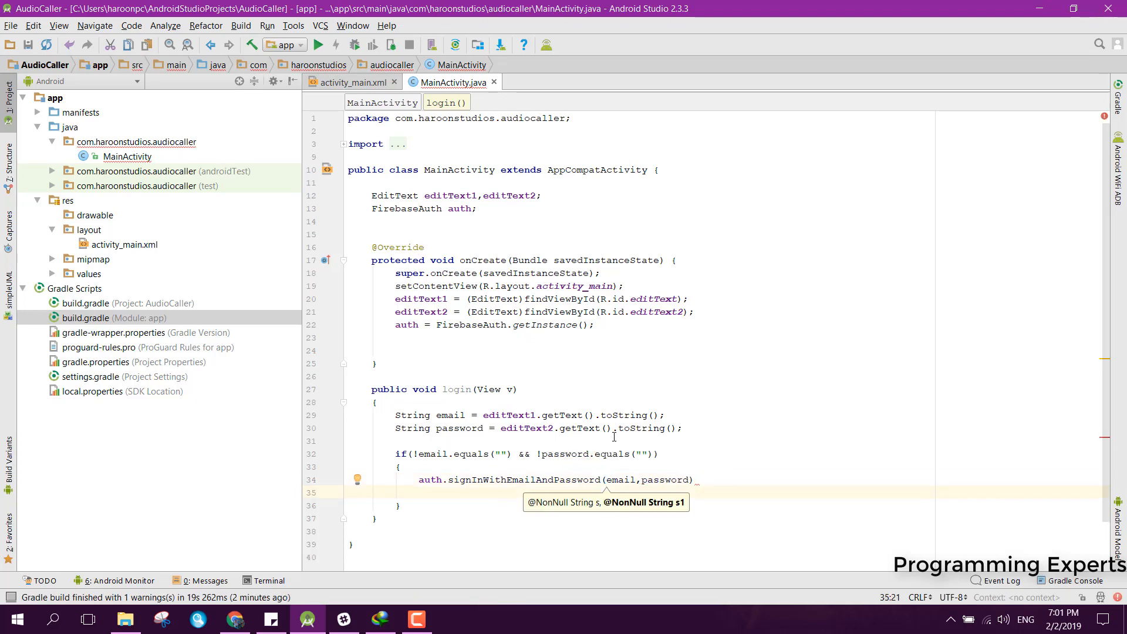
pyautogui.write('.ac')
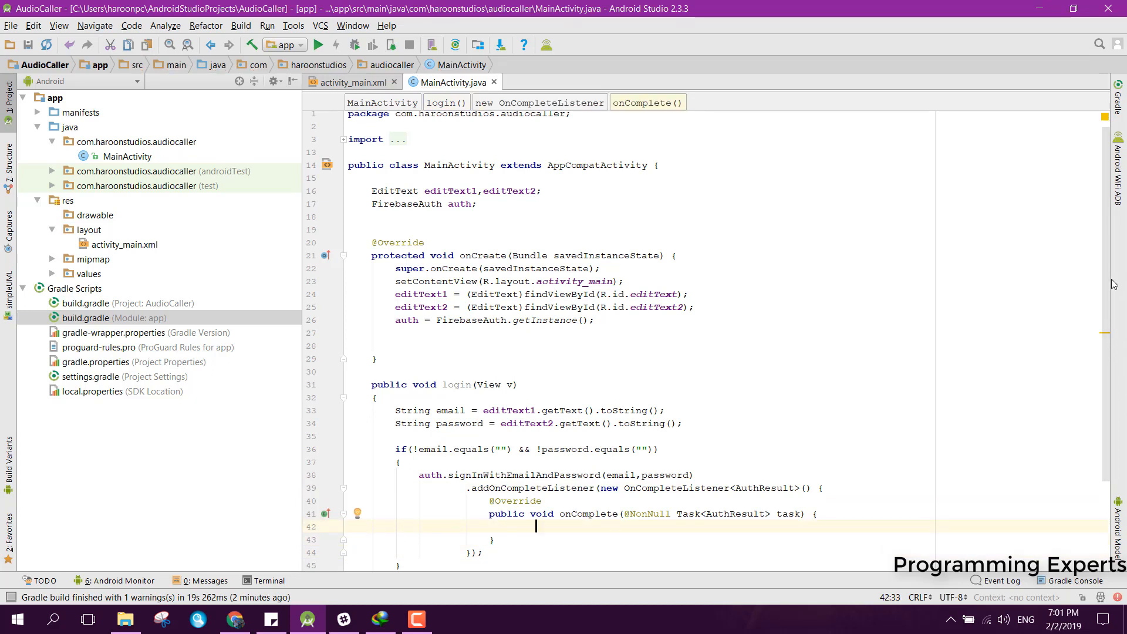
pyautogui.scroll(-3)
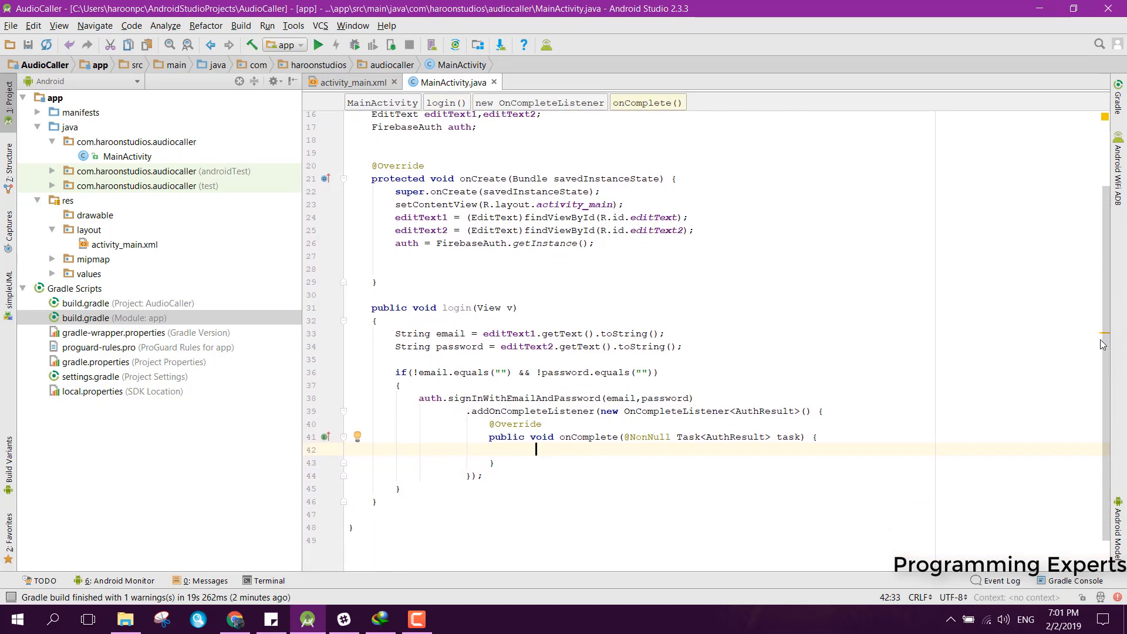
# In onComplete, check task.isSuccessful(), else show a long 'User could not be logged in' toast
pyautogui.write('if()')
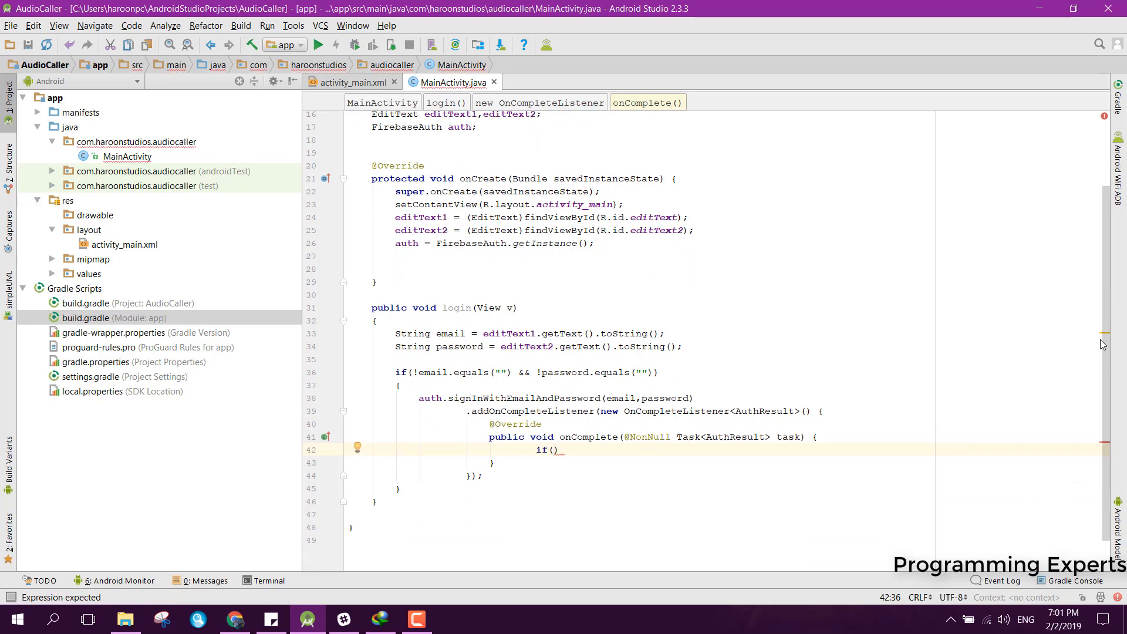
pyautogui.write('task.isSuccessful()')
pyautogui.write('// open another ac')
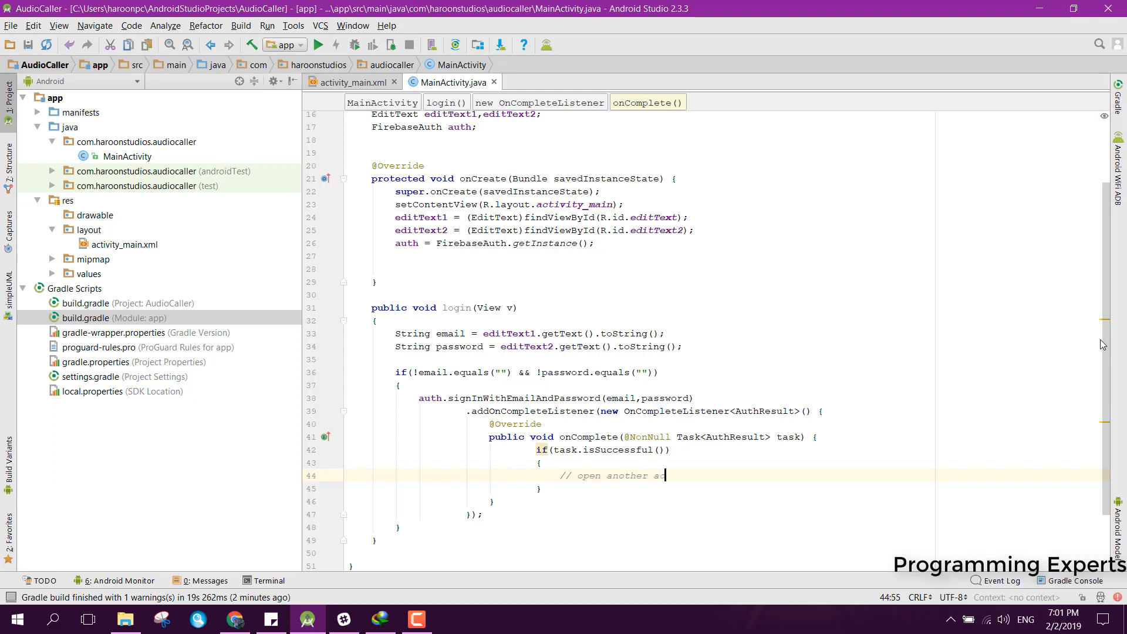
pyautogui.press('enter')
pyautogui.write('Toast.makeText(g')
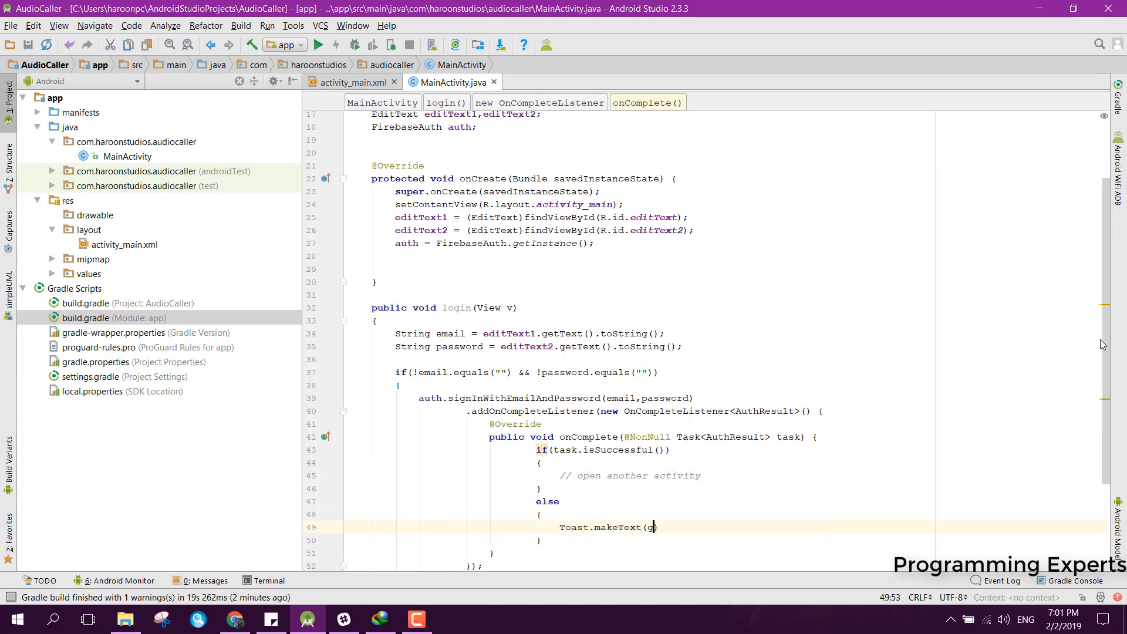
pyautogui.write('getApplicationContext(),"User ")')
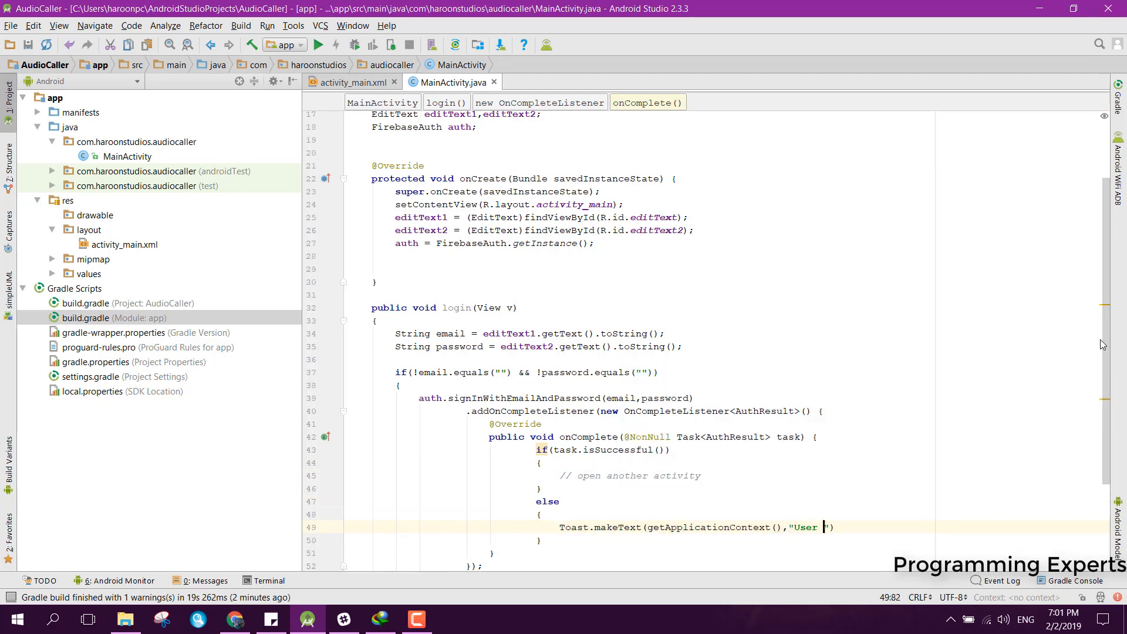
pyautogui.write('could not be l')
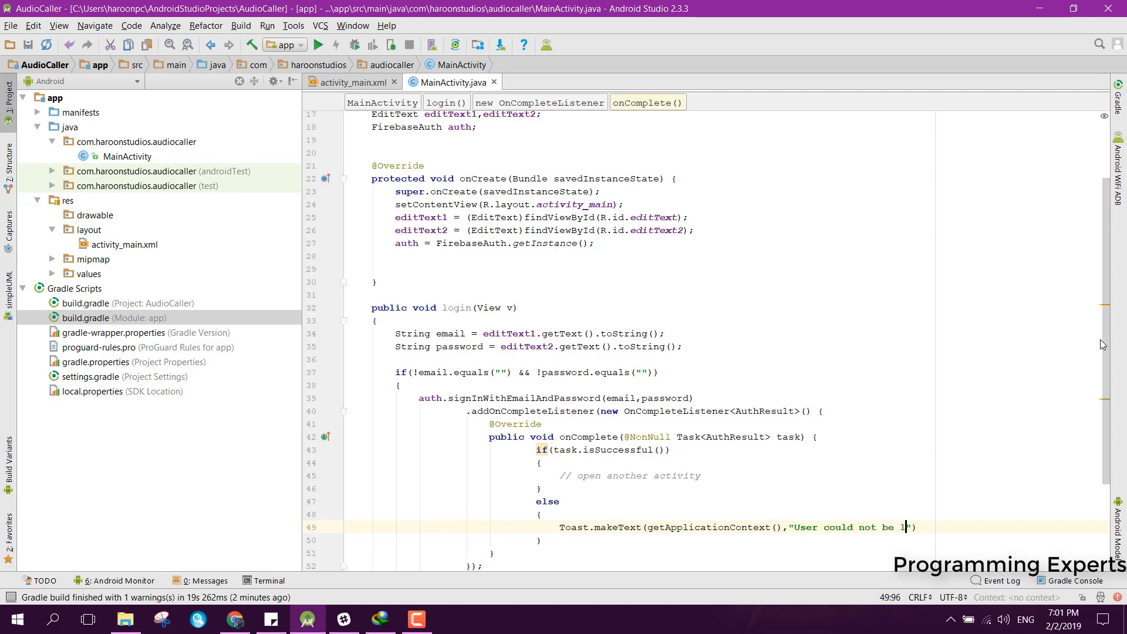
pyautogui.write('ogged')
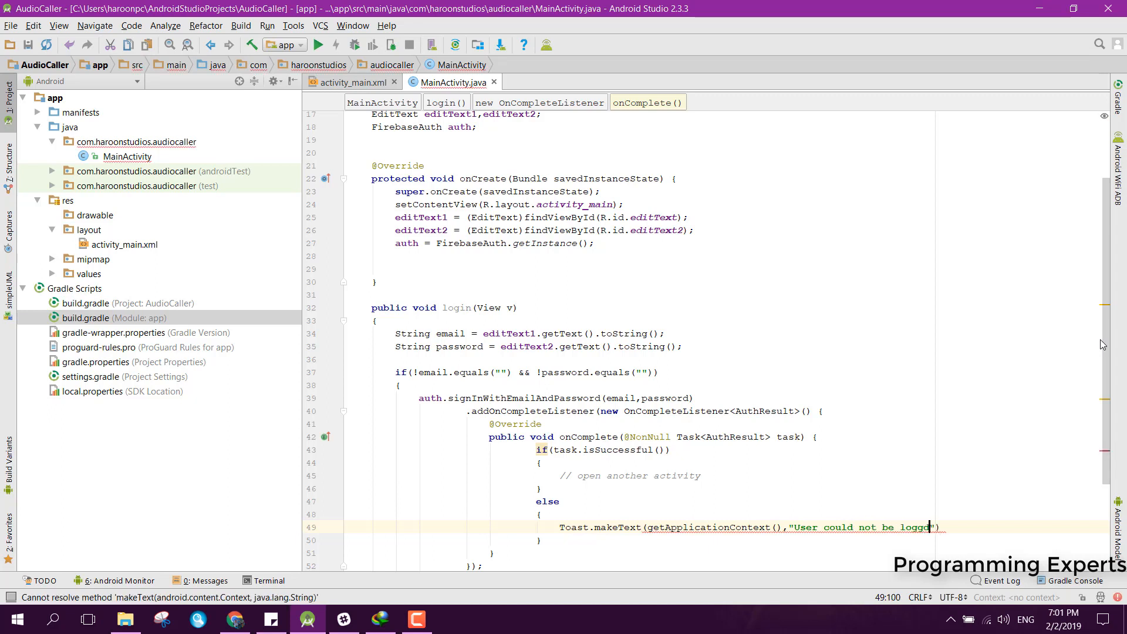
pyautogui.write('",Toast')
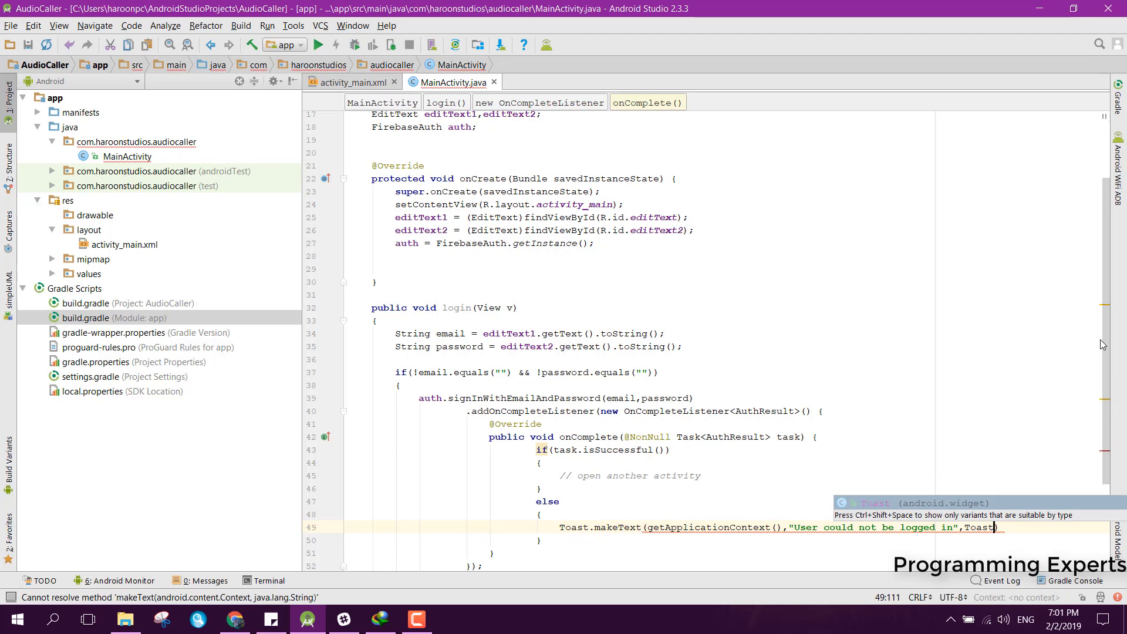
pyautogui.write('LENGTH_LONG).show();')
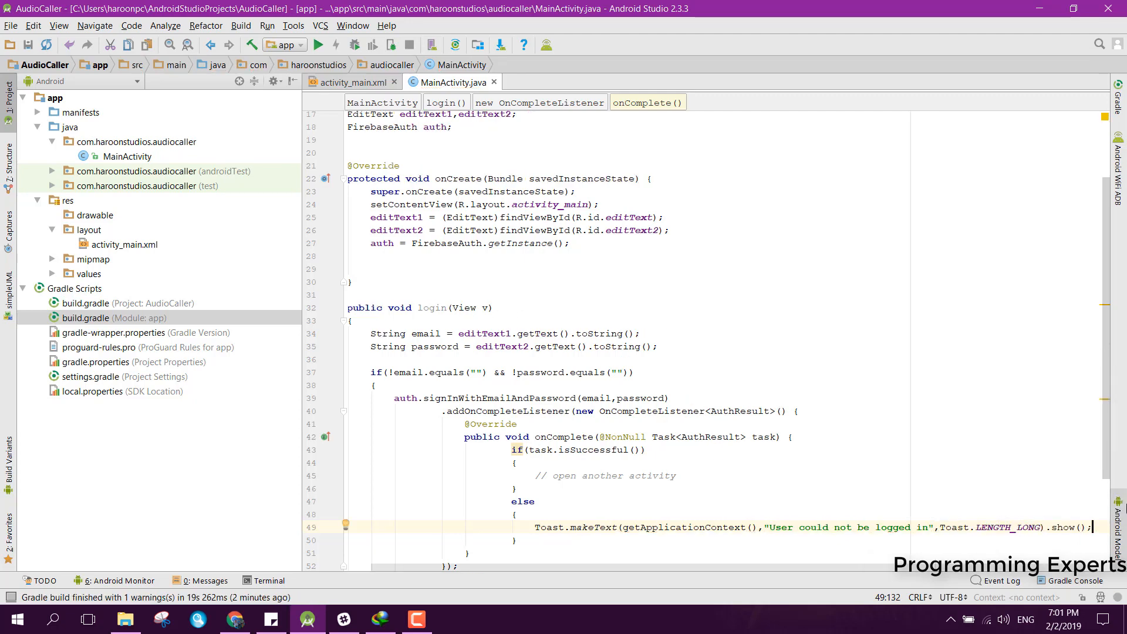
pyautogui.moveTo(811, 570)
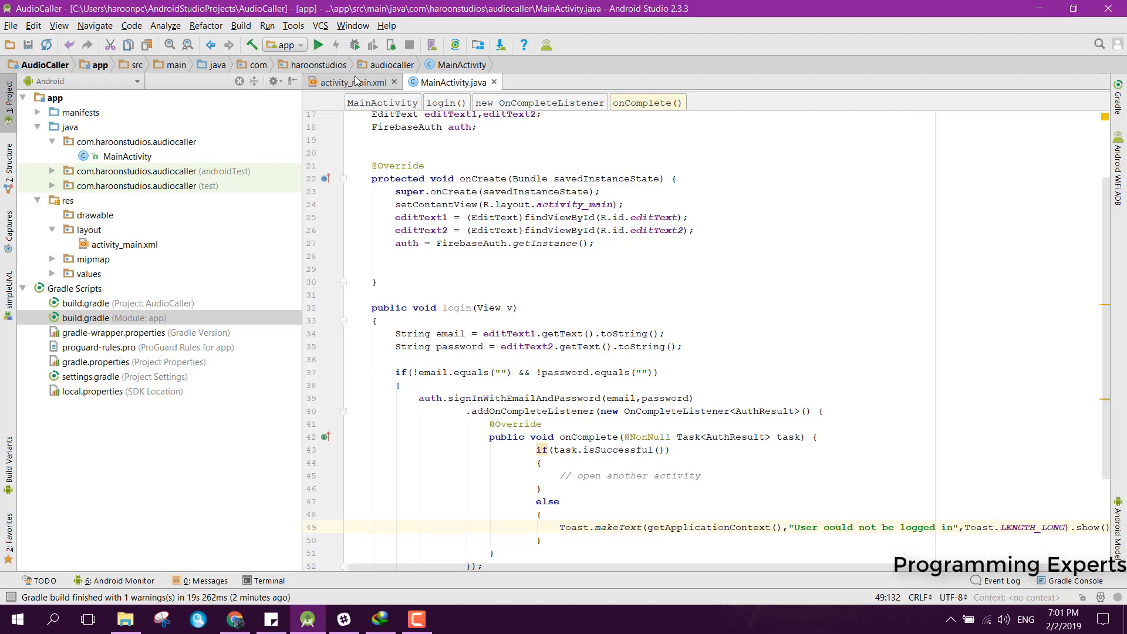
# Add android:onClick="login" to the Login button in activity_main.xml, then return to MainActivity.java
pyautogui.click(347, 82)
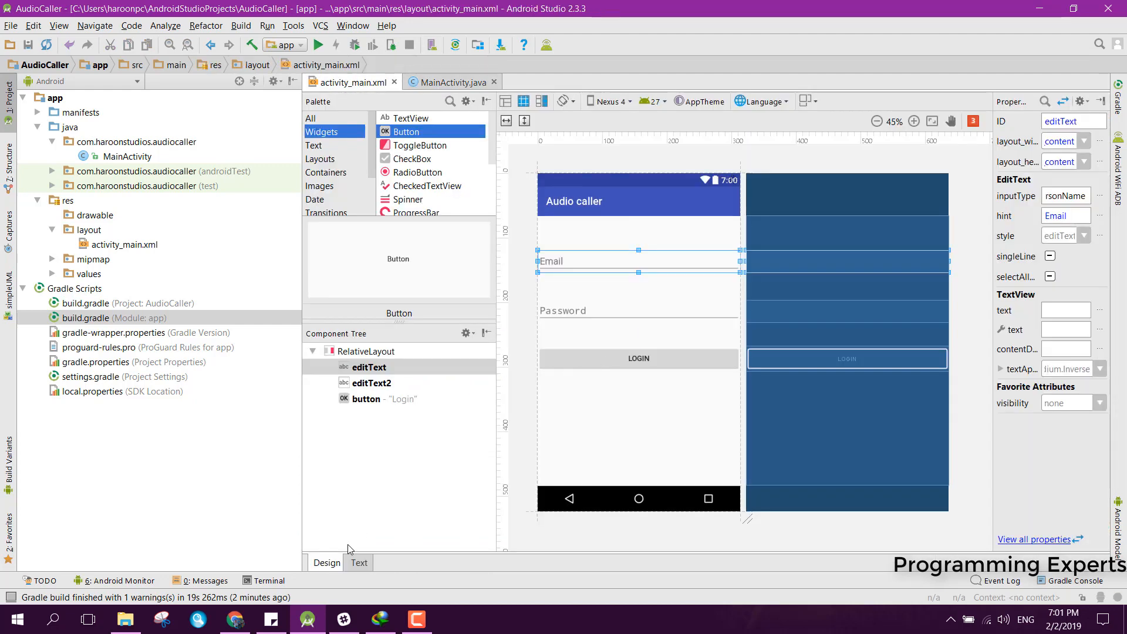
pyautogui.click(358, 563)
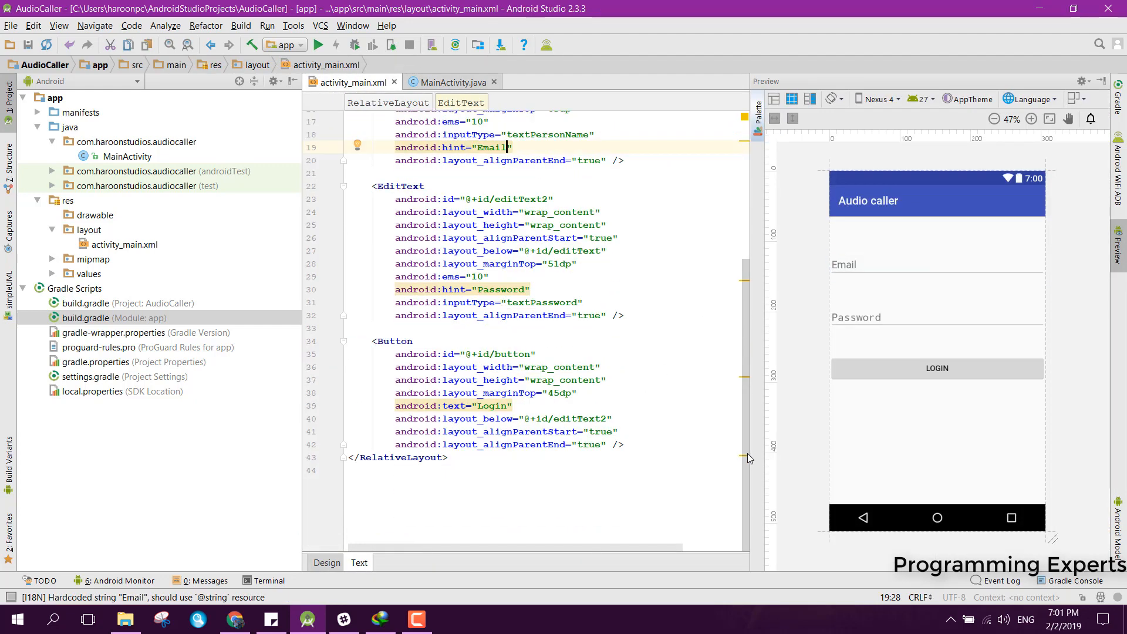
pyautogui.write('oid:onClick="login')
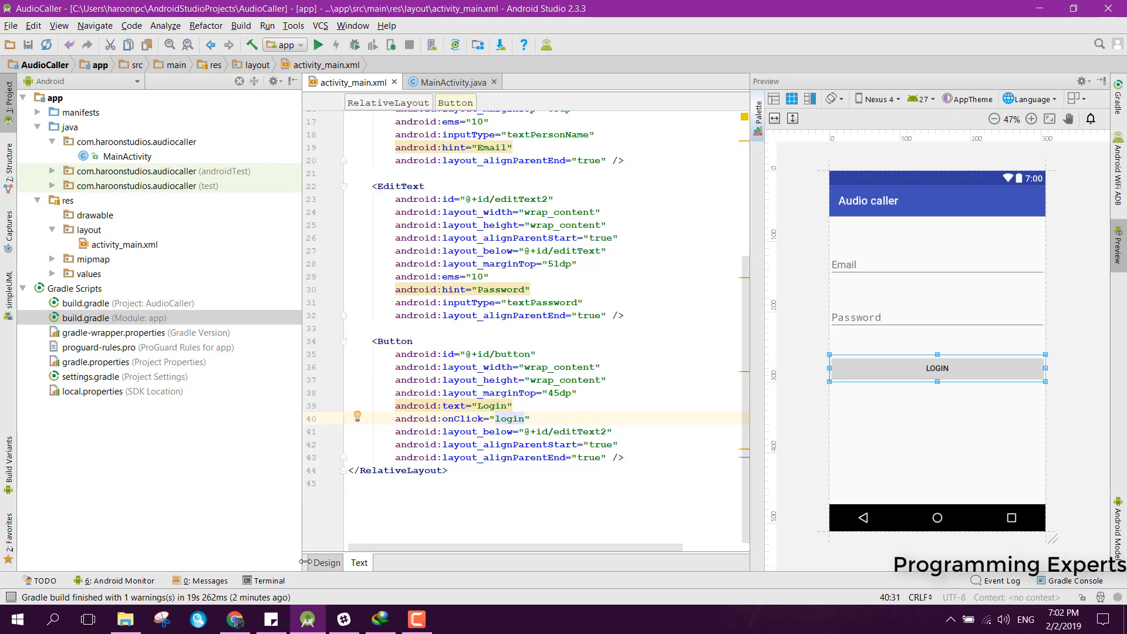
pyautogui.click(326, 562)
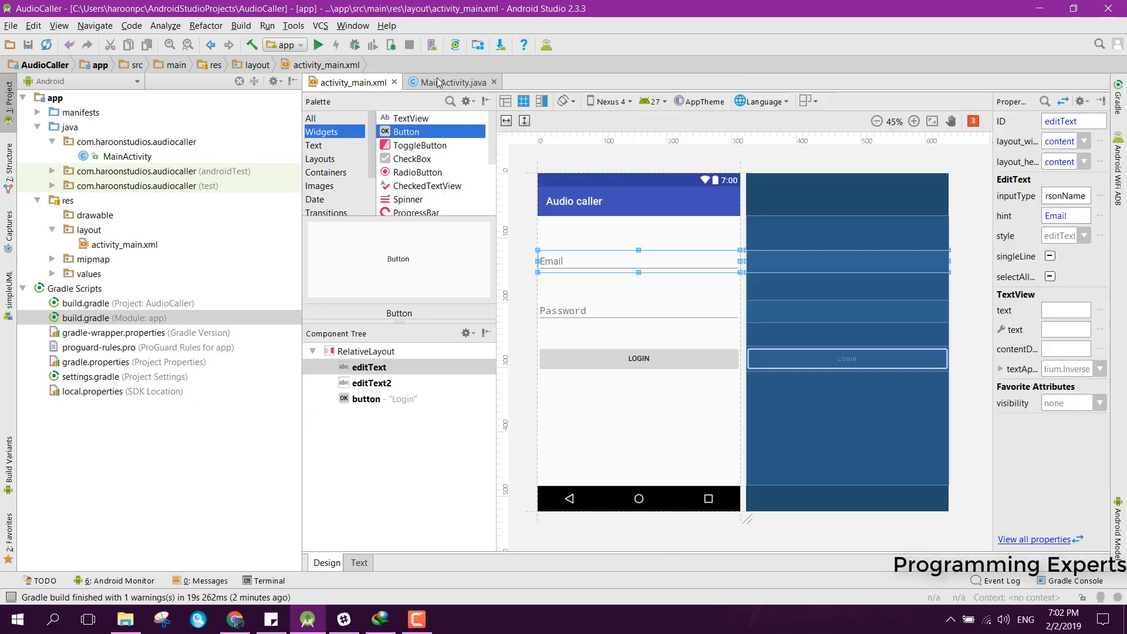
pyautogui.click(451, 82)
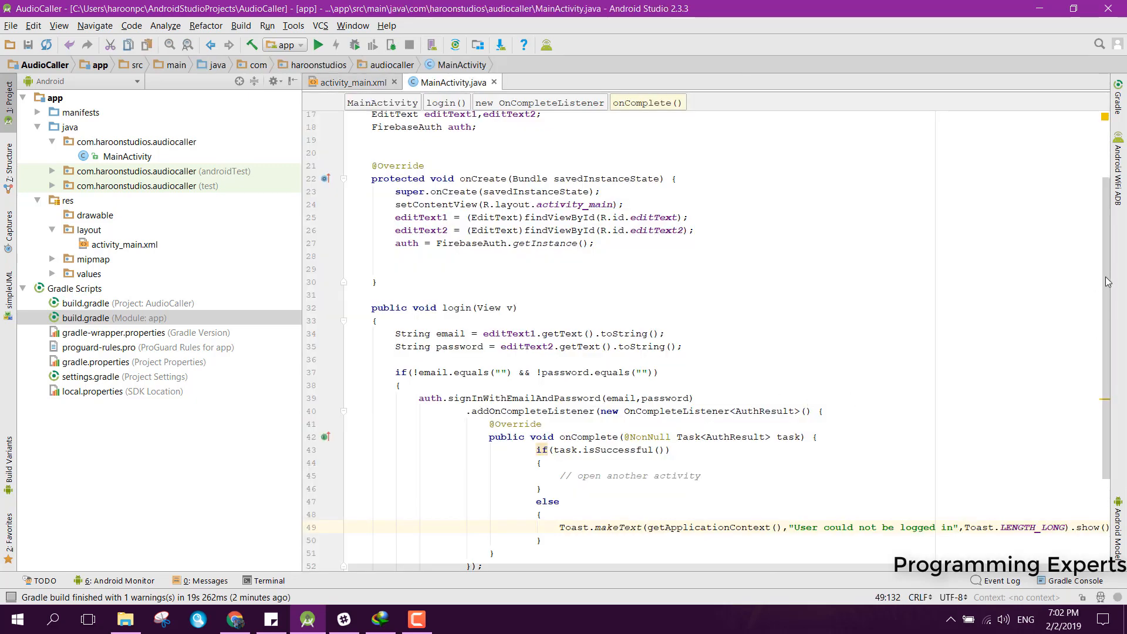
pyautogui.scroll(-3)
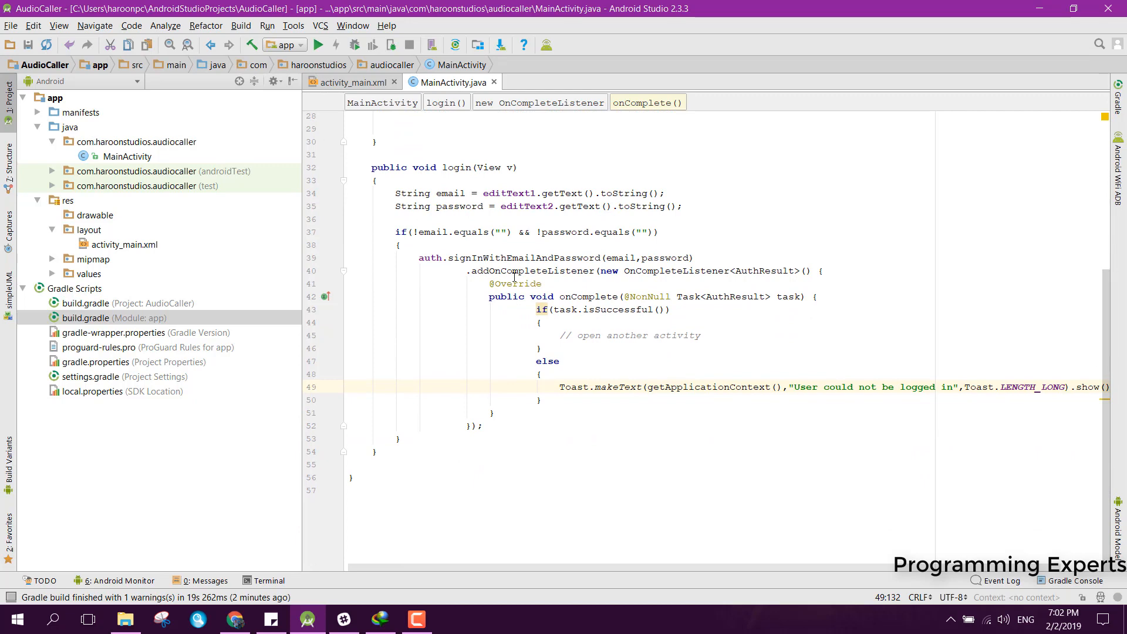
# Refactor-rename the MainActivity class to LoginActivity, updating its 2 occurrences
pyautogui.click(135, 142)
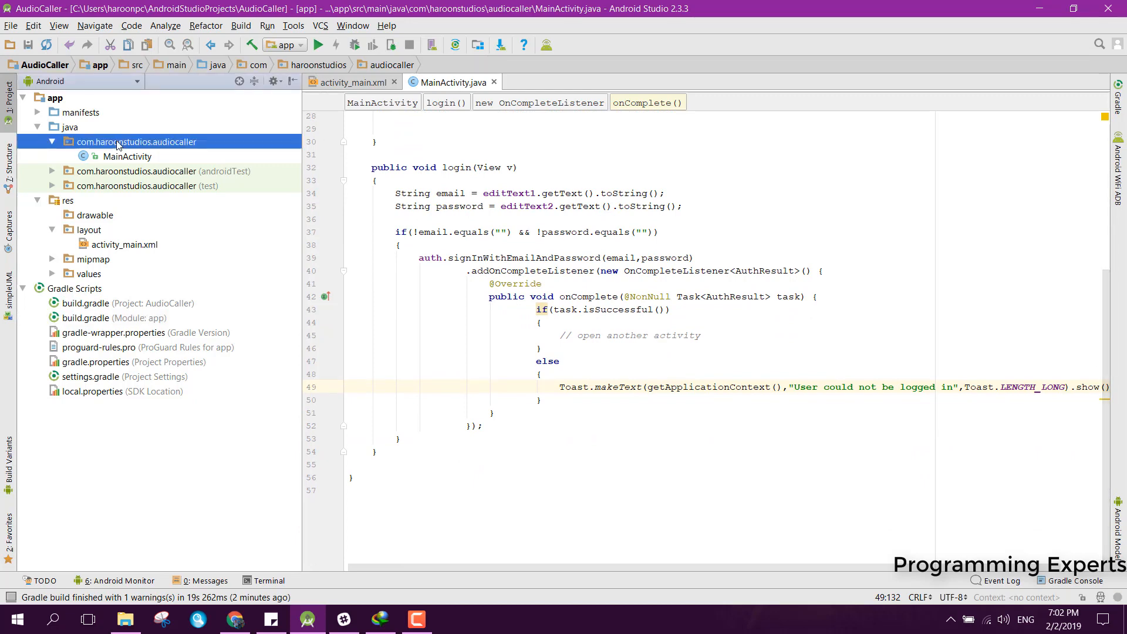
pyautogui.click(394, 219)
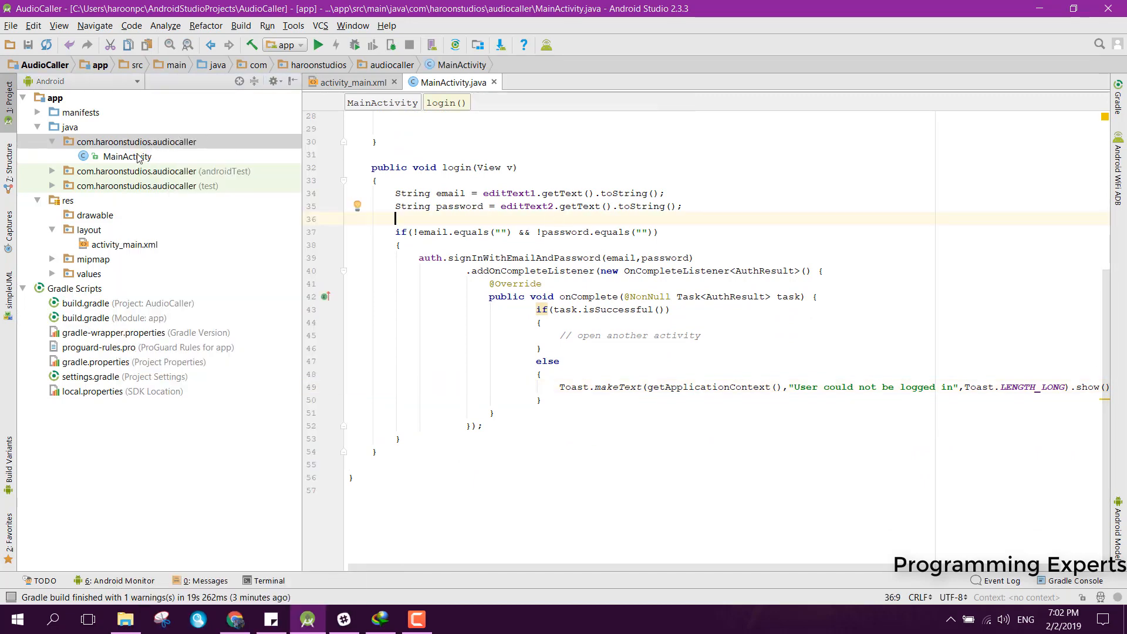
pyautogui.rightClick(126, 156)
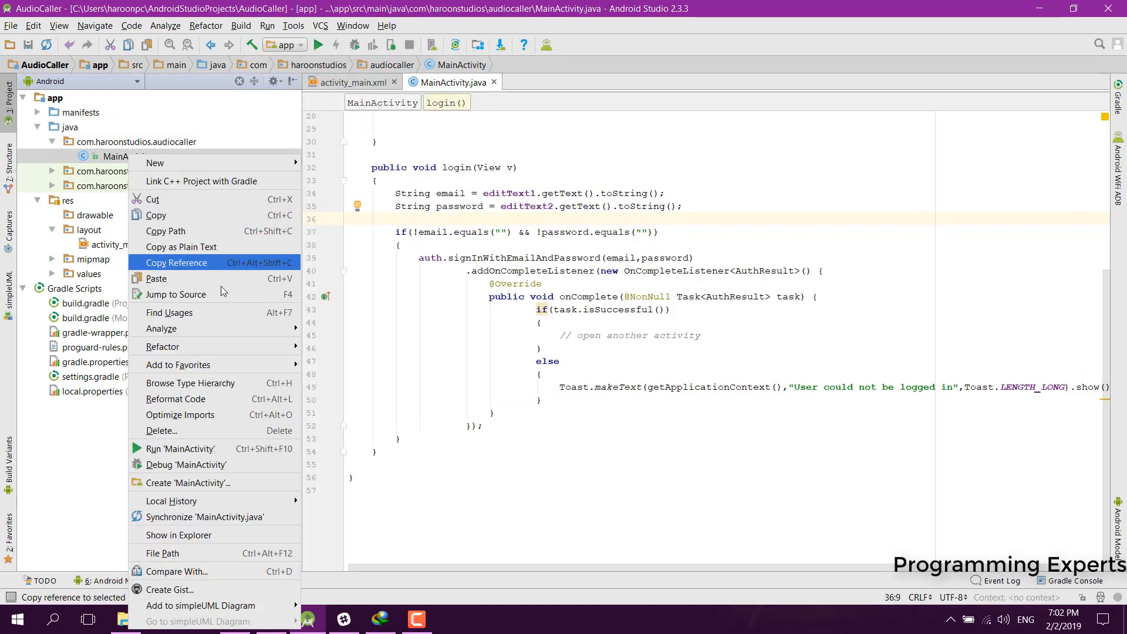
pyautogui.click(163, 346)
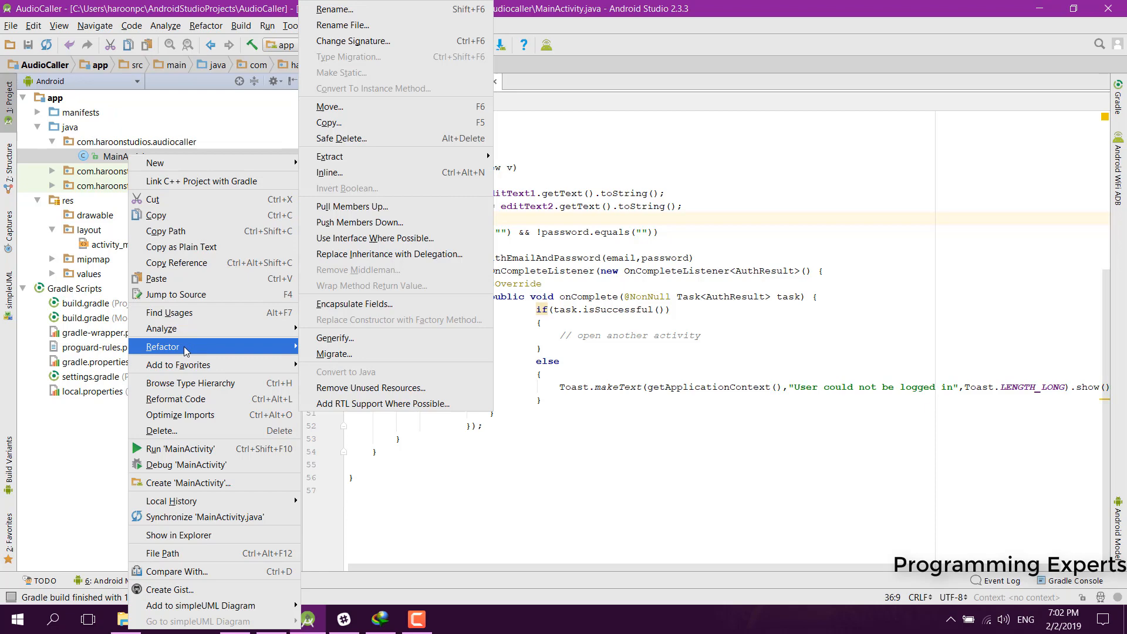
pyautogui.click(334, 9)
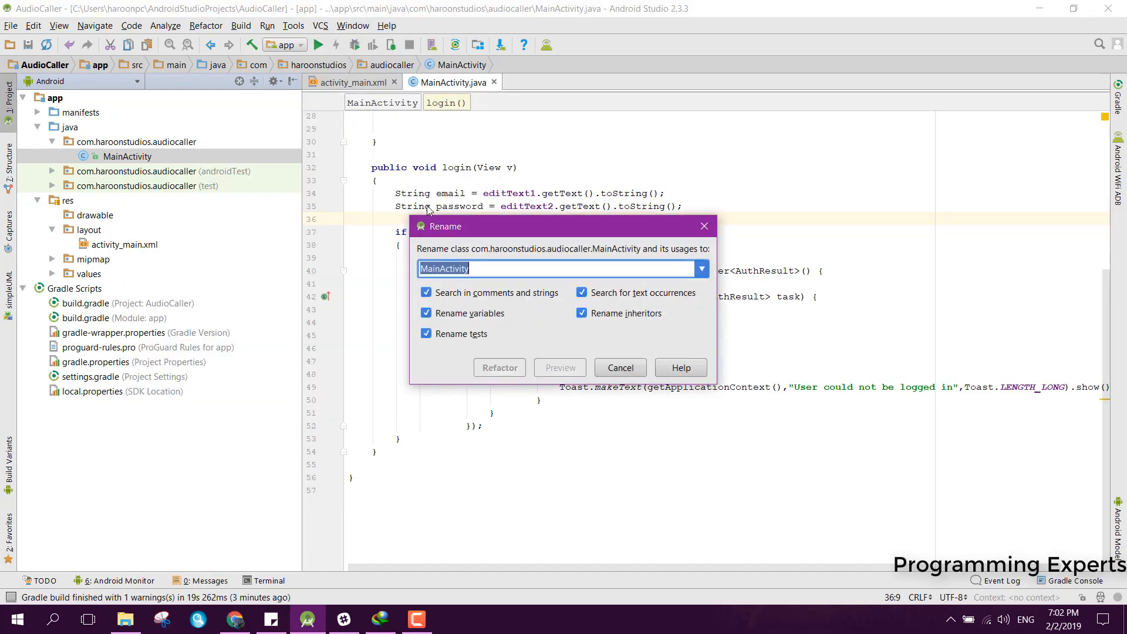
pyautogui.write('LoginA')
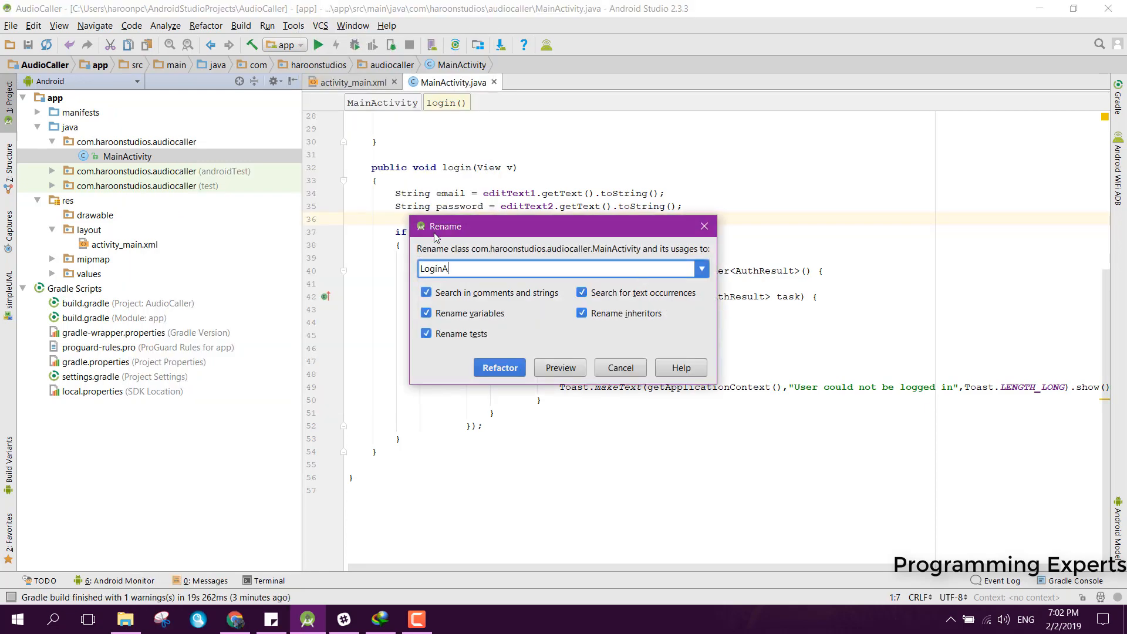
pyautogui.write('ctivity')
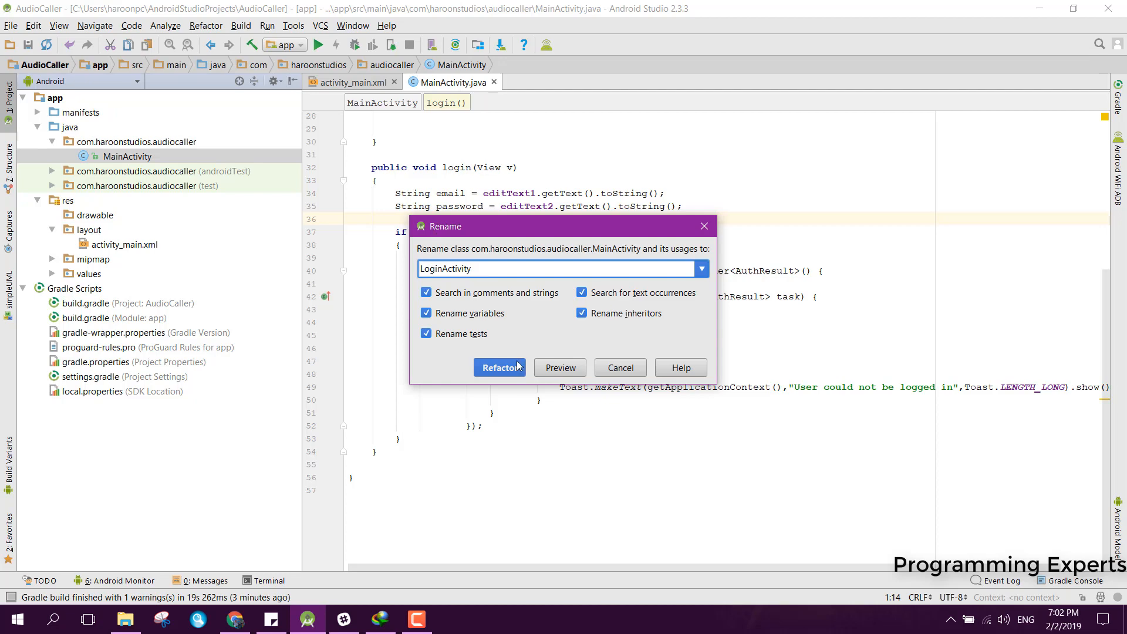
pyautogui.click(499, 367)
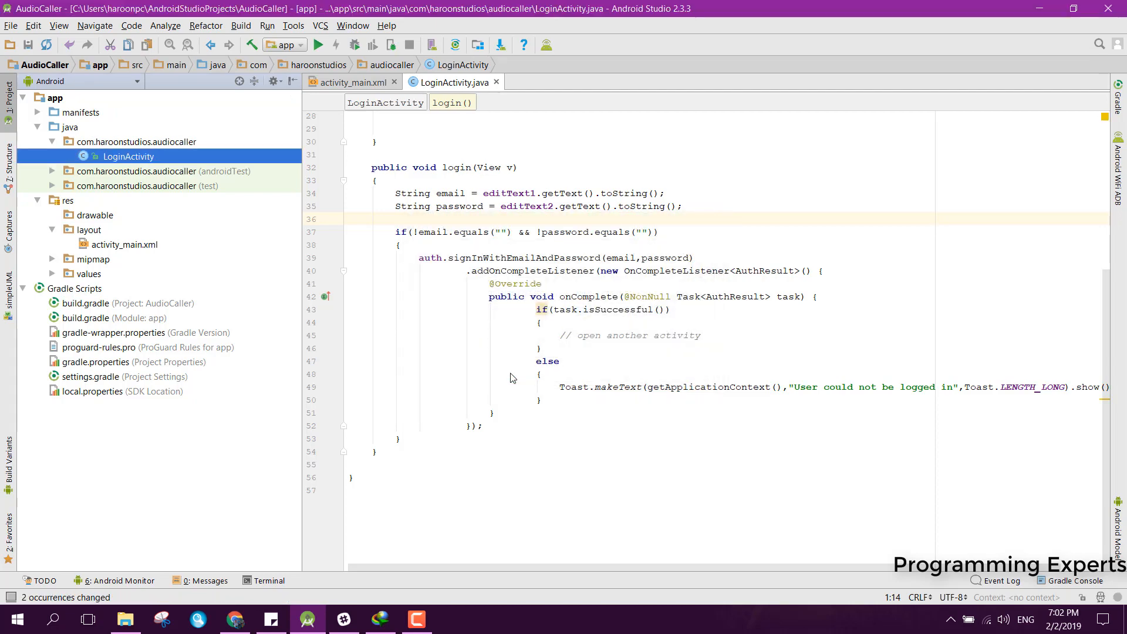
pyautogui.click(125, 244)
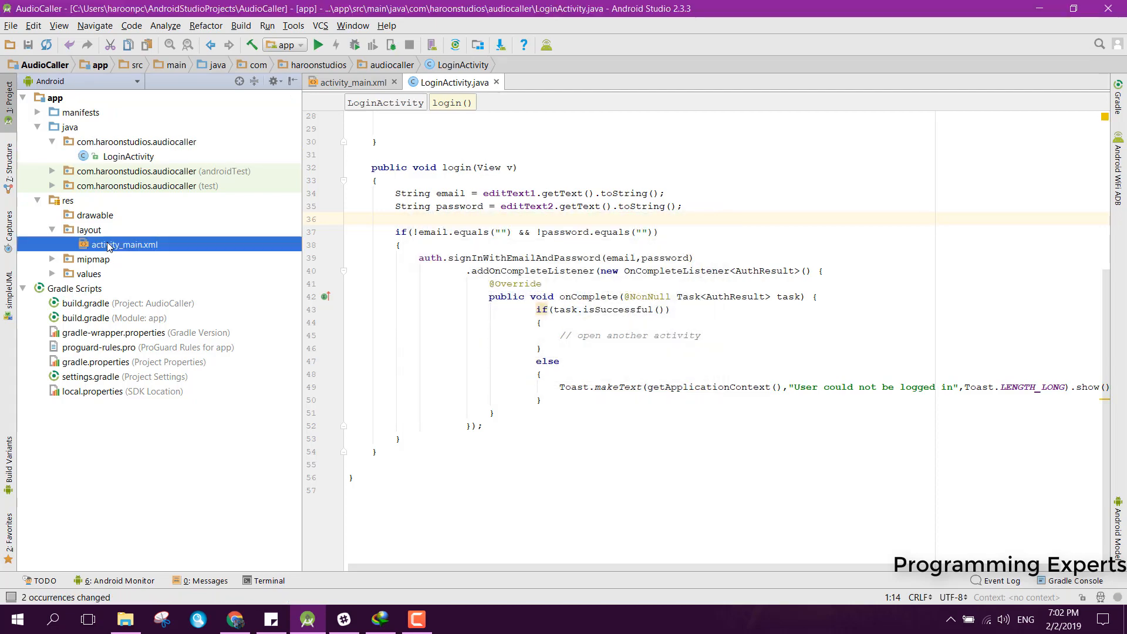
# Rename activity_main.xml to activity_login.xml and return to LoginActivity.java
pyautogui.rightClick(126, 244)
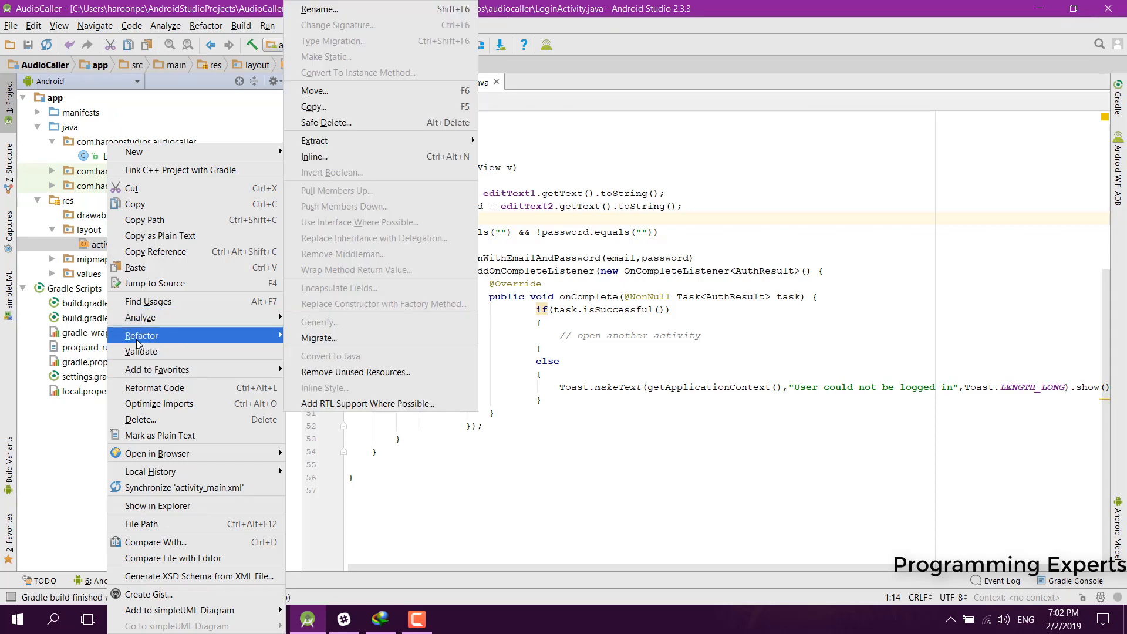
pyautogui.click(319, 9)
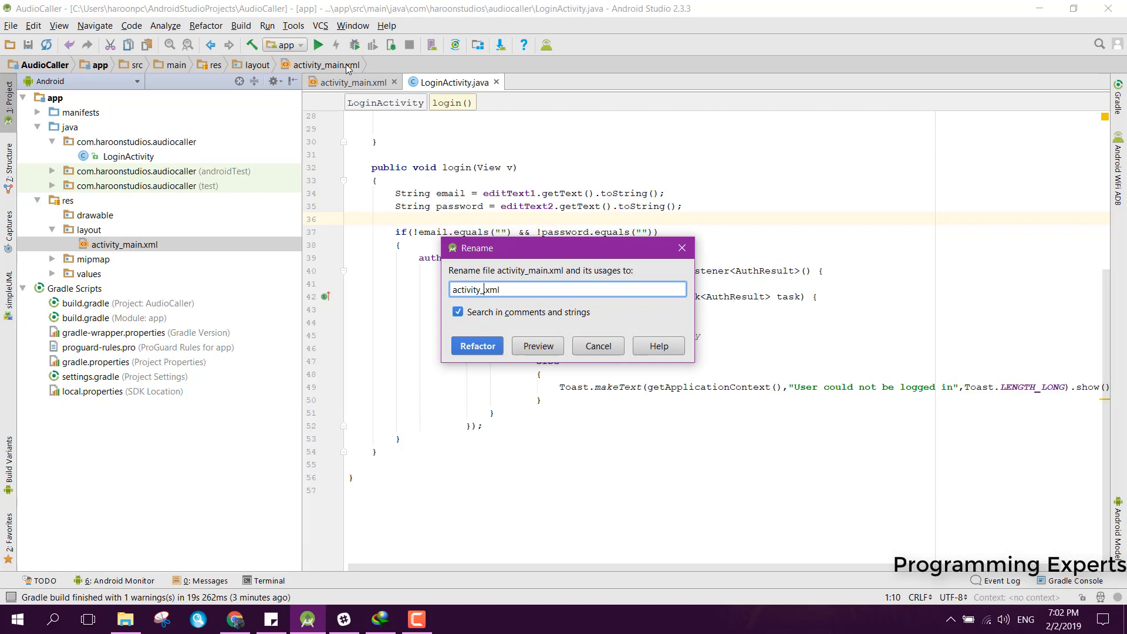
pyautogui.write('login')
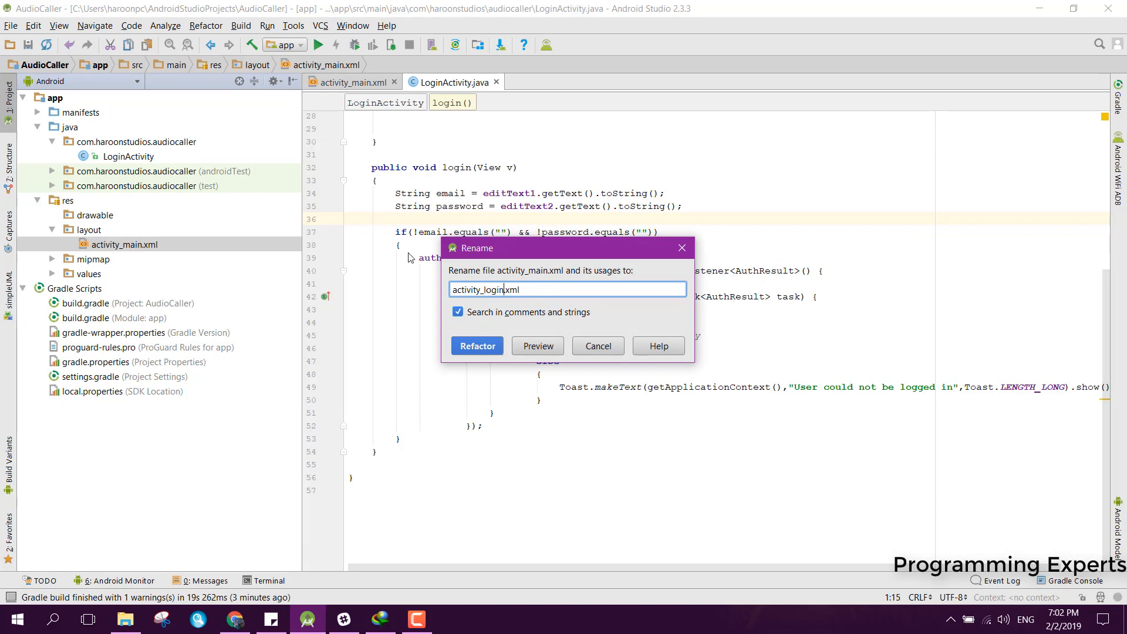
pyautogui.click(476, 346)
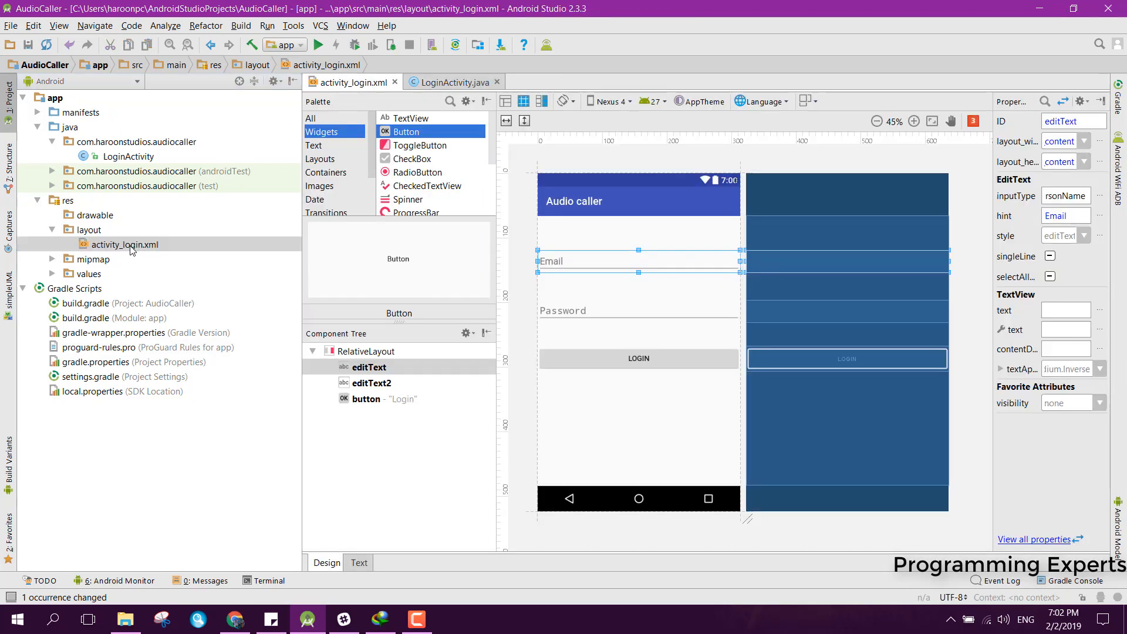
pyautogui.moveTo(491, 144)
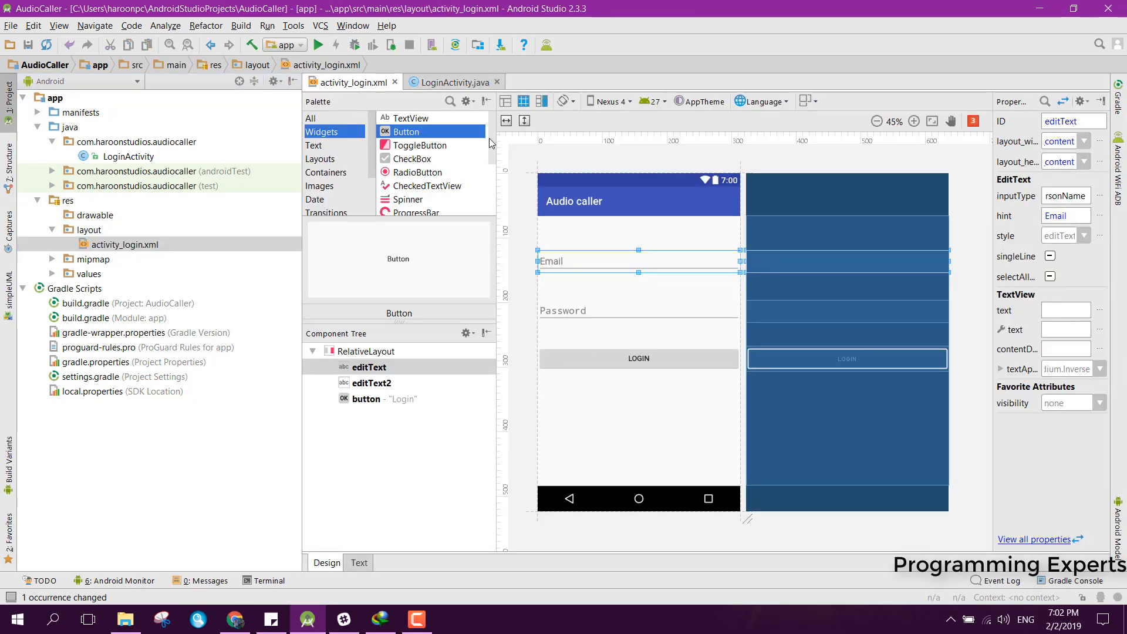
pyautogui.click(449, 81)
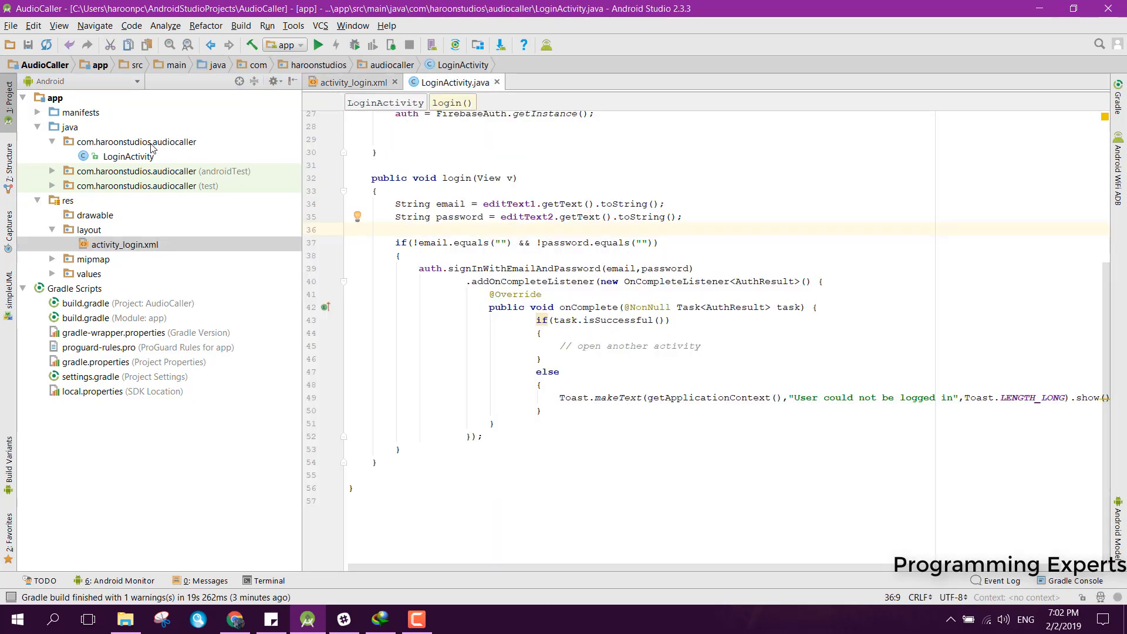
# Add an Empty Activity named MainActivity with layout activity_main to the audiocaller package
pyautogui.rightClick(135, 141)
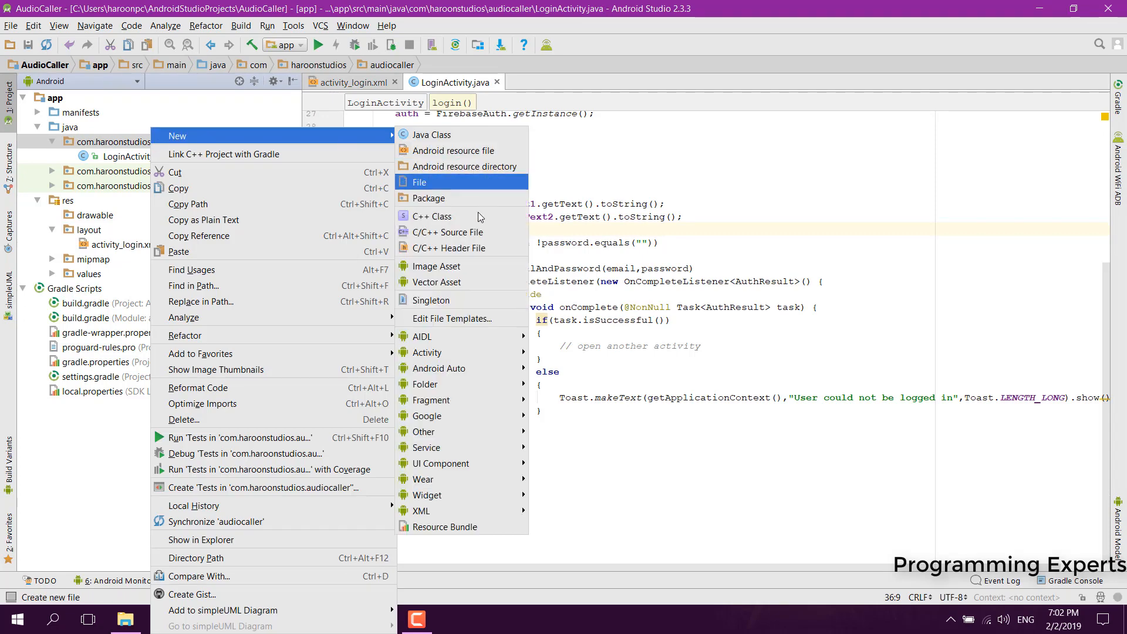
pyautogui.moveTo(427, 352)
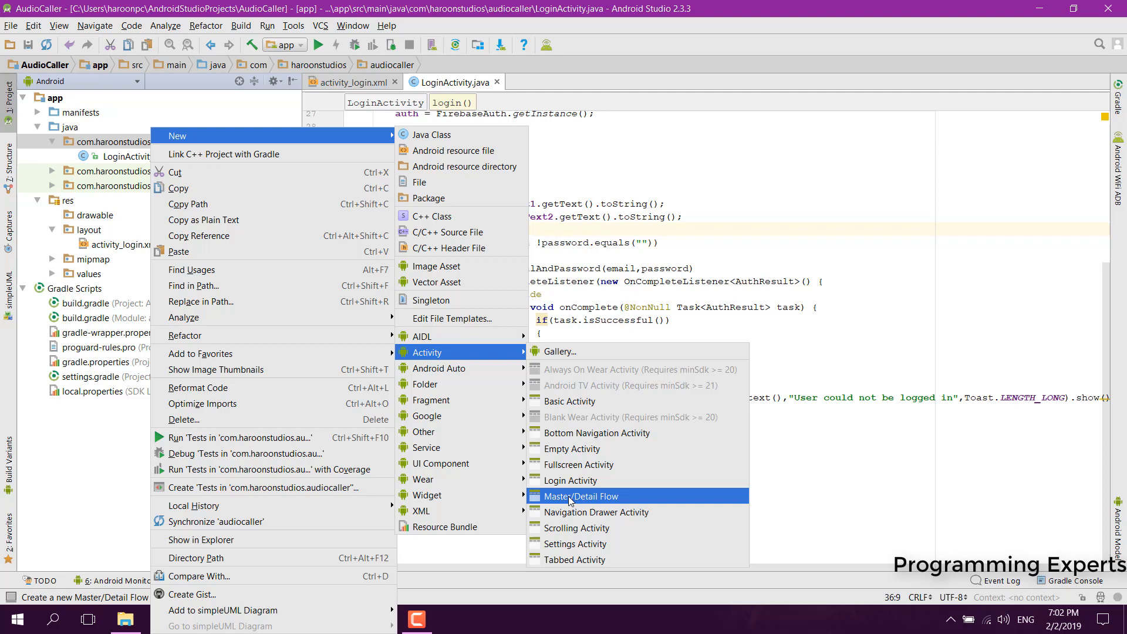
pyautogui.click(573, 449)
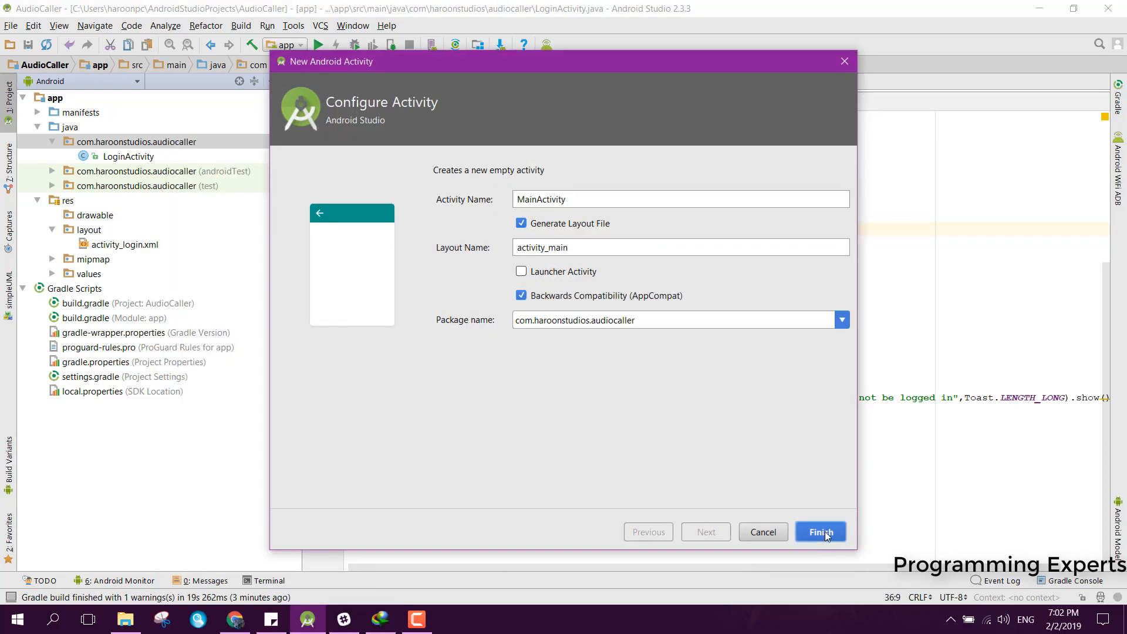
pyautogui.click(819, 532)
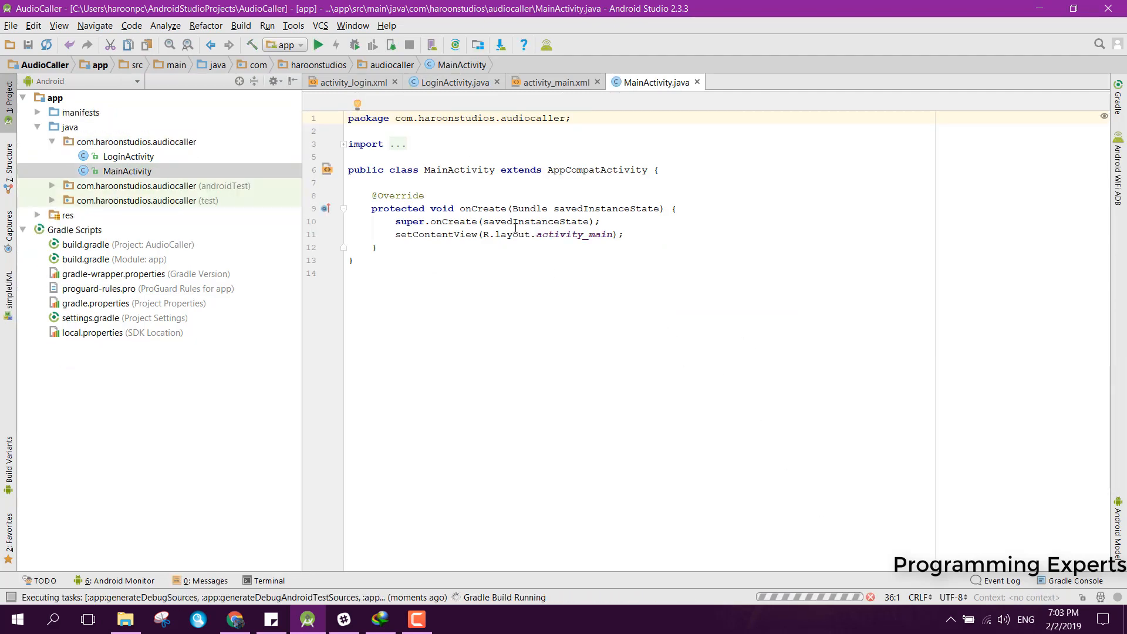
pyautogui.click(451, 82)
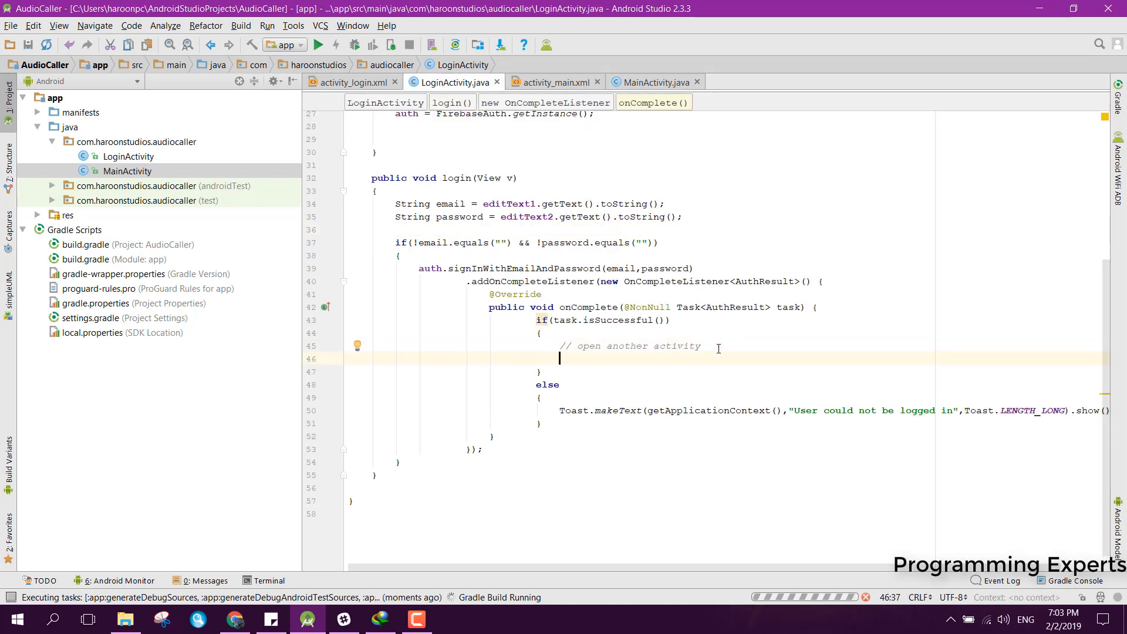
# Add Intent i = new Intent(LoginActivity.this, MainActivity.class) and startActivity(i) on success
pyautogui.write('Intent i = new Intent(')
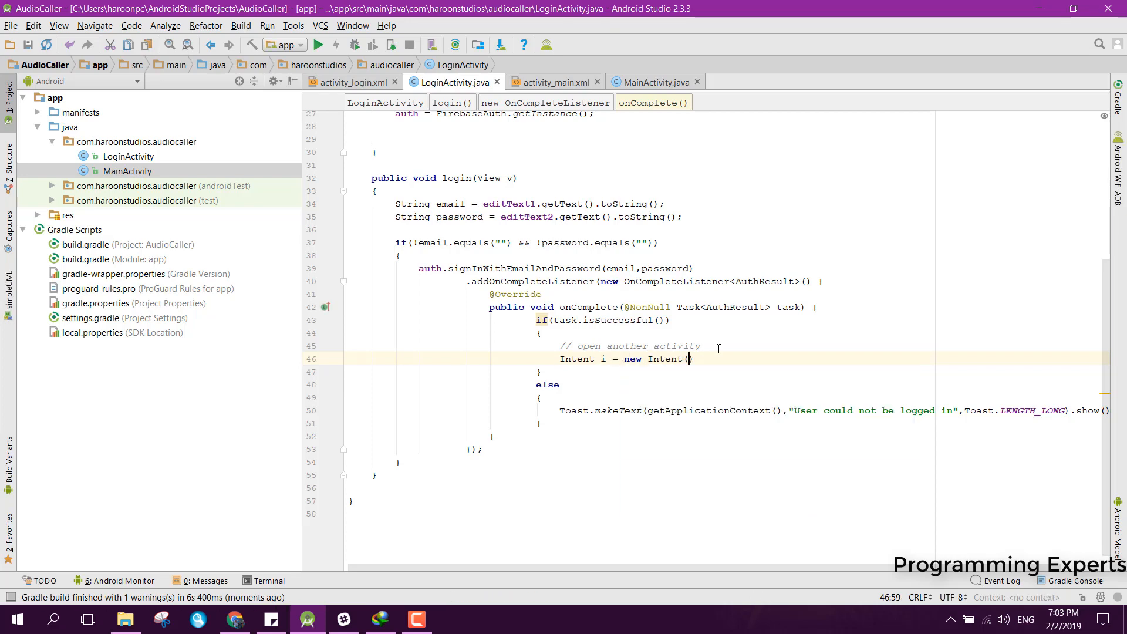
pyautogui.write('LoginActivity.this,M')
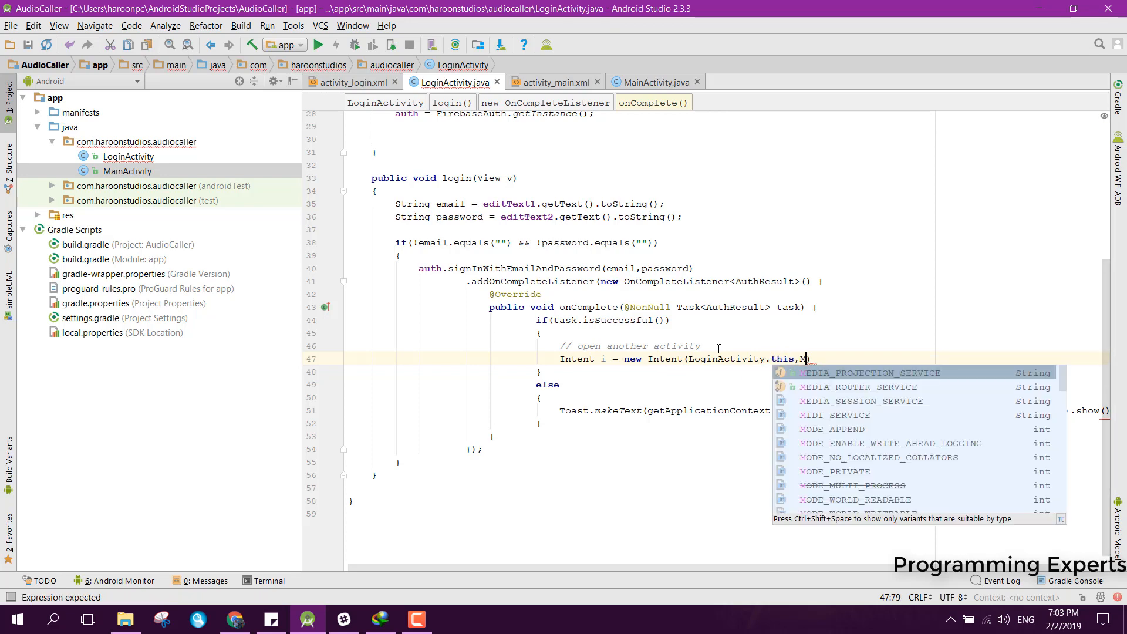
pyautogui.write('ainActivity.class')
pyautogui.write('startActivity(i);')
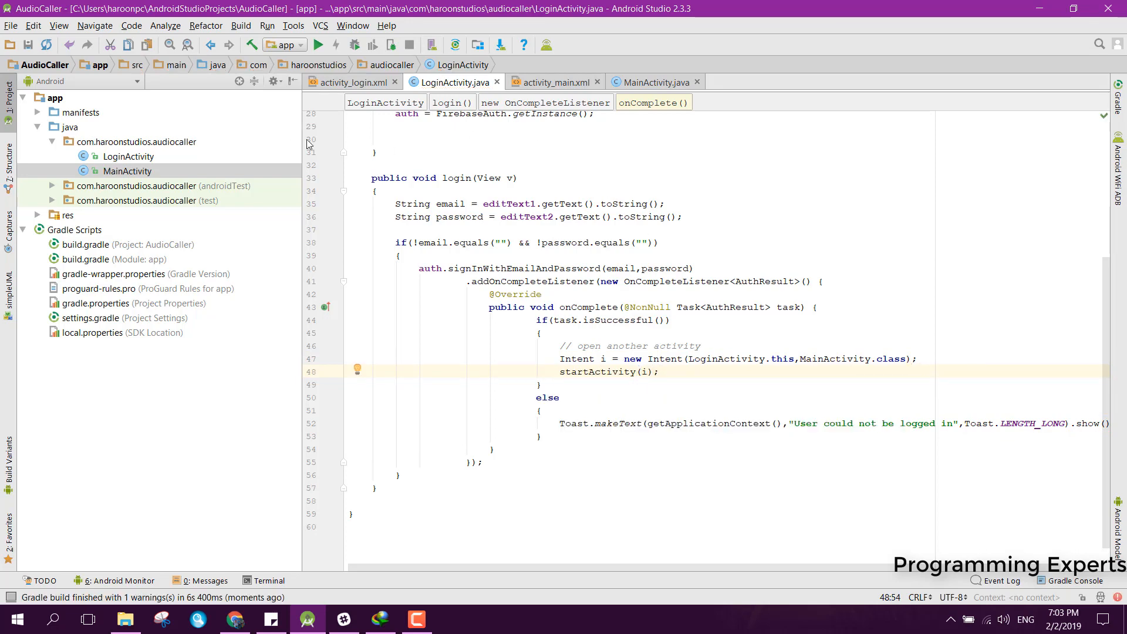
# View MainActivity.java and its blank activity_main layout, zoomed out to show the full screen
pyautogui.click(654, 82)
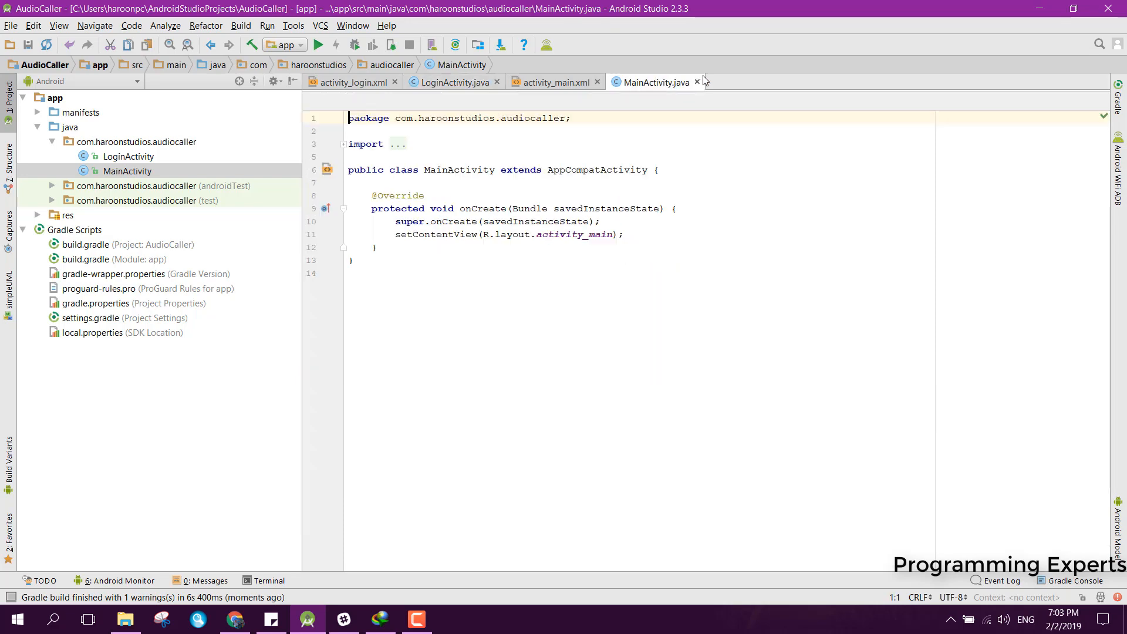
pyautogui.click(551, 82)
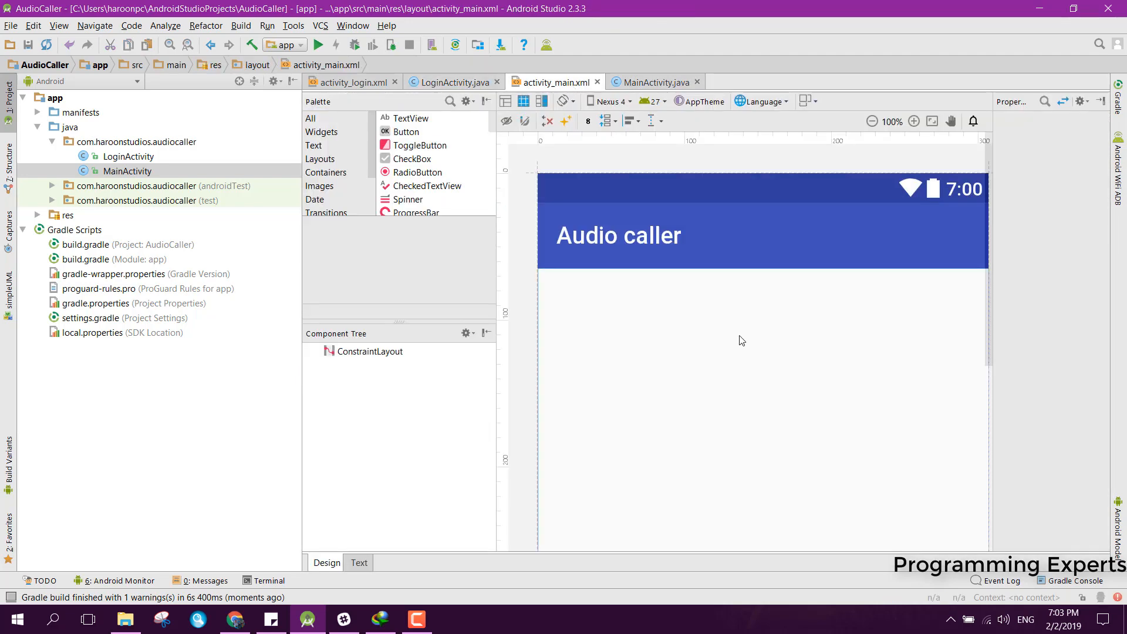
pyautogui.click(872, 121)
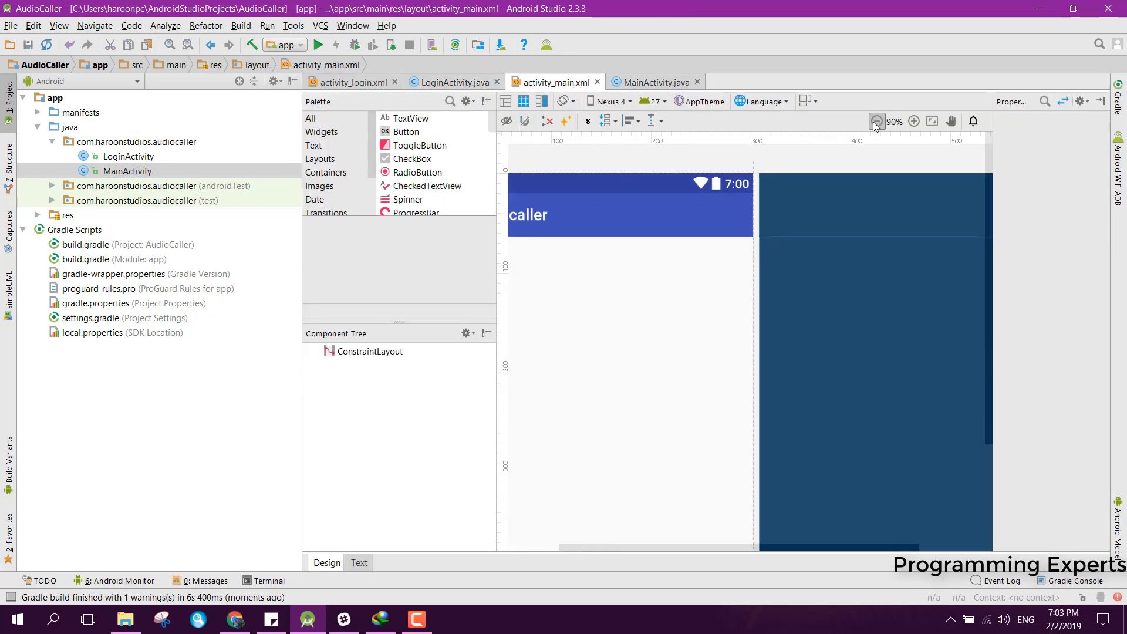
pyautogui.click(876, 121)
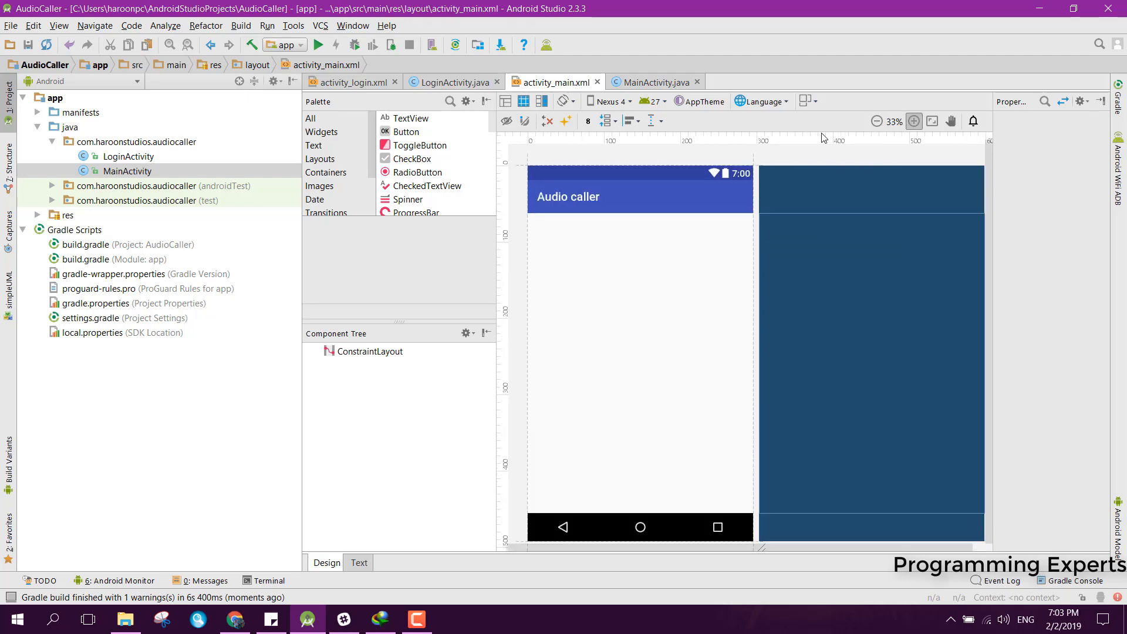
pyautogui.click(655, 82)
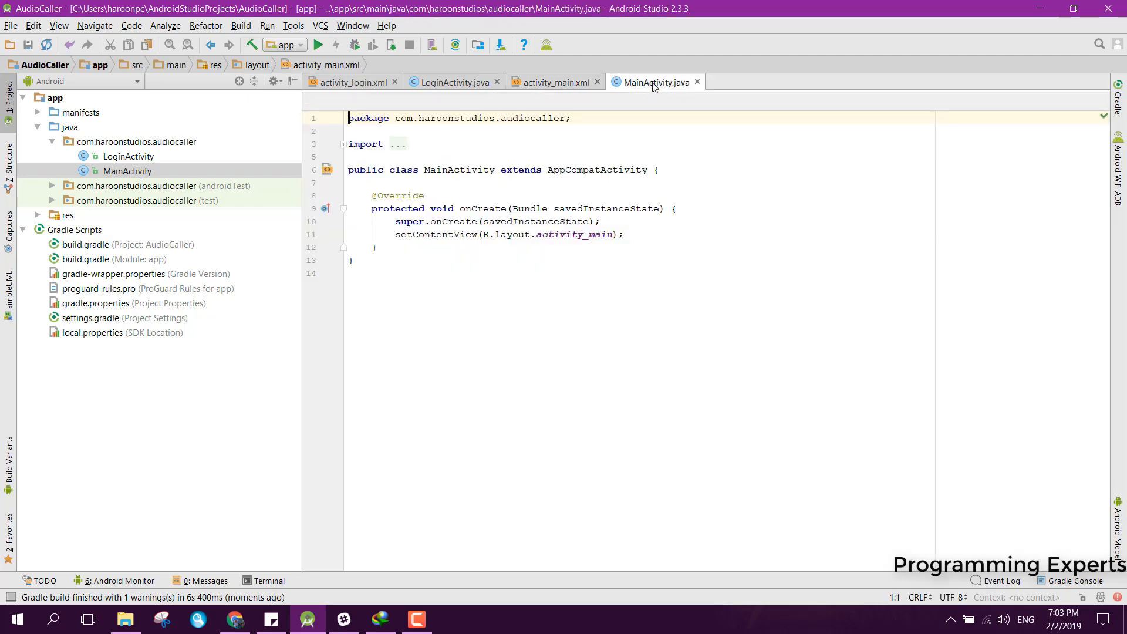
pyautogui.click(556, 82)
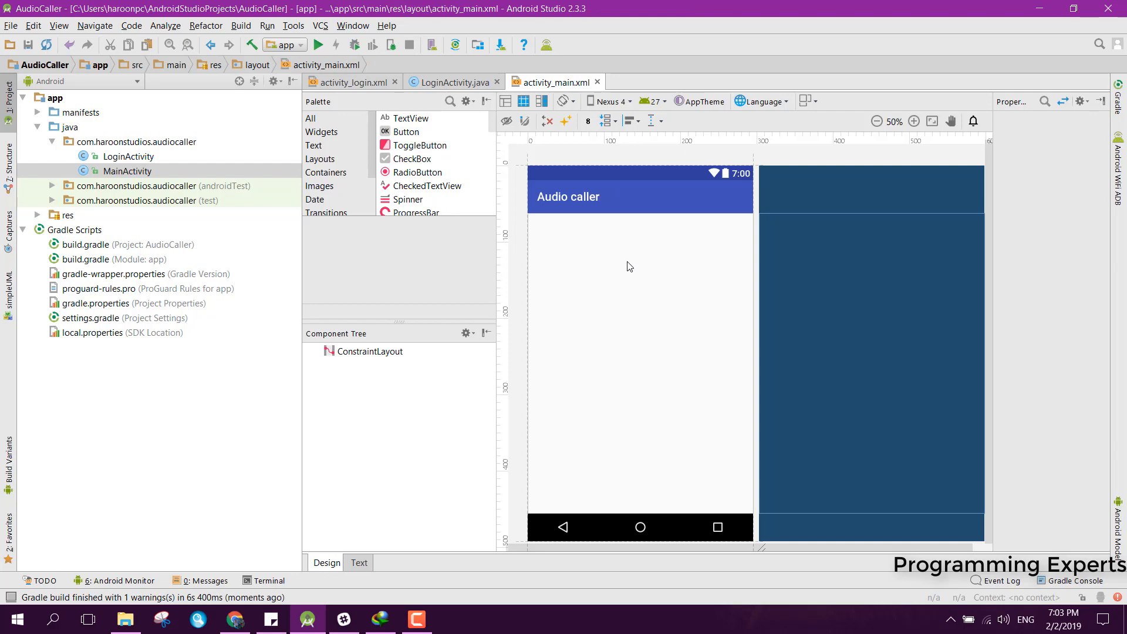